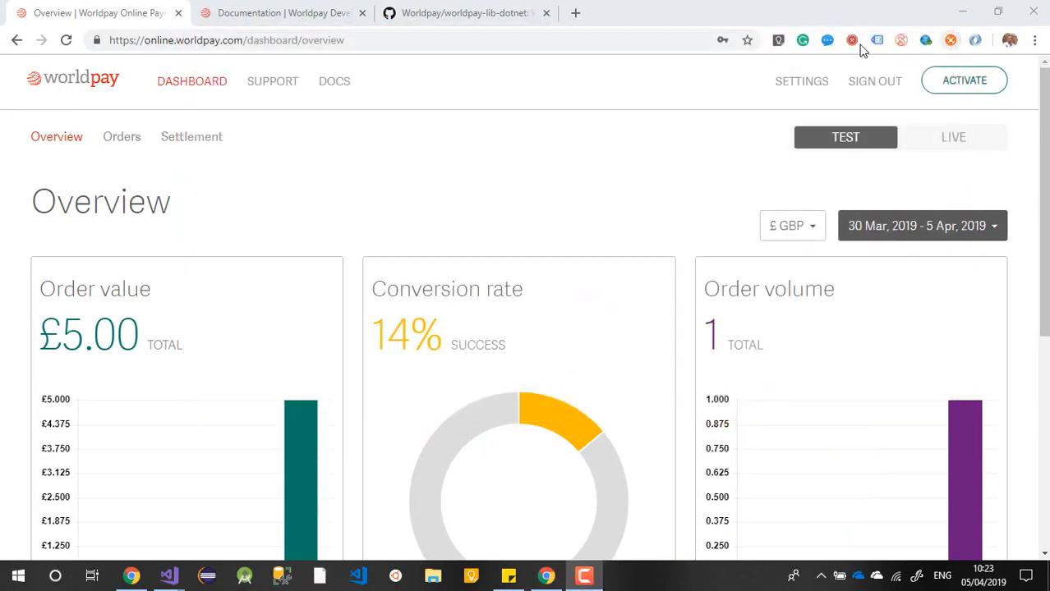
{"action": "mouse_move", "coordinate": [250, 179]}
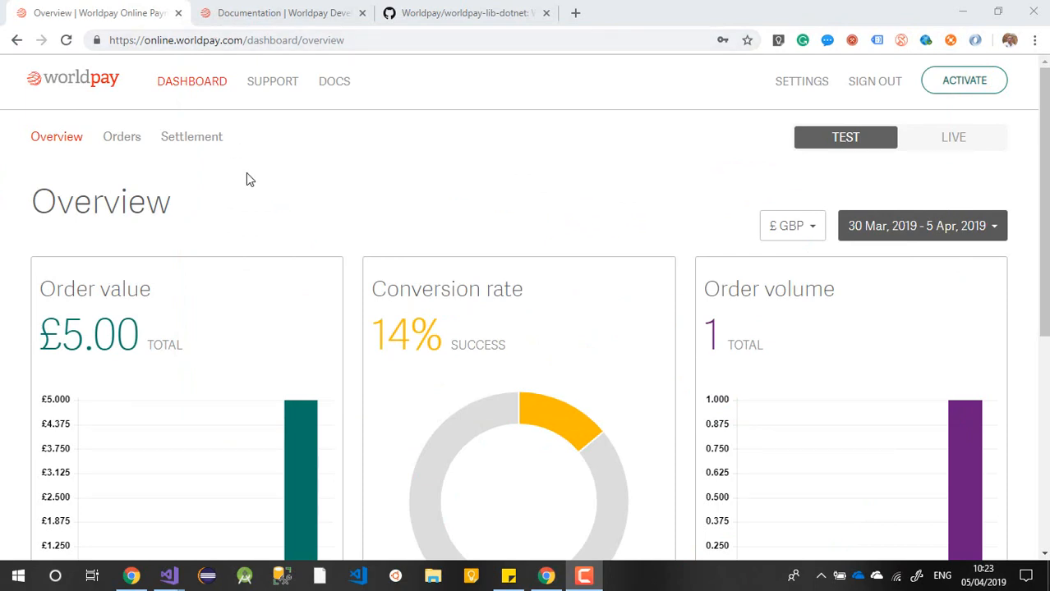
{"action": "mouse_move", "coordinate": [85, 91]}
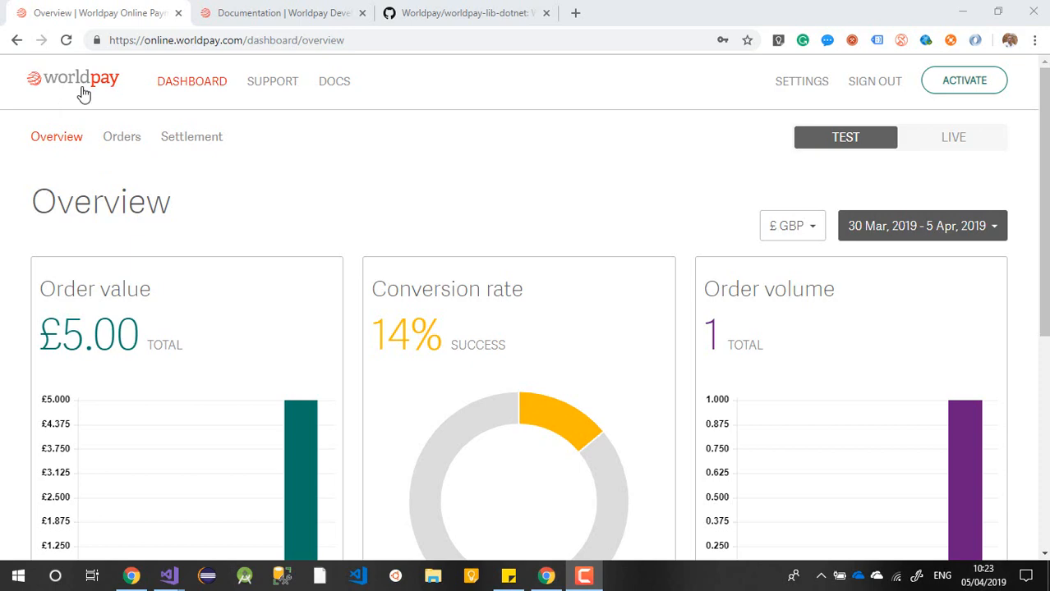
Open Worldpay's JSON API Getting Started guide for .NET and read the two-step payment process
{"action": "scroll", "scroll_direction": "down", "scroll_amount": 3}
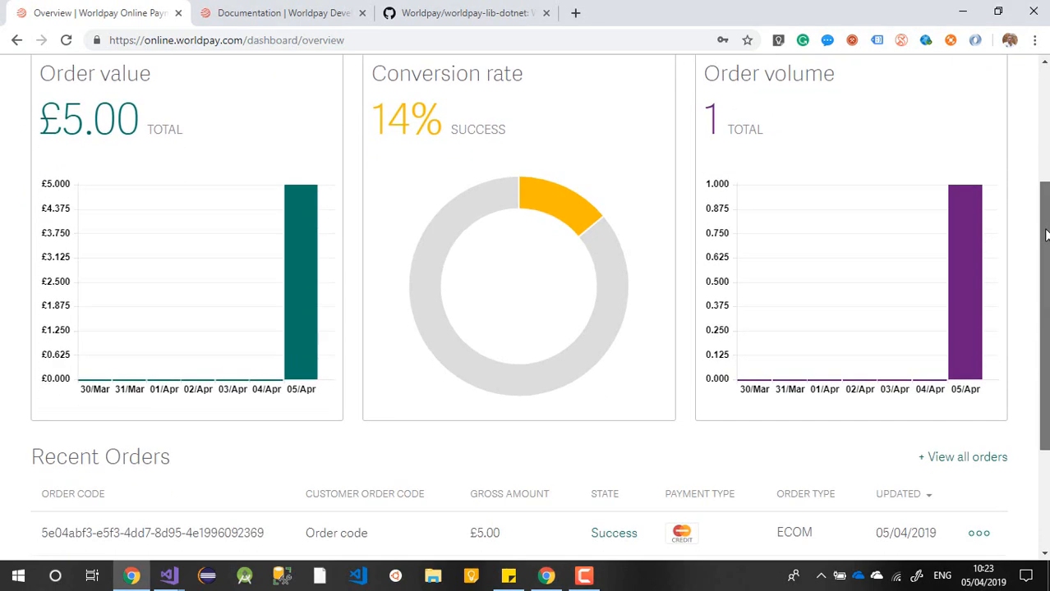
{"action": "scroll", "scroll_direction": "up", "scroll_amount": 3}
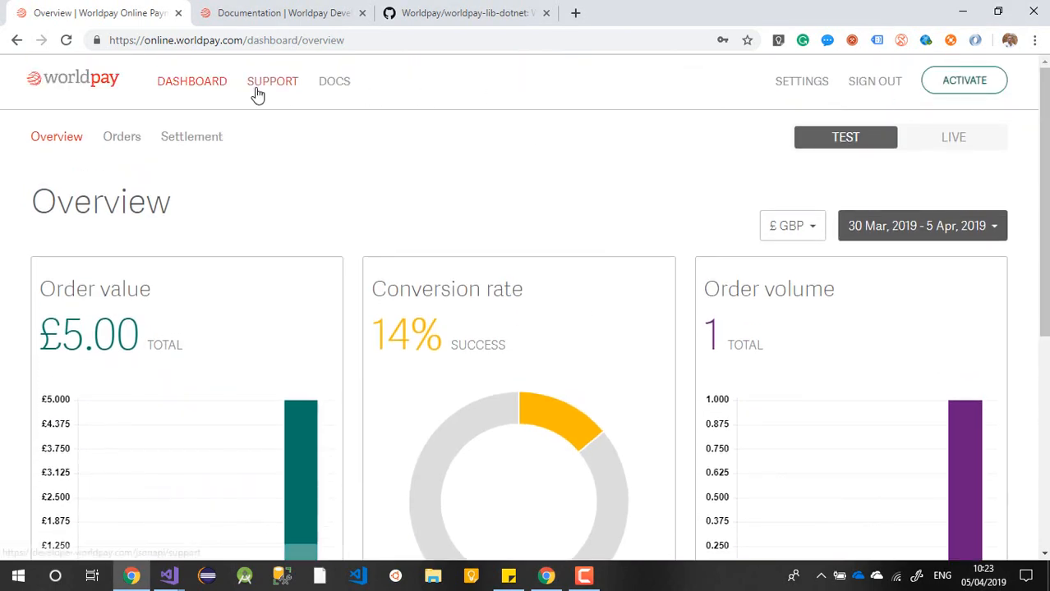
{"action": "mouse_move", "coordinate": [295, 162]}
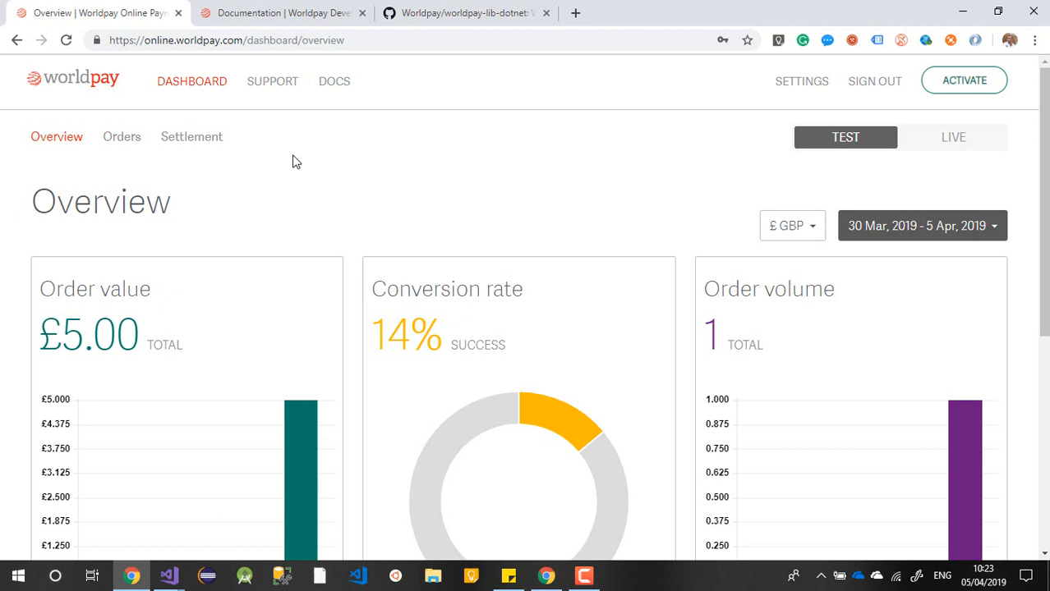
{"action": "mouse_move", "coordinate": [333, 82]}
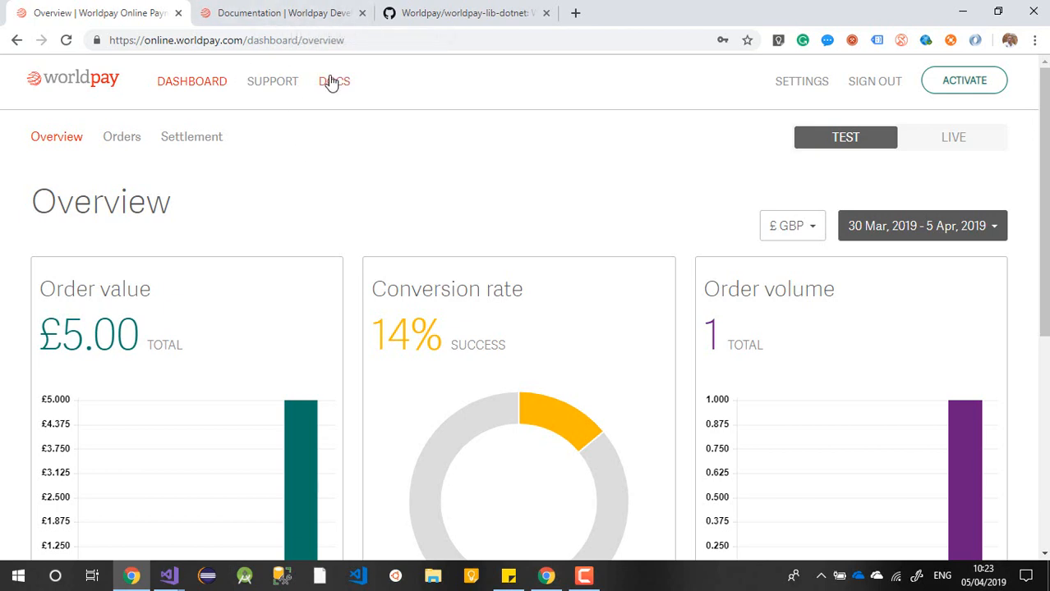
{"action": "left_click", "coordinate": [333, 81]}
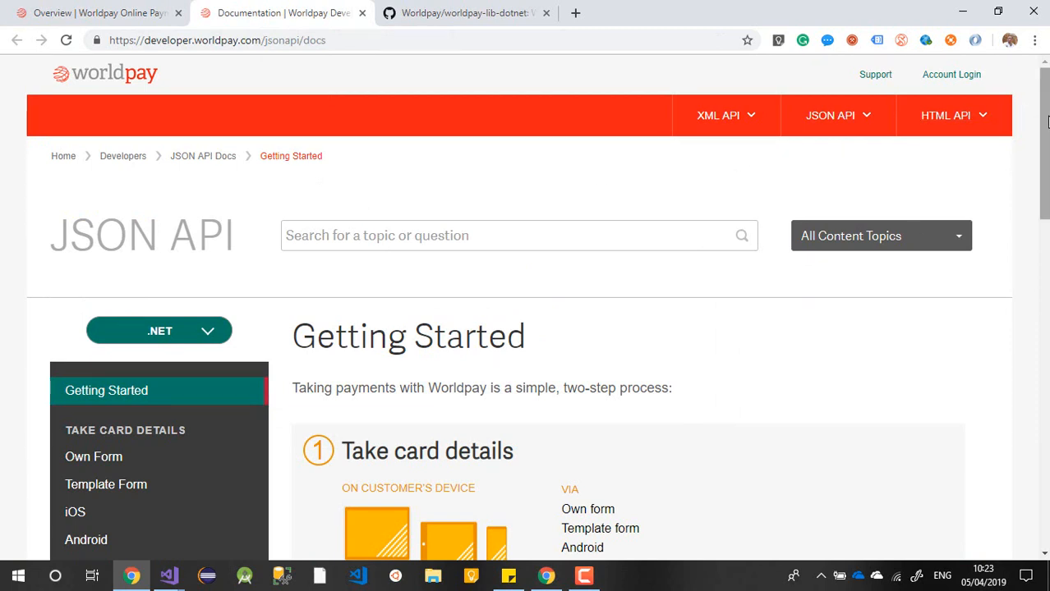
{"action": "scroll", "scroll_direction": "down", "scroll_amount": 3}
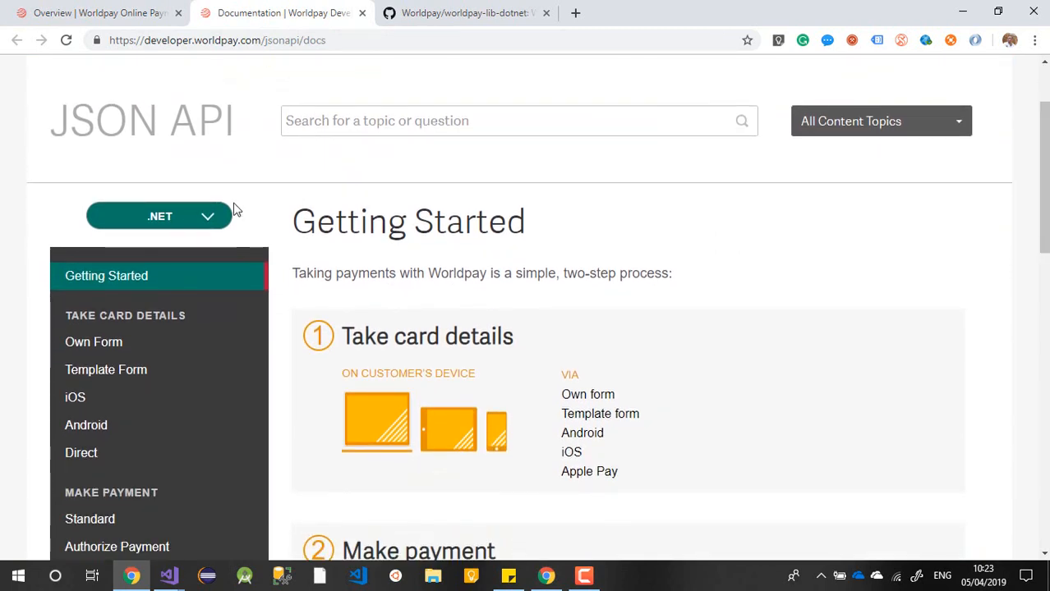
{"action": "left_click", "coordinate": [159, 216]}
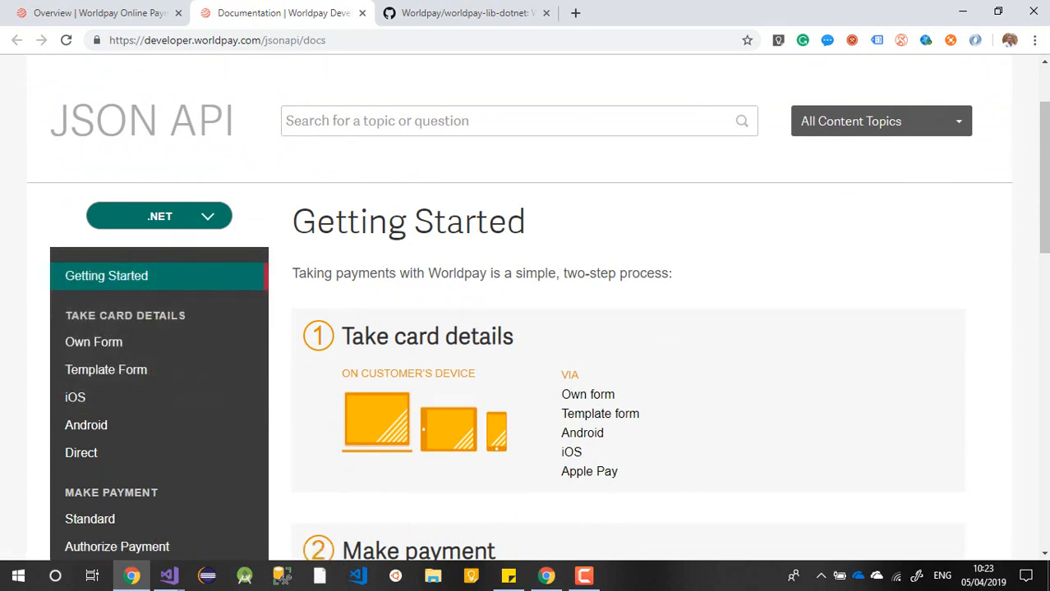
{"action": "scroll", "scroll_direction": "down", "scroll_amount": 3}
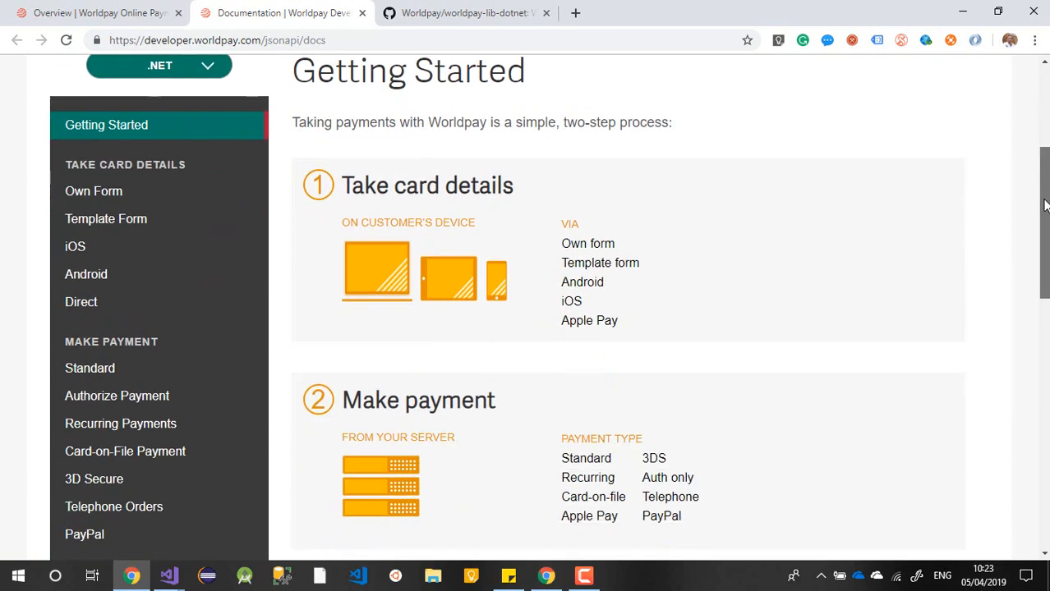
{"action": "scroll", "scroll_direction": "down", "scroll_amount": 3}
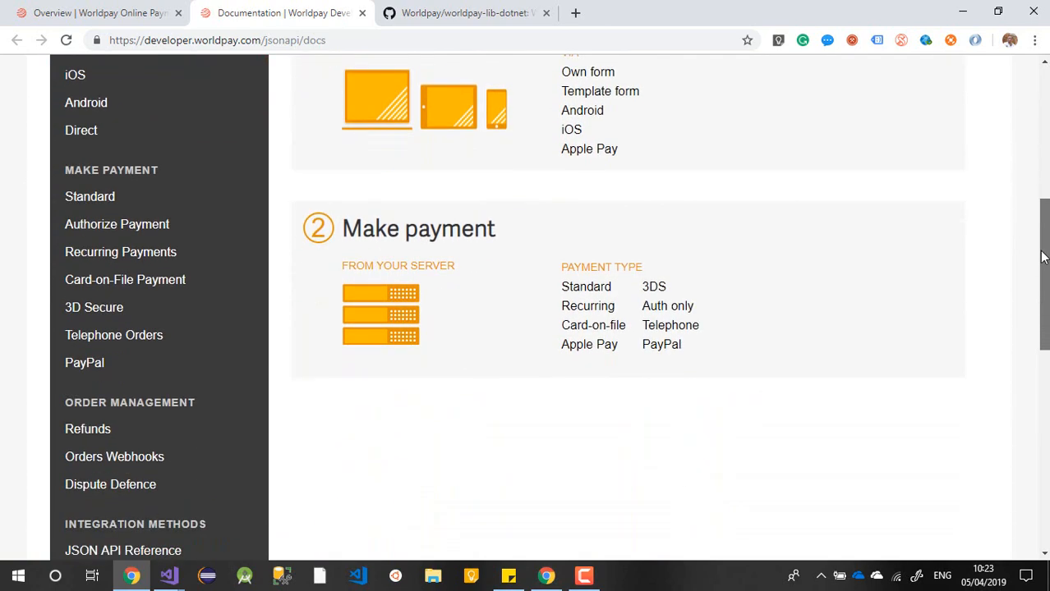
{"action": "scroll", "scroll_direction": "up", "scroll_amount": 3}
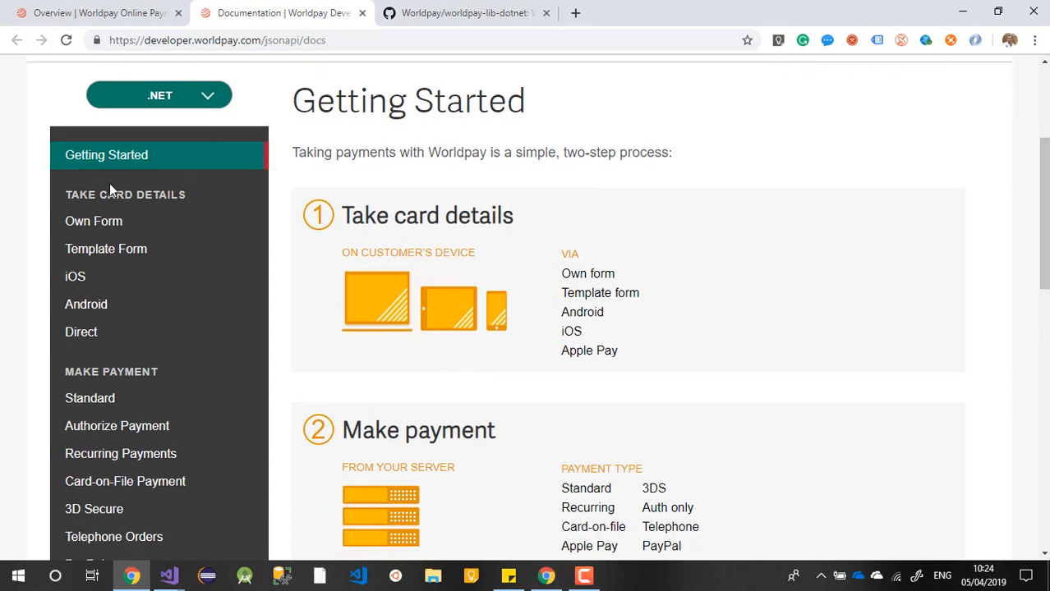
{"action": "mouse_move", "coordinate": [123, 271]}
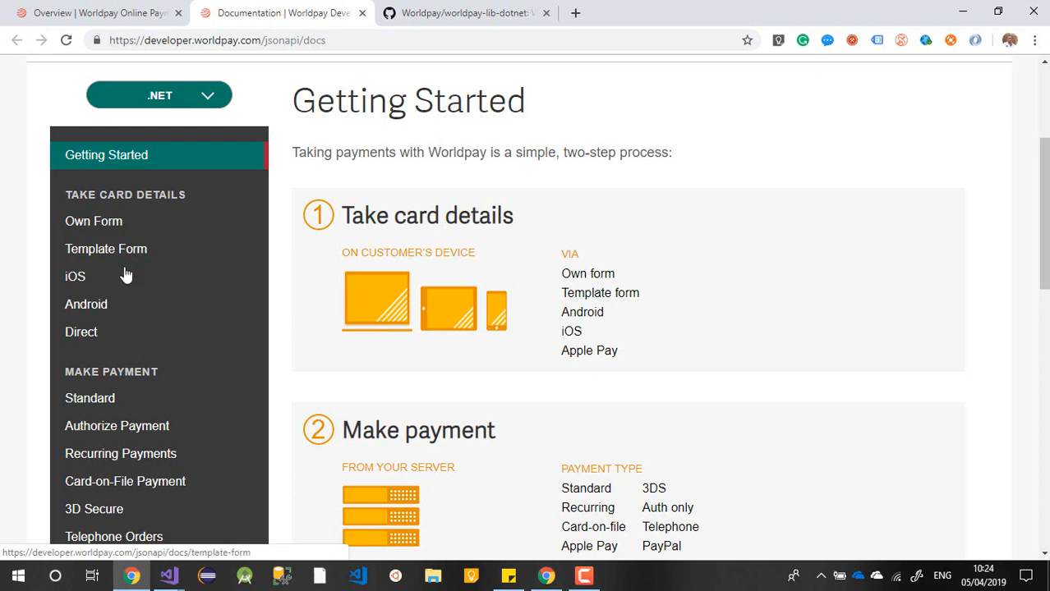
{"action": "mouse_move", "coordinate": [93, 226]}
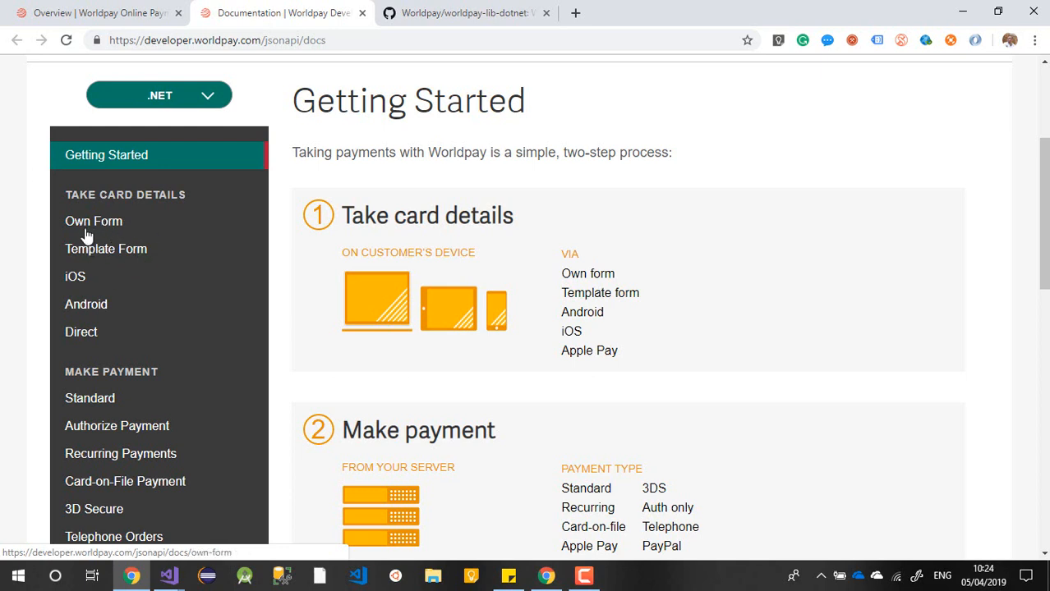
{"action": "mouse_move", "coordinate": [109, 228]}
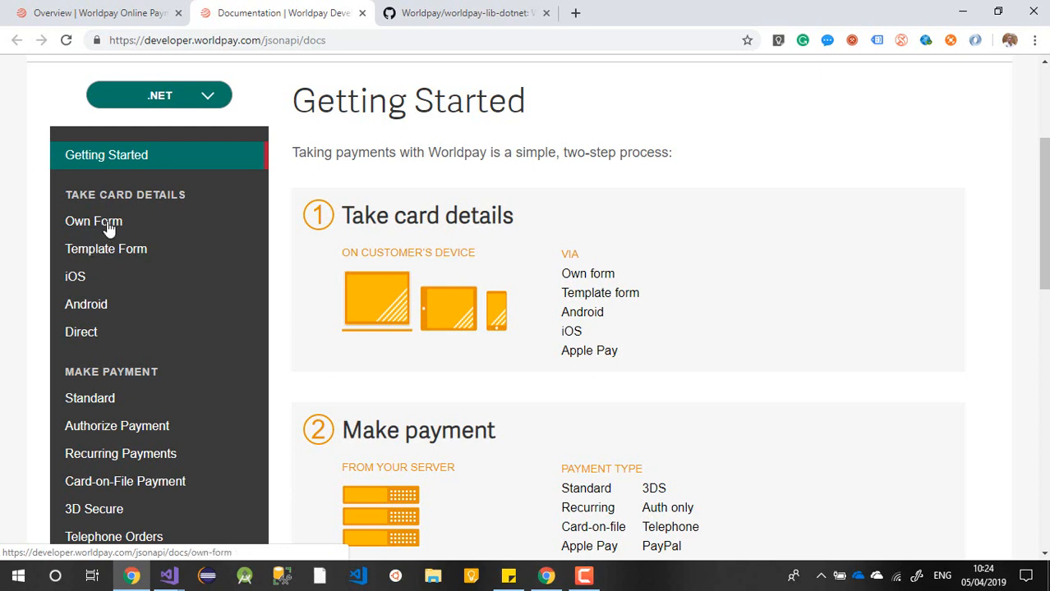
Read the Own Form guide's sample payment form code and setup steps
{"action": "left_click", "coordinate": [94, 221]}
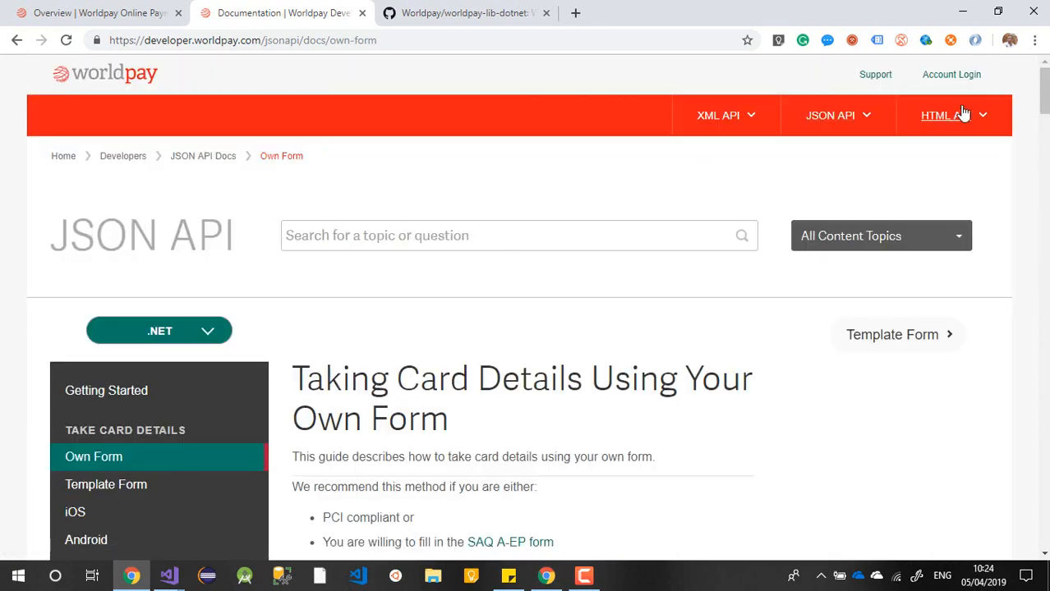
{"action": "scroll", "scroll_direction": "down", "scroll_amount": 3}
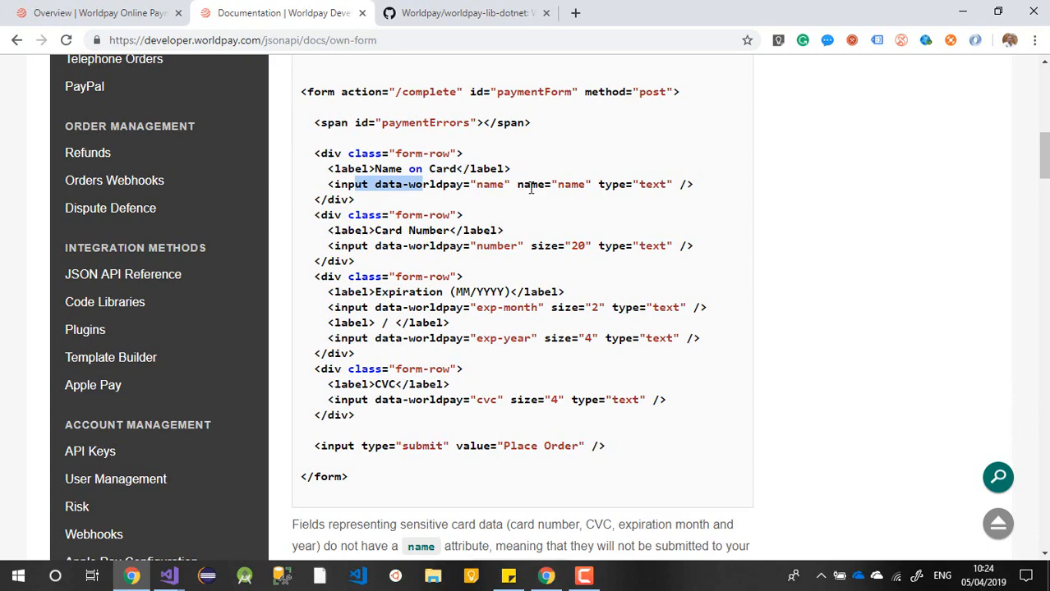
{"action": "double_click", "coordinate": [489, 184]}
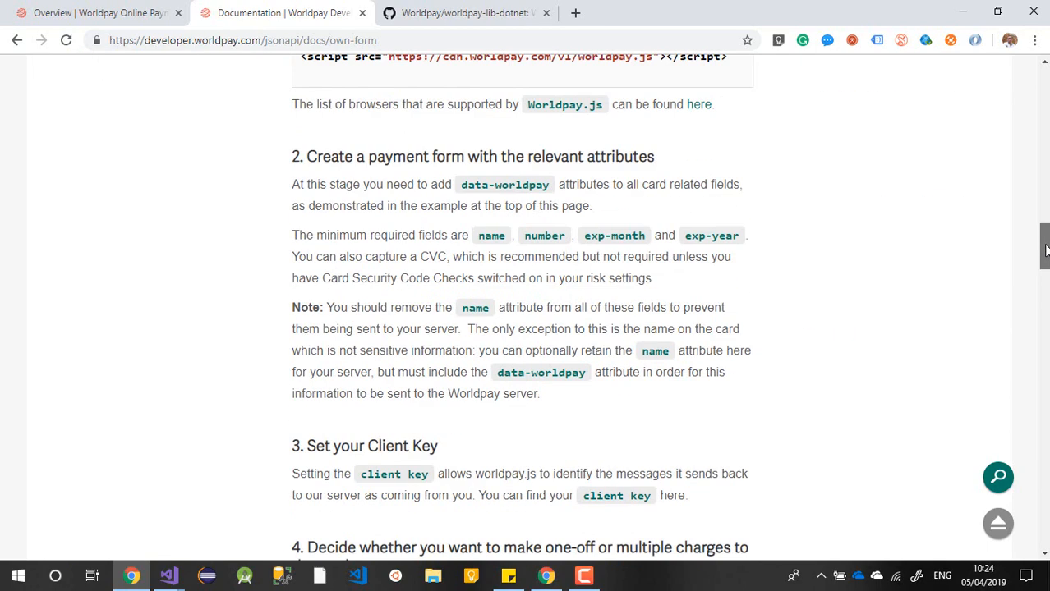
{"action": "scroll", "scroll_direction": "down", "scroll_amount": 3}
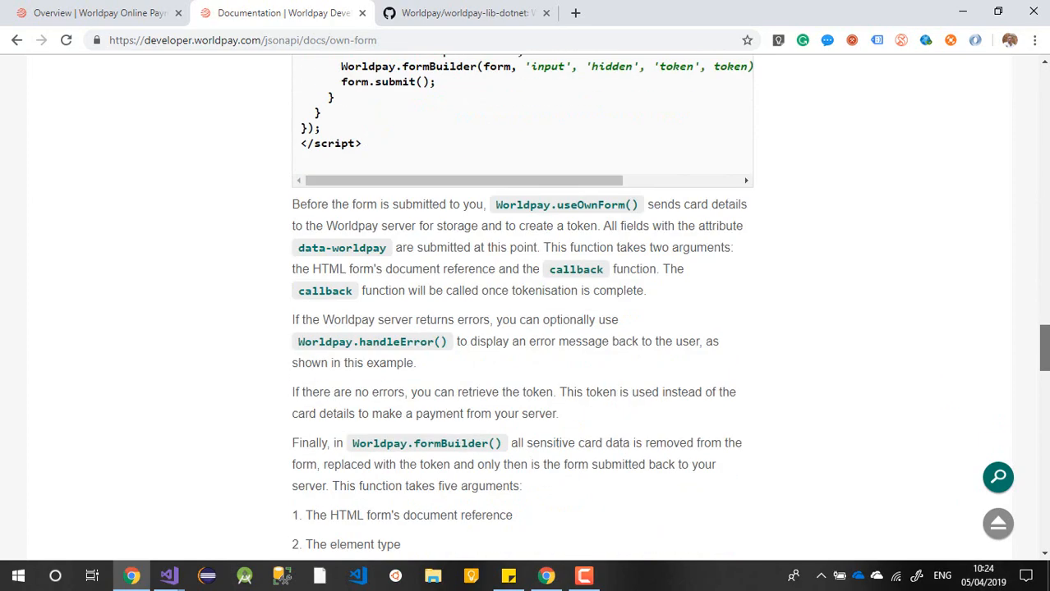
{"action": "scroll", "scroll_direction": "up", "scroll_amount": 3}
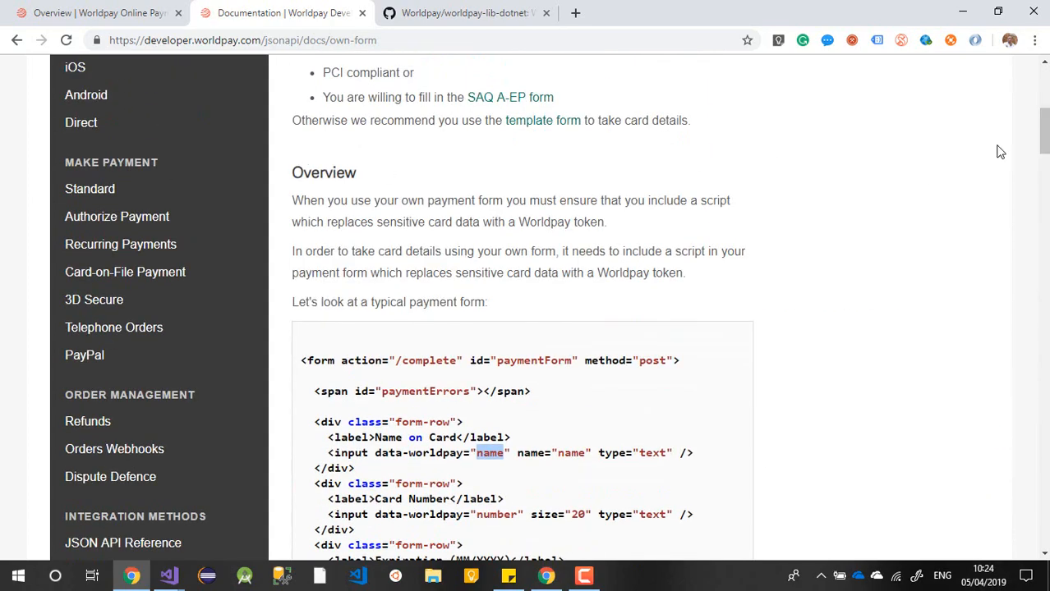
{"action": "scroll", "scroll_direction": "up", "scroll_amount": 3}
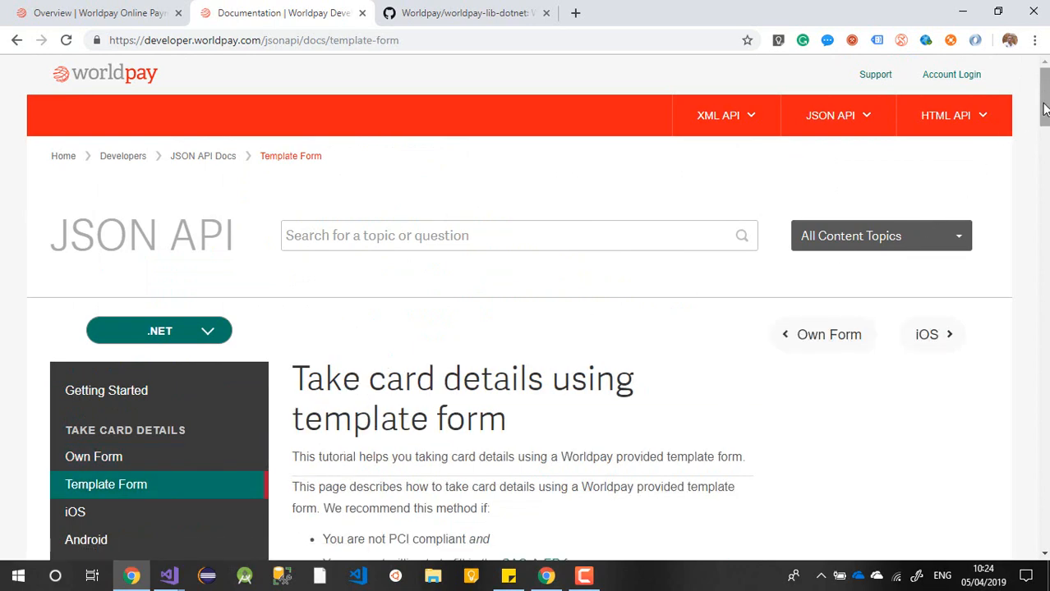
Read the Template Form page's modal and inline examples down to the sample HTML page
{"action": "scroll", "scroll_direction": "down", "scroll_amount": 3}
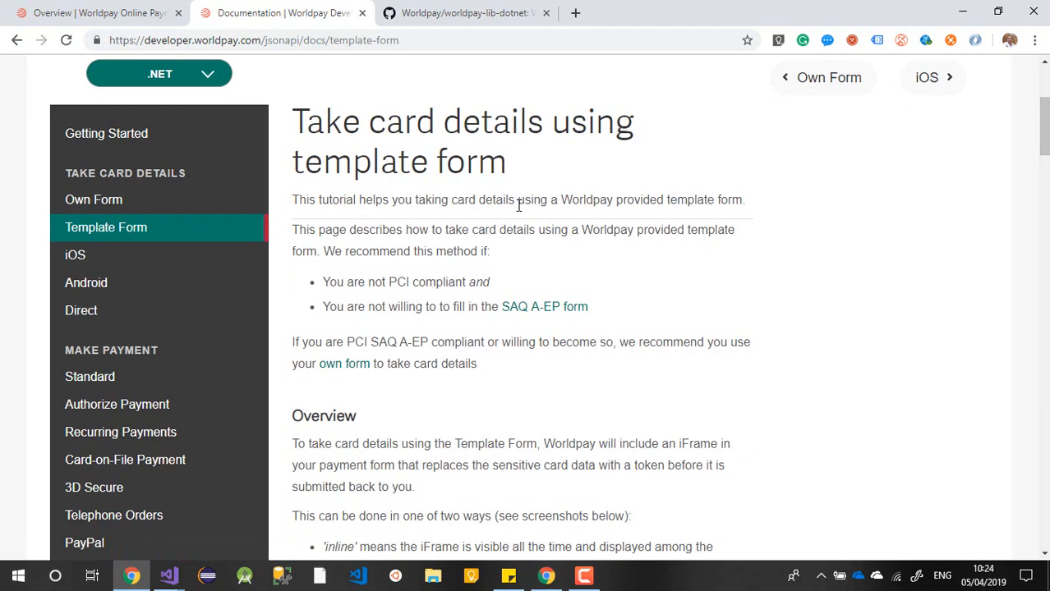
{"action": "scroll", "scroll_direction": "down", "scroll_amount": 3}
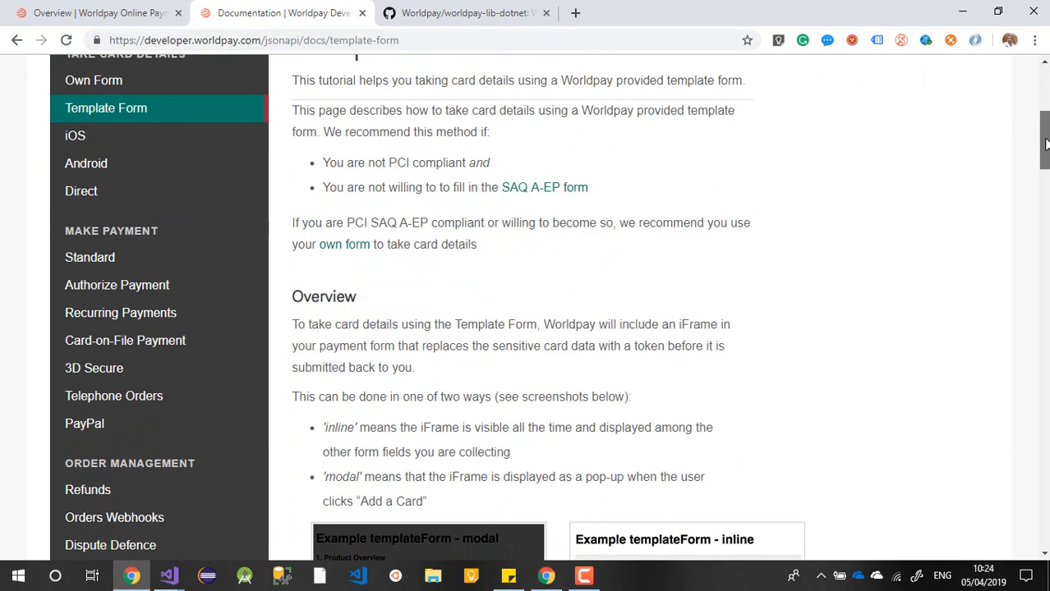
{"action": "scroll", "scroll_direction": "up", "scroll_amount": 3}
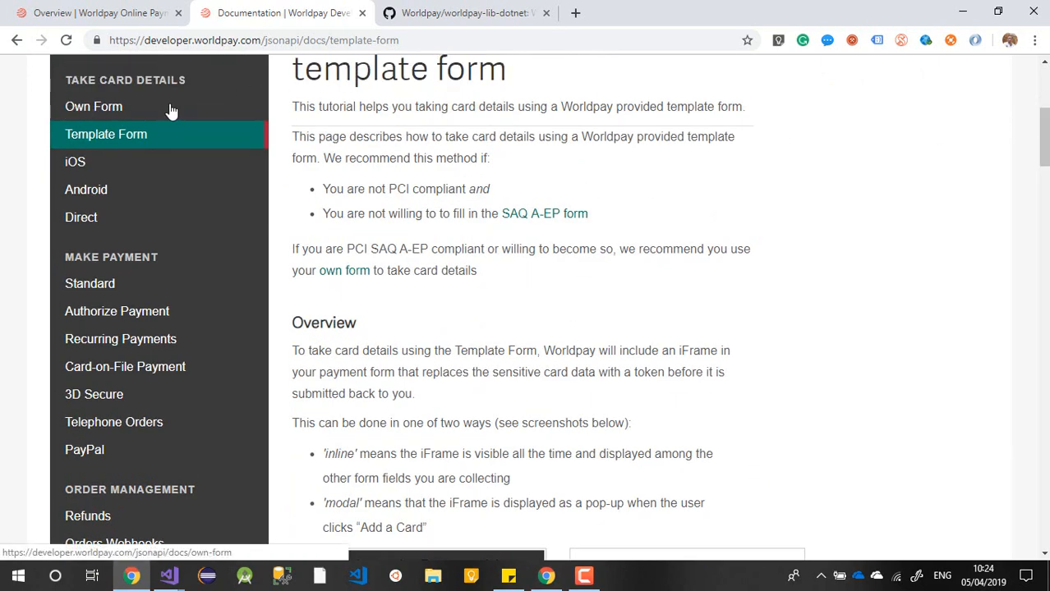
{"action": "mouse_move", "coordinate": [127, 111]}
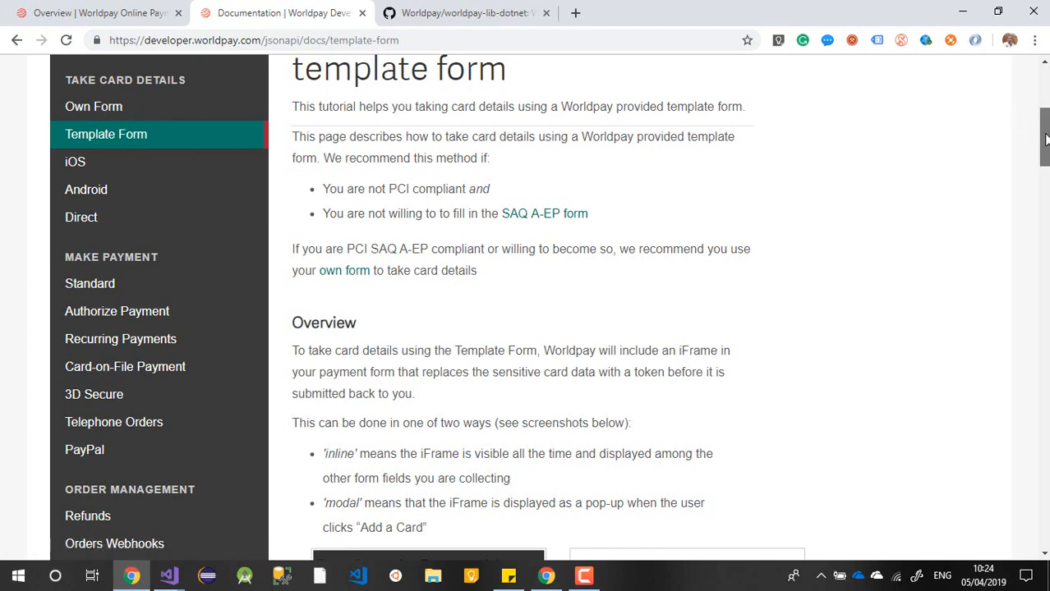
{"action": "scroll", "scroll_direction": "down", "scroll_amount": 3}
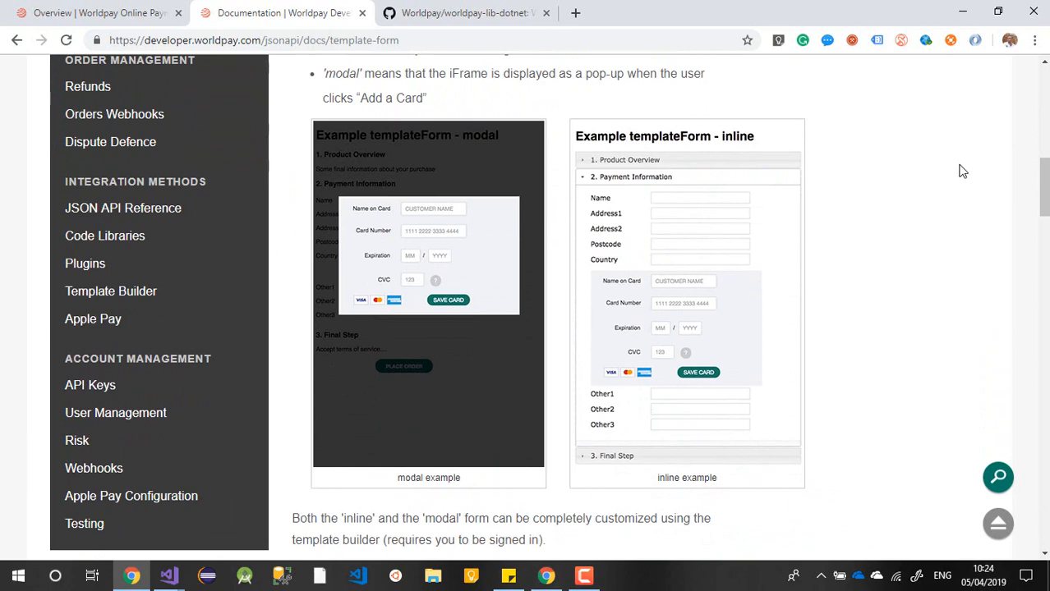
{"action": "scroll", "scroll_direction": "down", "scroll_amount": 3}
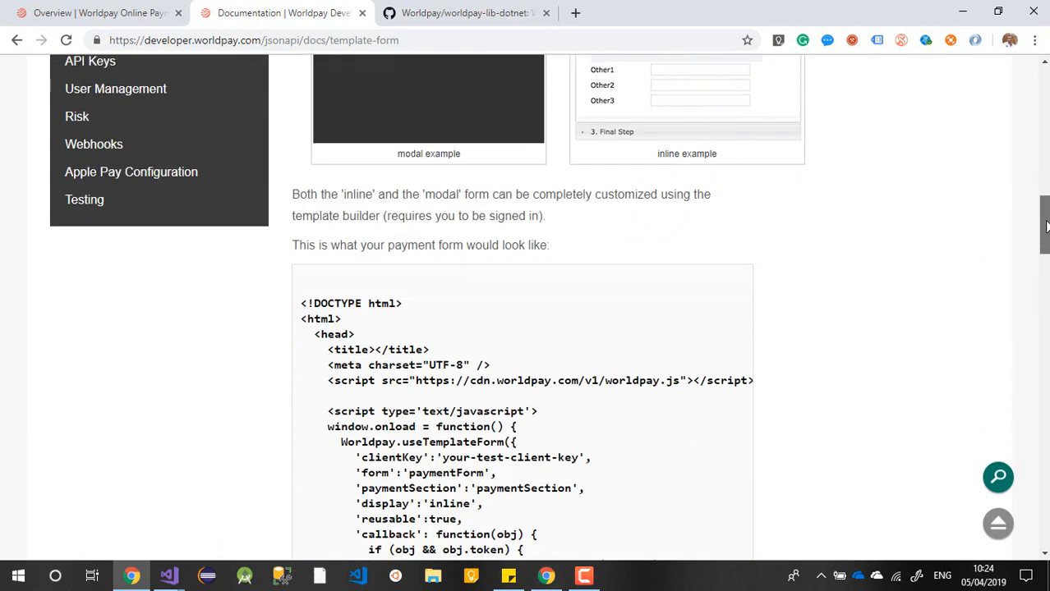
{"action": "scroll", "scroll_direction": "down", "scroll_amount": 3}
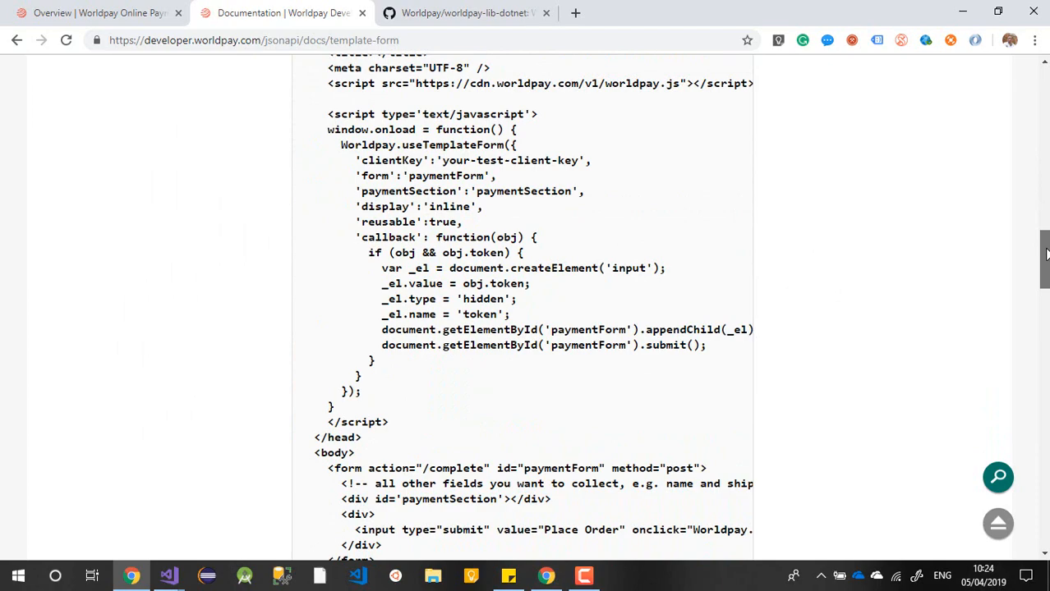
{"action": "scroll", "scroll_direction": "down", "scroll_amount": 3}
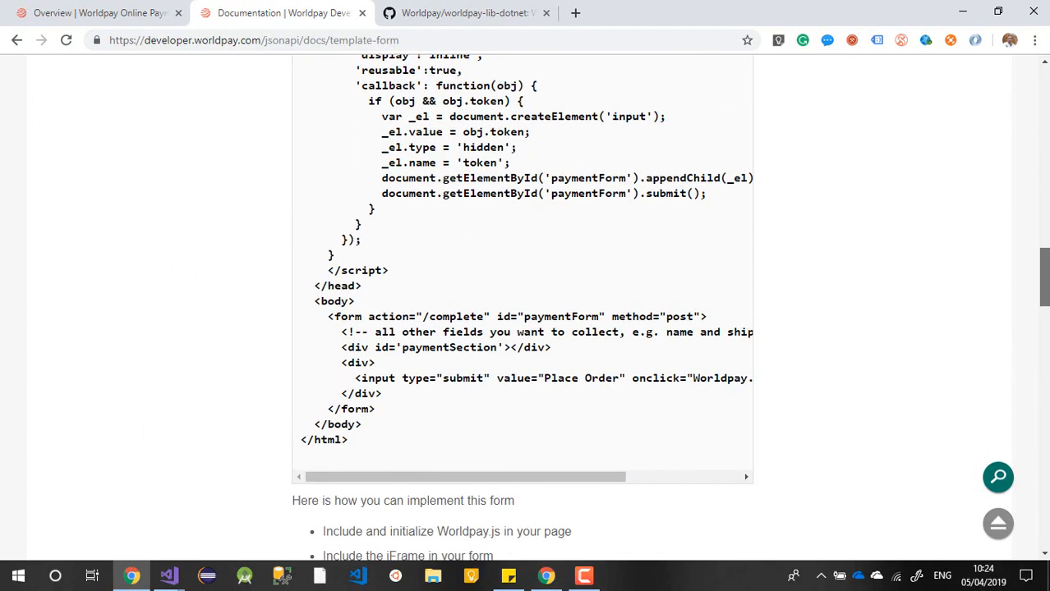
{"action": "mouse_move", "coordinate": [168, 575]}
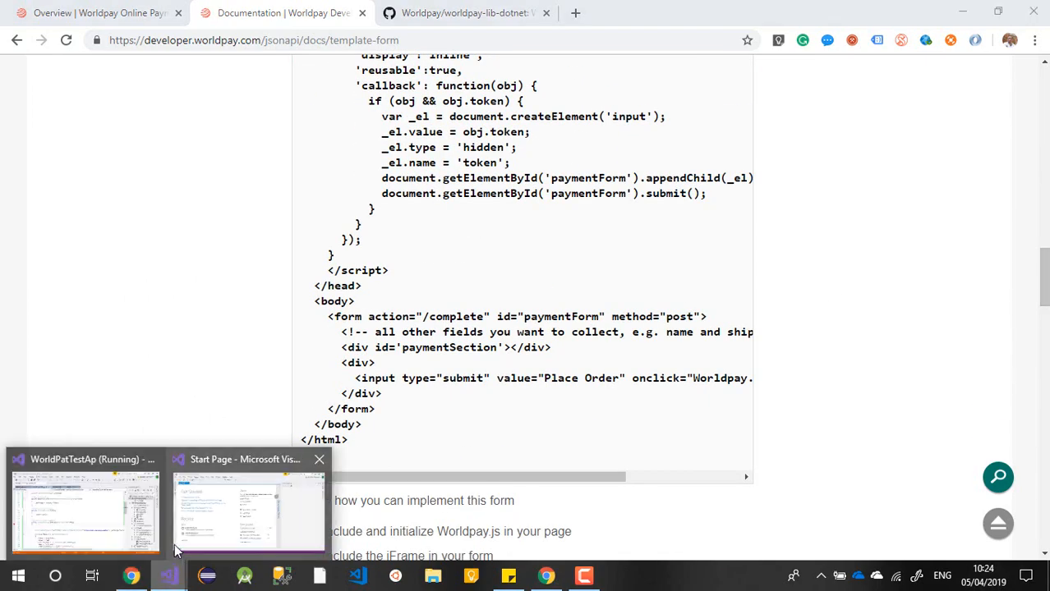
Create a new ASP.NET Core Web Application project named WorldPayTestApp
{"action": "left_click", "coordinate": [246, 506]}
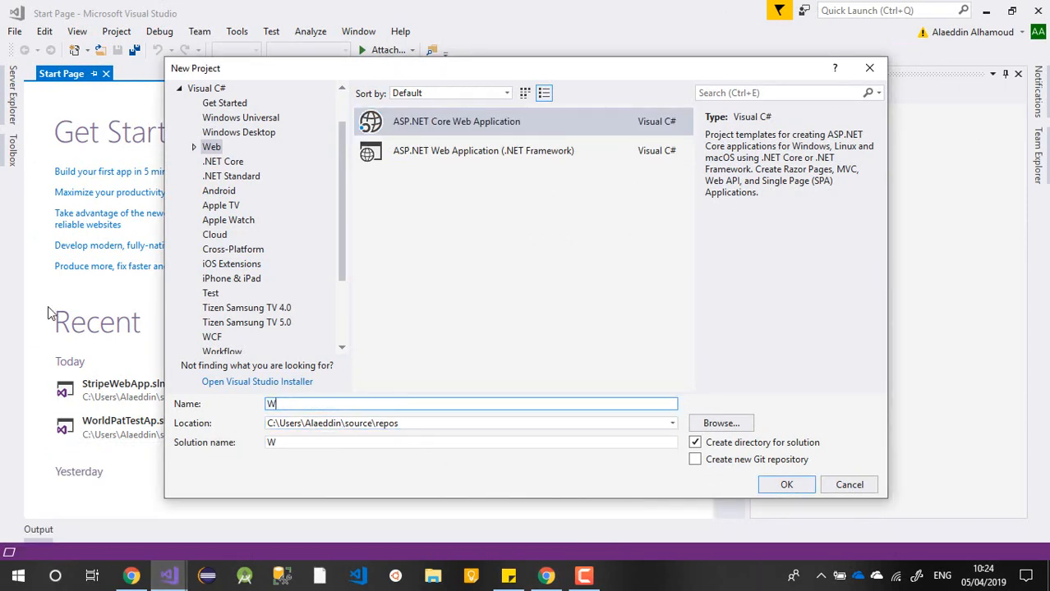
{"action": "type", "text": "orlP"}
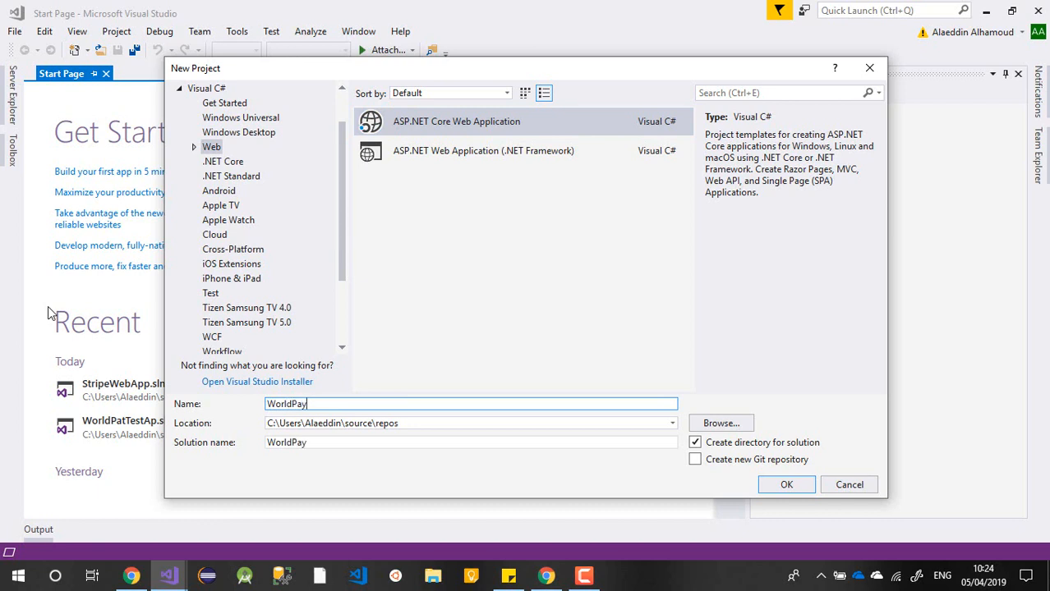
{"action": "type", "text": "Tet"}
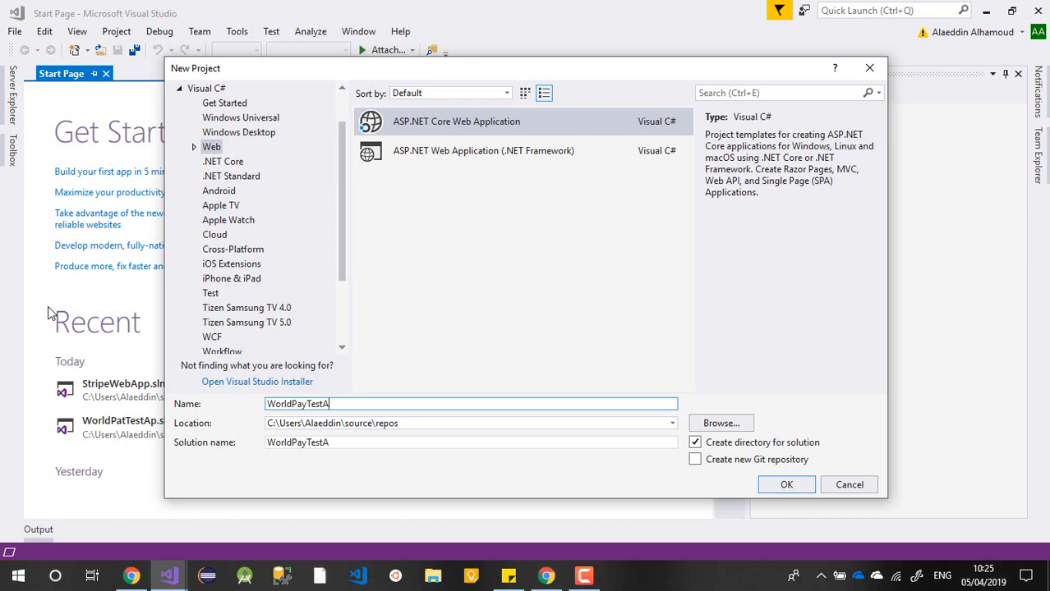
{"action": "left_click", "coordinate": [849, 484]}
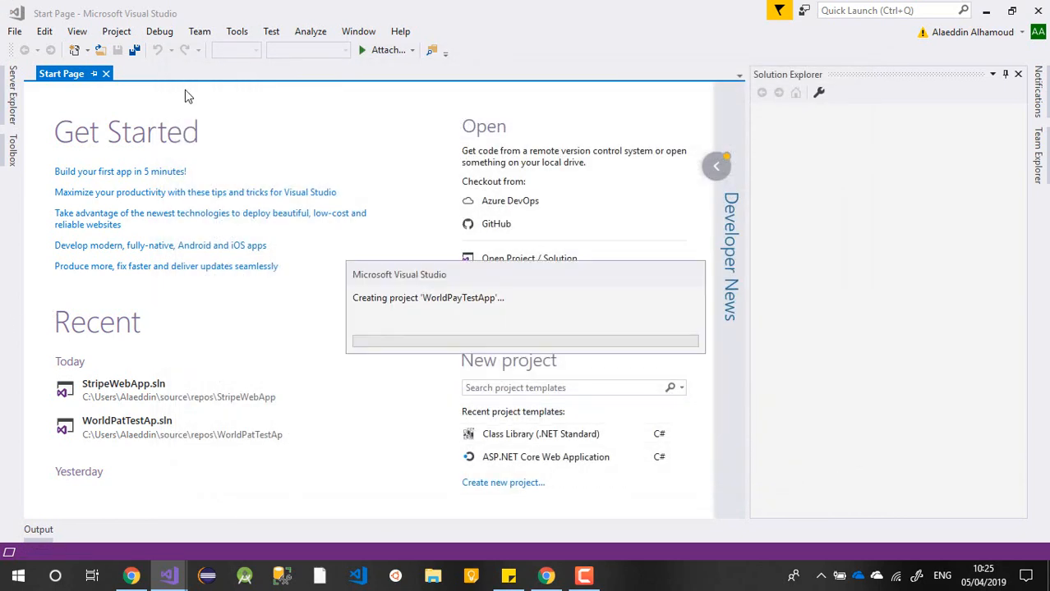
{"action": "mouse_move", "coordinate": [512, 240]}
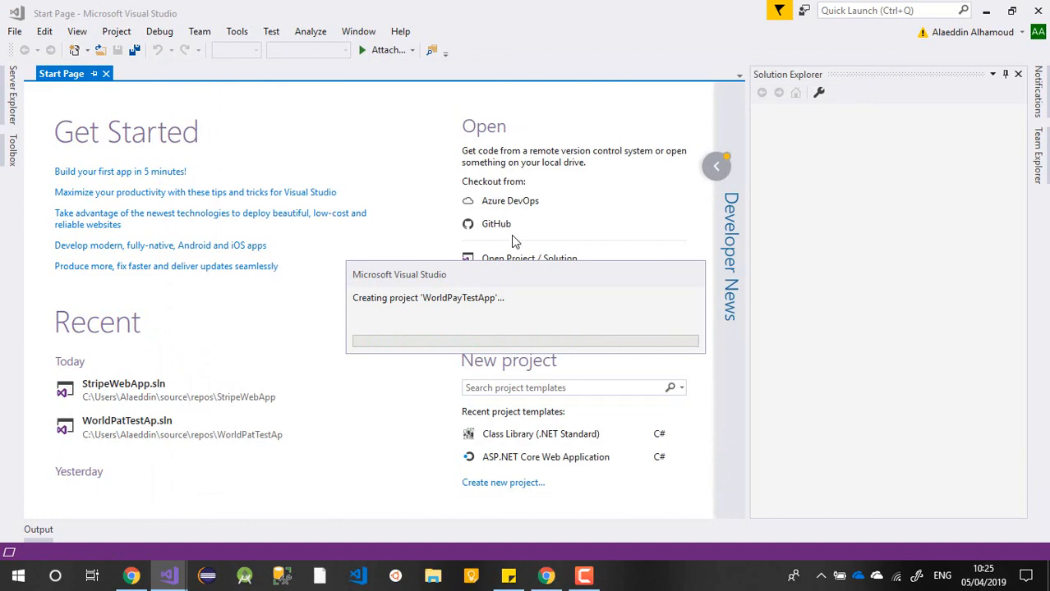
{"action": "mouse_move", "coordinate": [518, 250]}
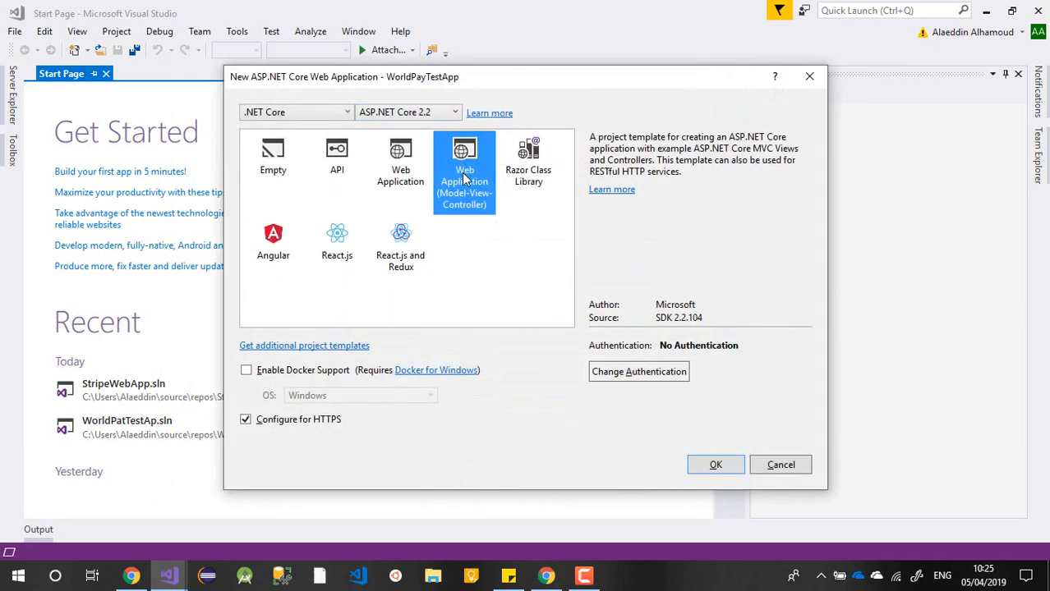
{"action": "mouse_move", "coordinate": [721, 440]}
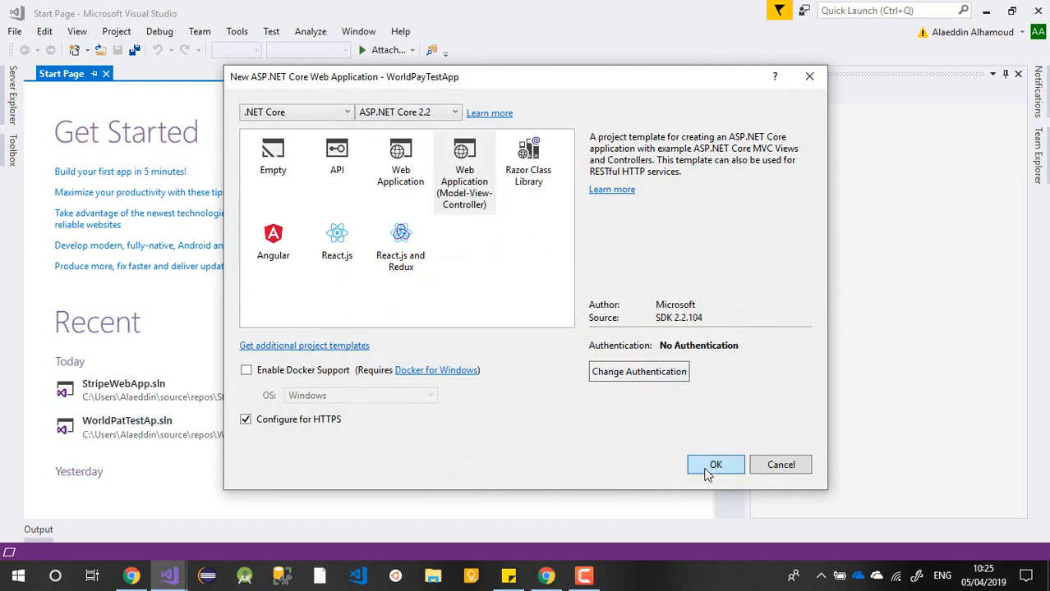
Choose the Web Application (Model-View-Controller) template on ASP.NET Core 2.2
{"action": "left_click", "coordinate": [714, 464]}
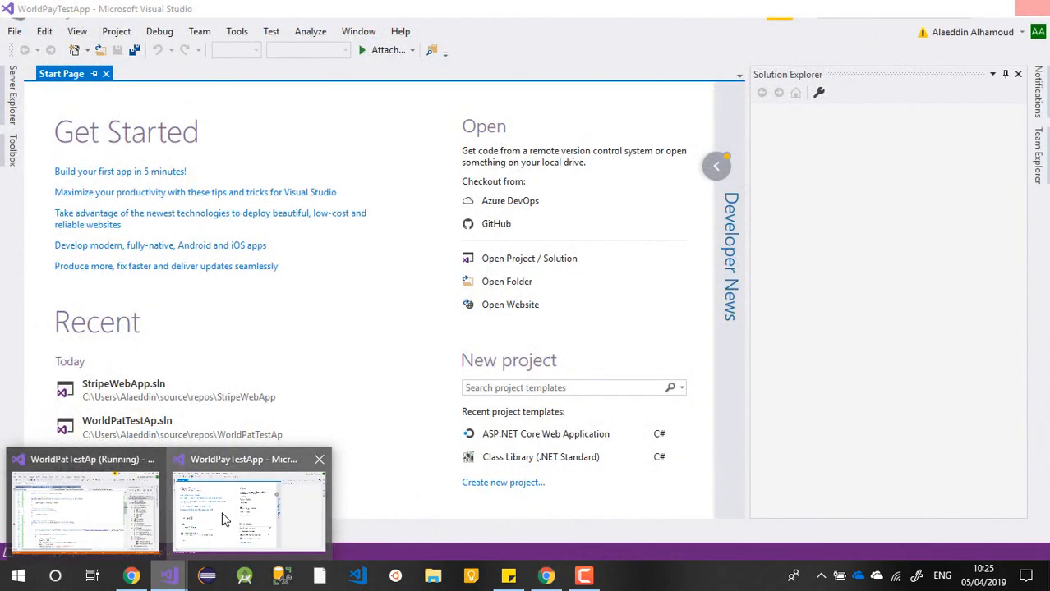
{"action": "mouse_move", "coordinate": [119, 517]}
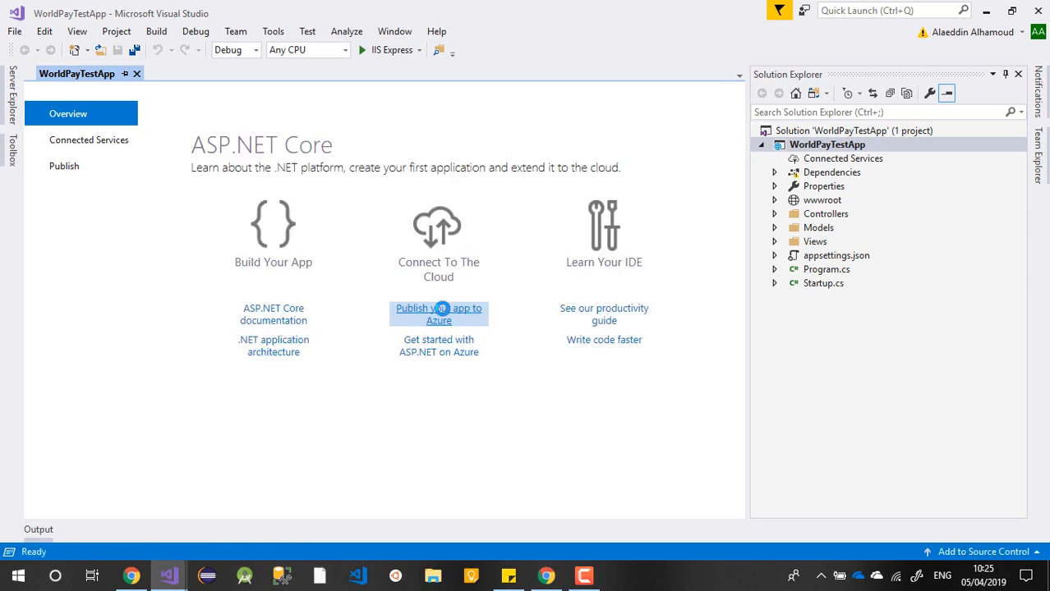
{"action": "mouse_move", "coordinate": [562, 509]}
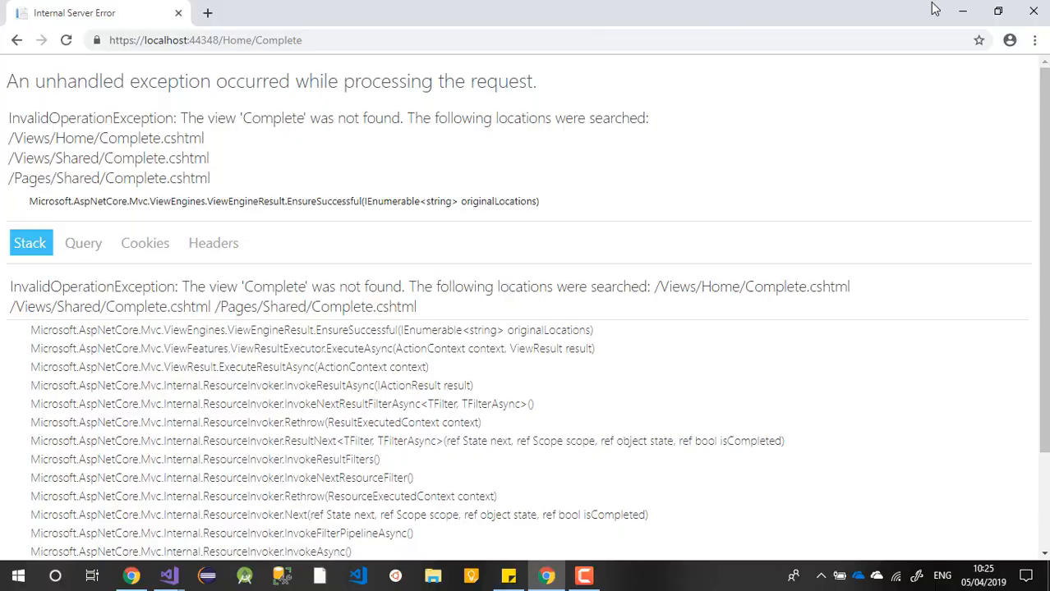
Take the payment form markup from the Template Form docs back into the new Visual Studio project
{"action": "left_click", "coordinate": [168, 576]}
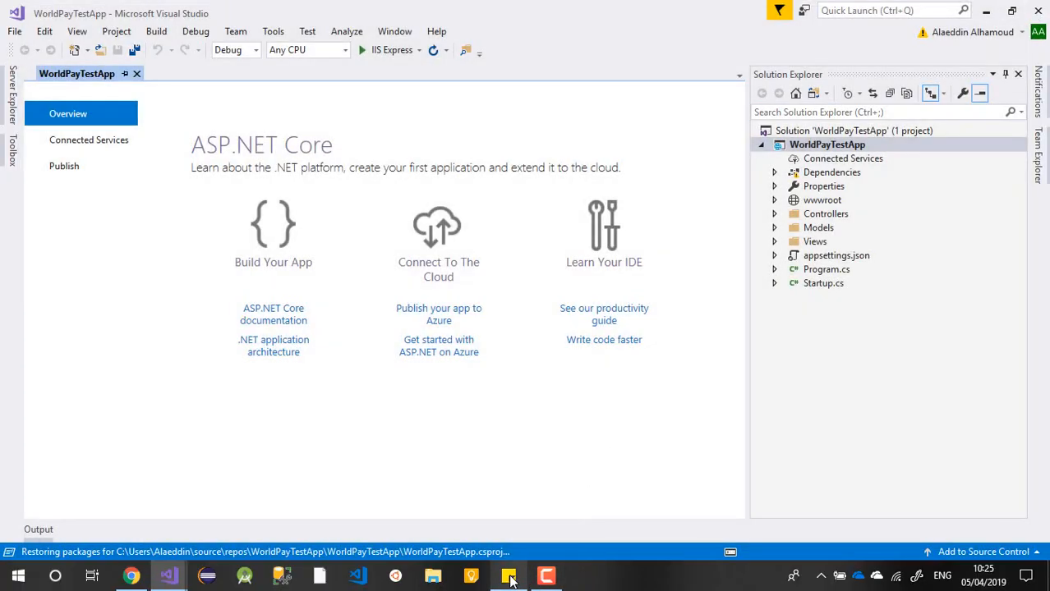
{"action": "left_click", "coordinate": [131, 575]}
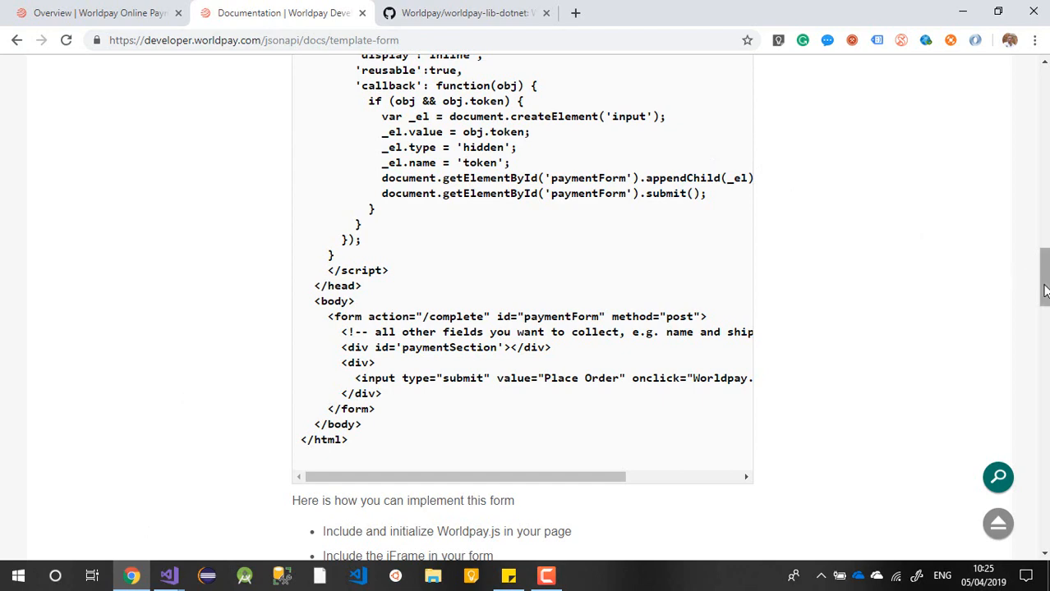
{"action": "scroll", "scroll_direction": "up", "scroll_amount": 3}
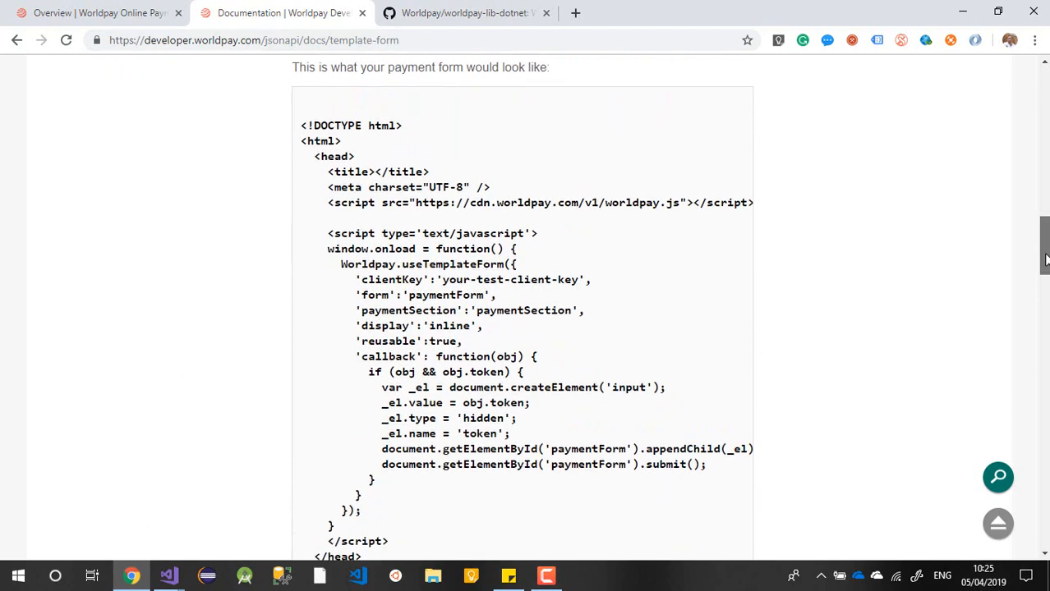
{"action": "scroll", "scroll_direction": "down", "scroll_amount": 3}
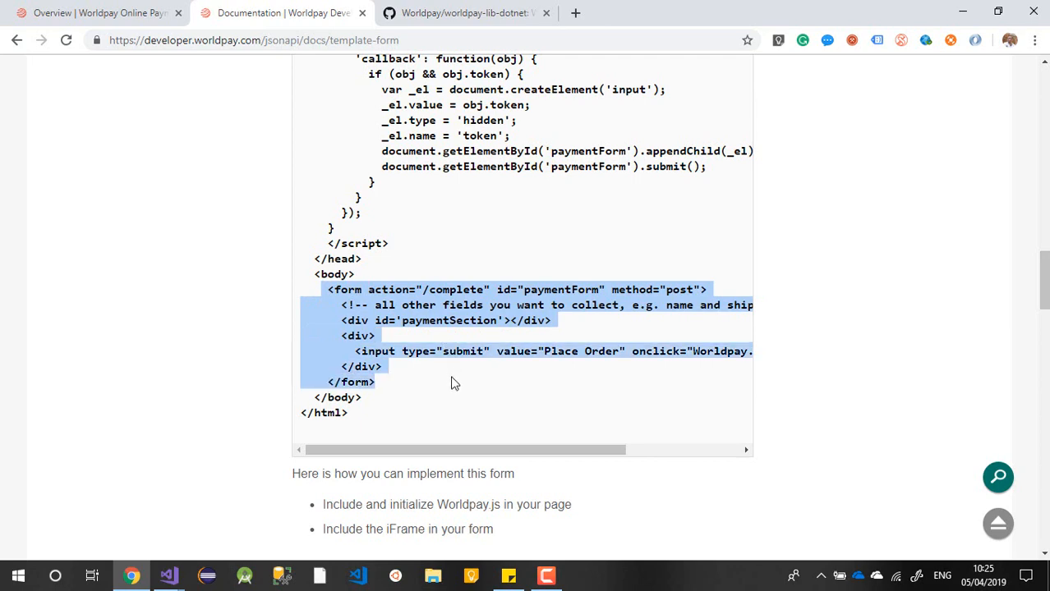
{"action": "mouse_move", "coordinate": [152, 579]}
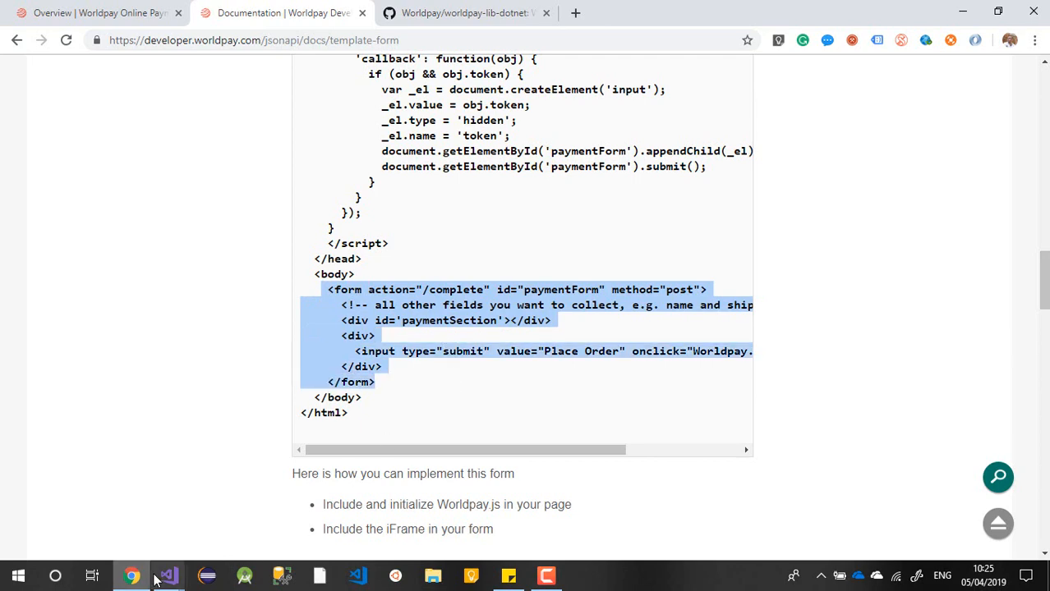
{"action": "left_click", "coordinate": [168, 575]}
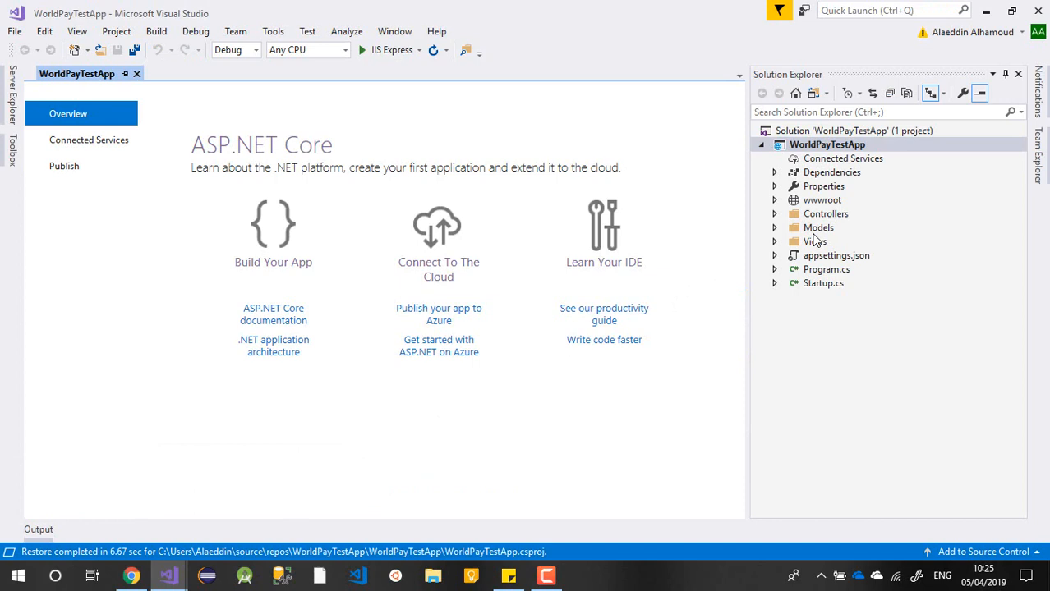
Open Views > Home > Index.cshtml and replace the welcome markup with the copied form
{"action": "left_click", "coordinate": [774, 241]}
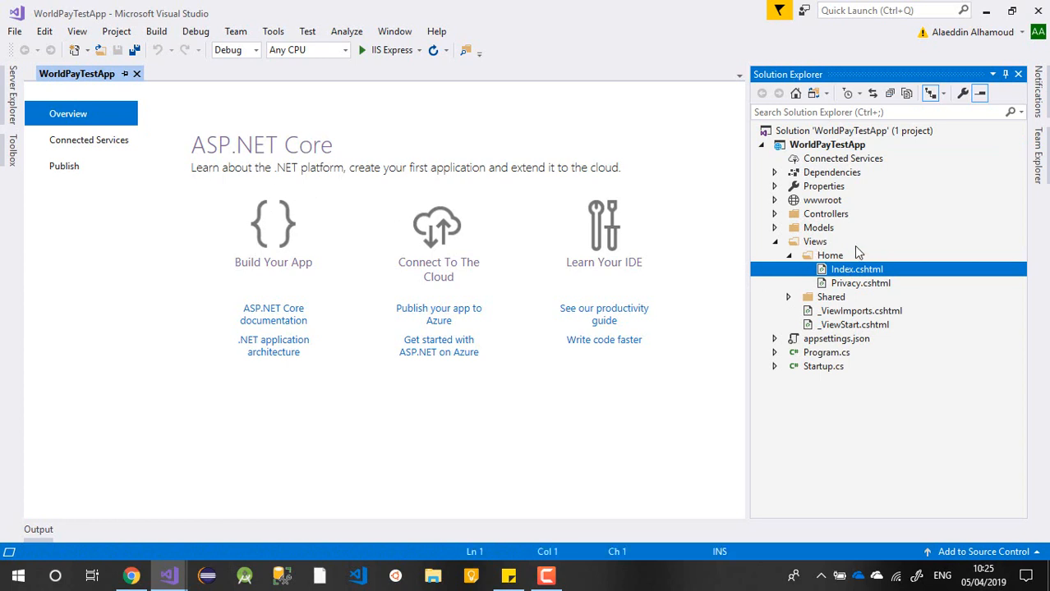
{"action": "double_click", "coordinate": [857, 269]}
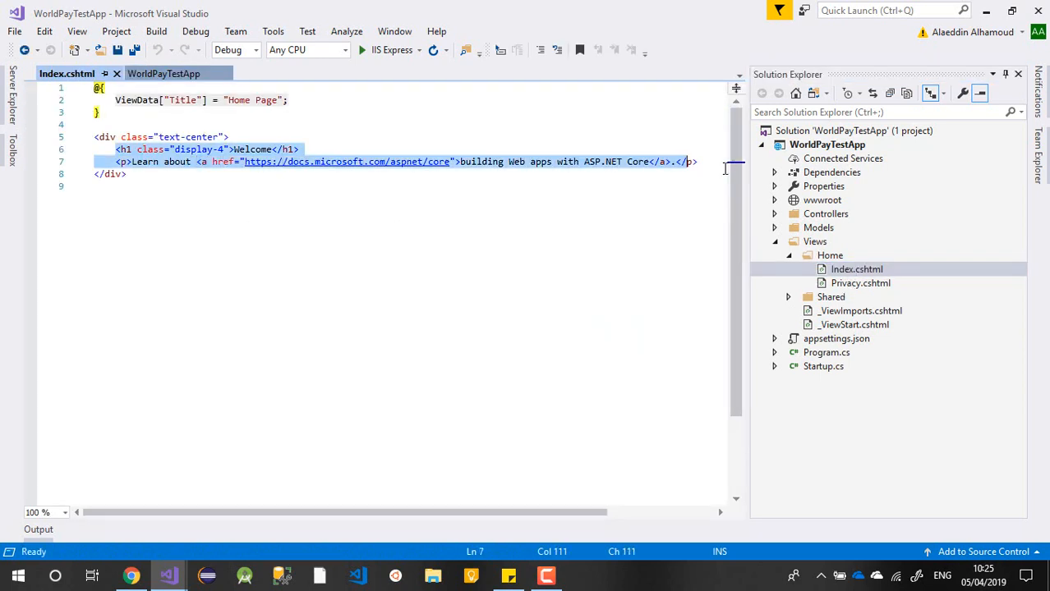
{"action": "key", "text": "Delete"}
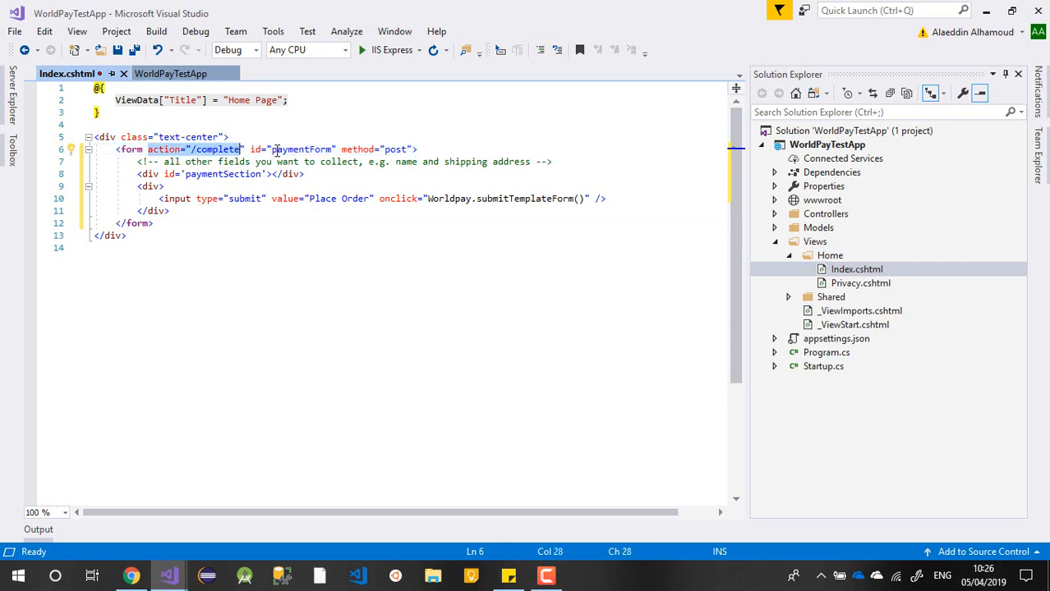
Check the pasted form's paymentForm id and paymentSection placeholder div
{"action": "double_click", "coordinate": [300, 148]}
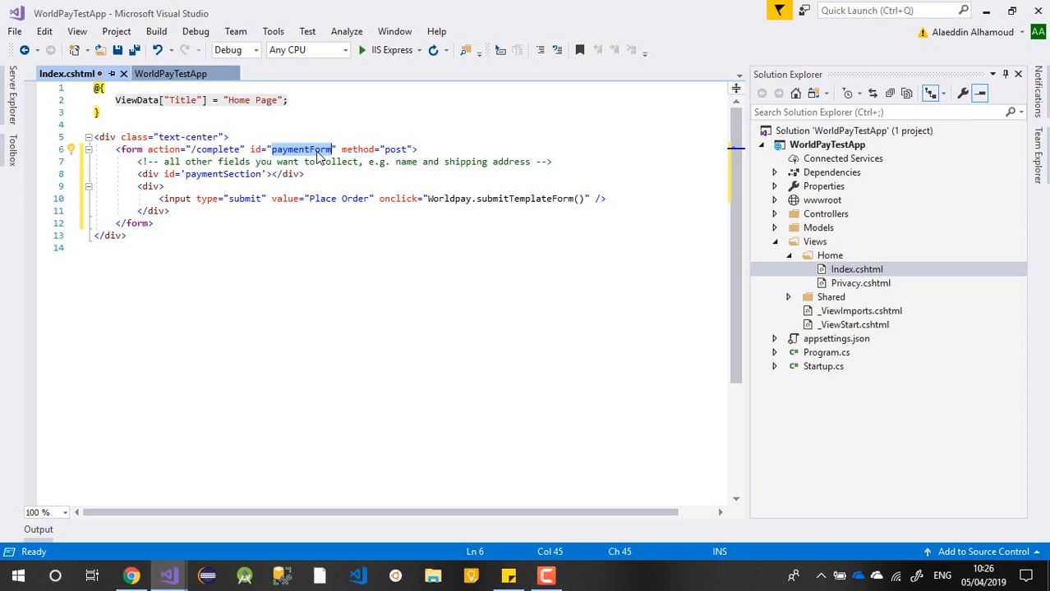
{"action": "double_click", "coordinate": [396, 149]}
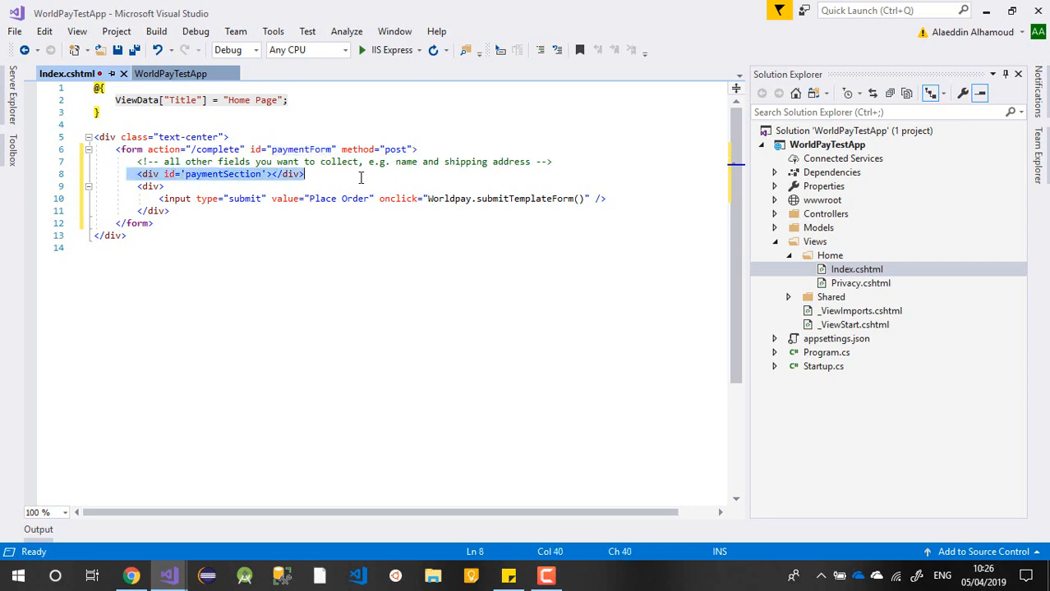
{"action": "left_click", "coordinate": [212, 174]}
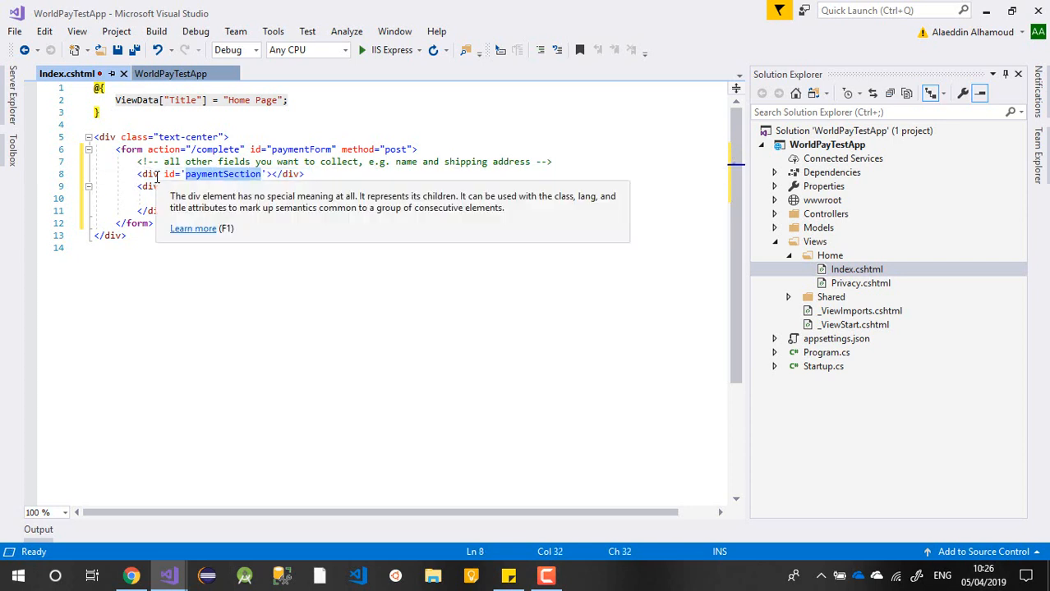
{"action": "left_click", "coordinate": [105, 173]}
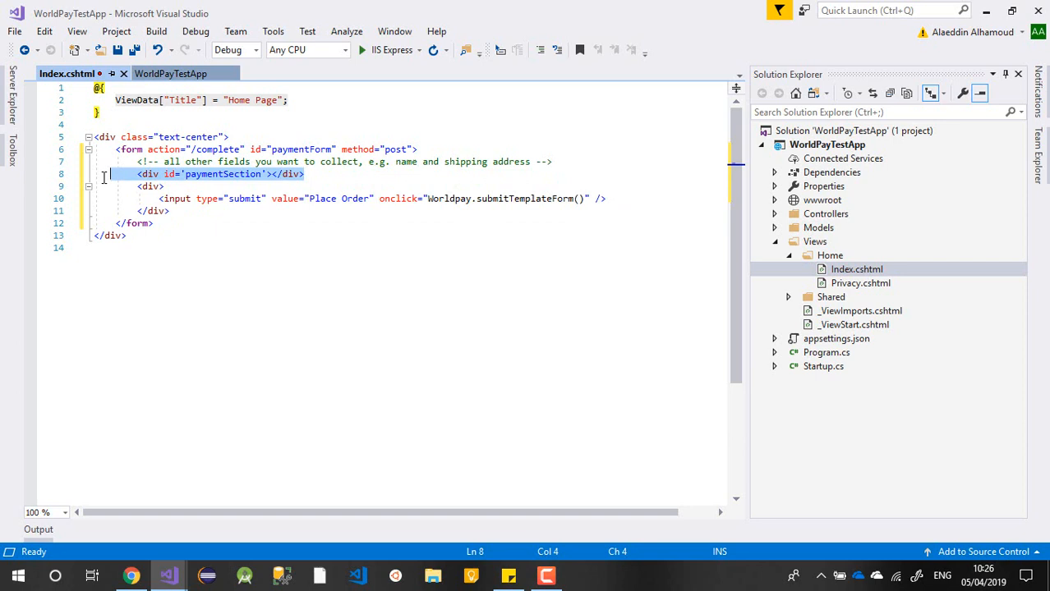
{"action": "left_click", "coordinate": [250, 173]}
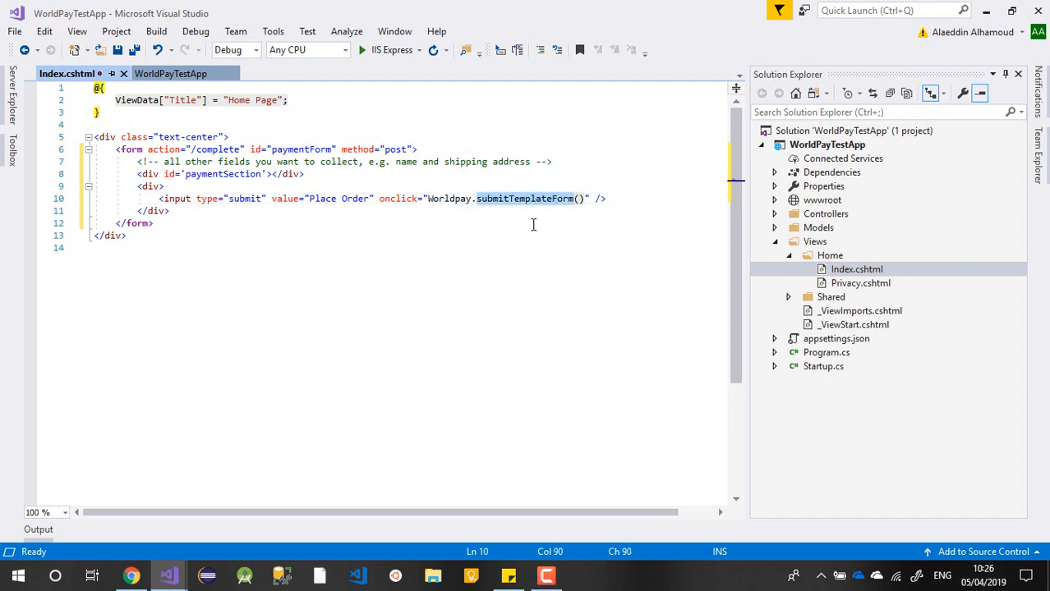
{"action": "left_click", "coordinate": [132, 575]}
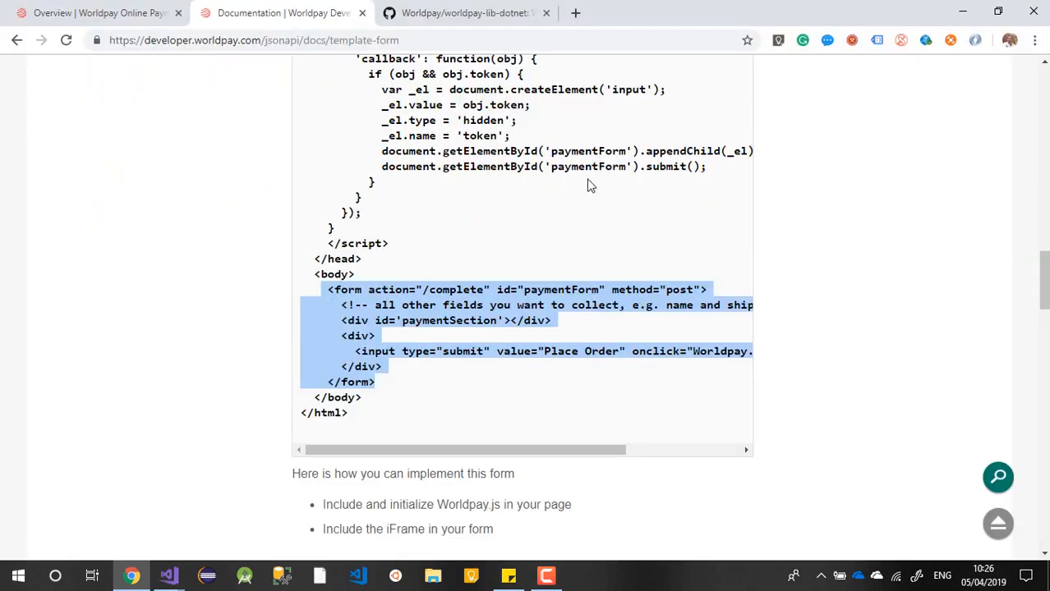
Review the pasted Worldpay script: placeholder client key, token check and hidden token input
{"action": "scroll", "scroll_direction": "up", "scroll_amount": 3}
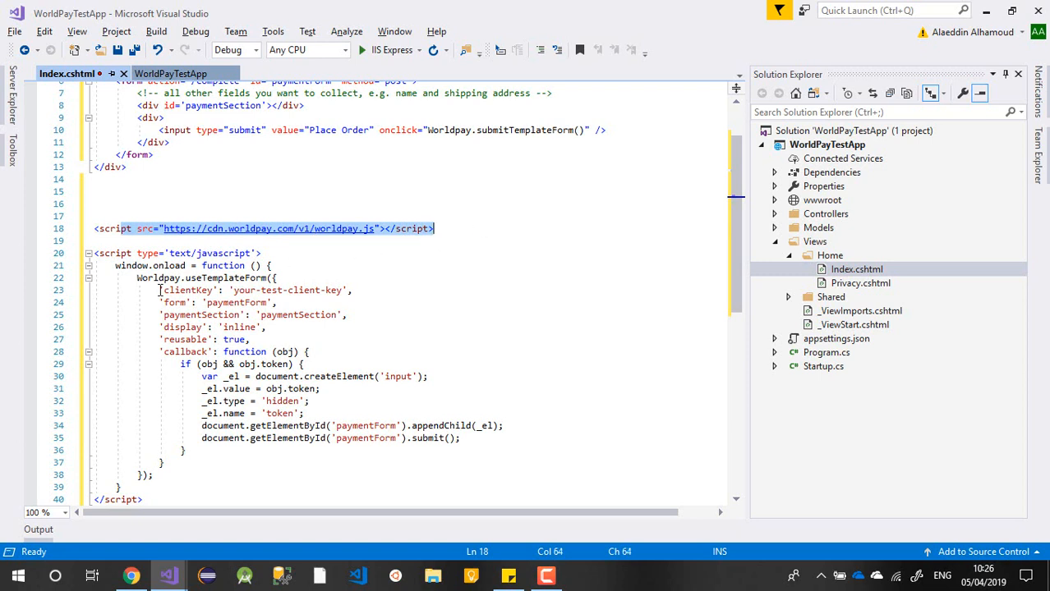
{"action": "double_click", "coordinate": [287, 290]}
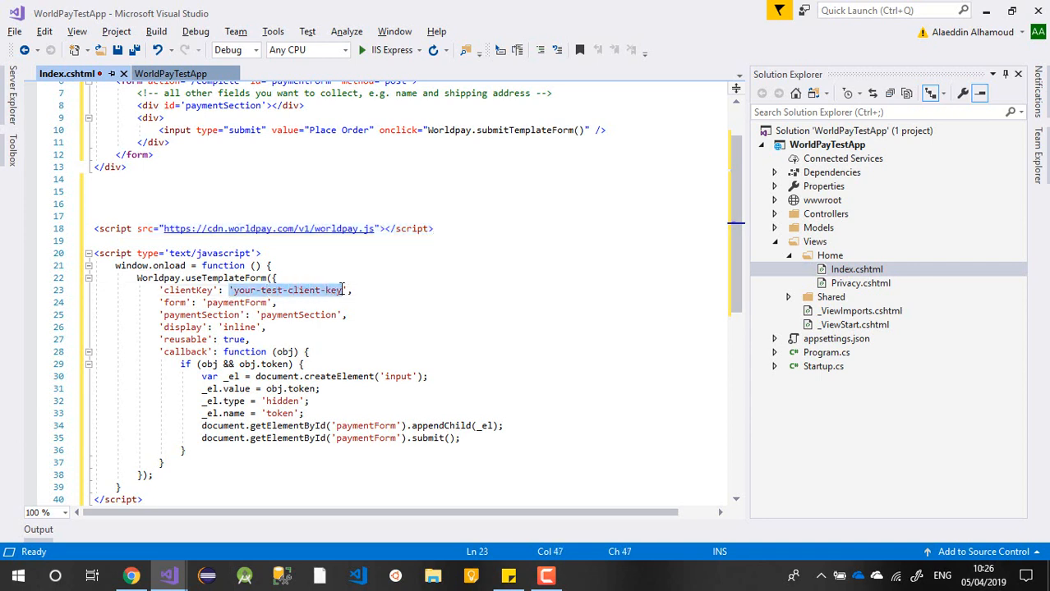
{"action": "left_click", "coordinate": [343, 290]}
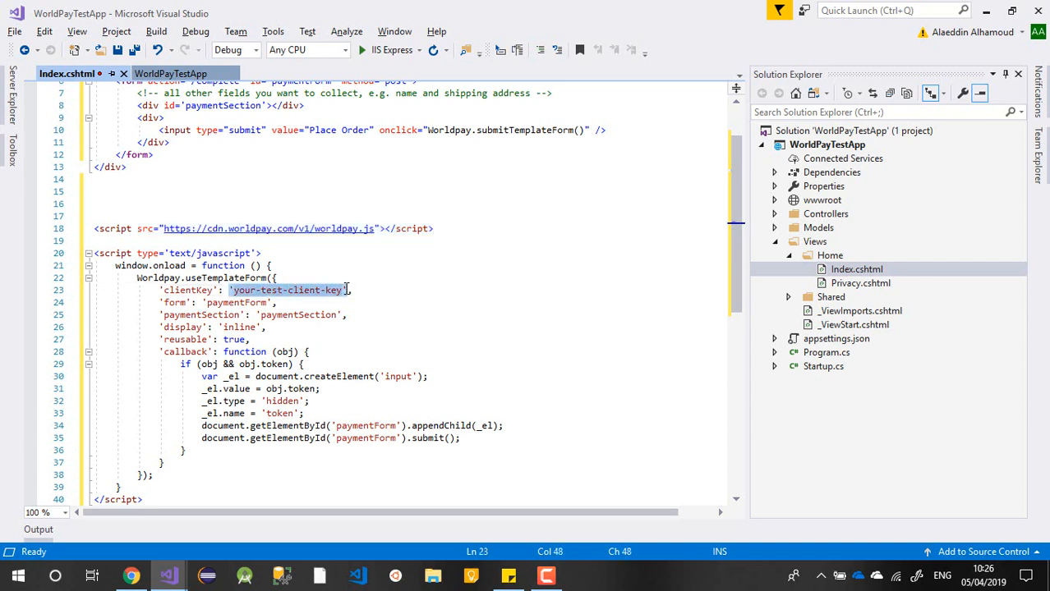
{"action": "mouse_move", "coordinate": [136, 351]}
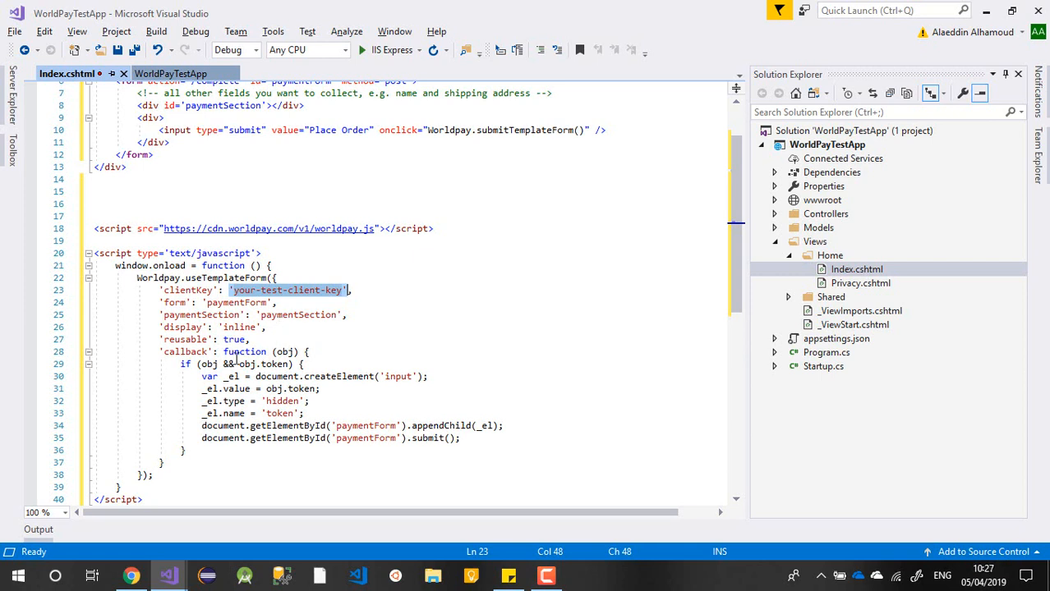
{"action": "left_click", "coordinate": [275, 364]}
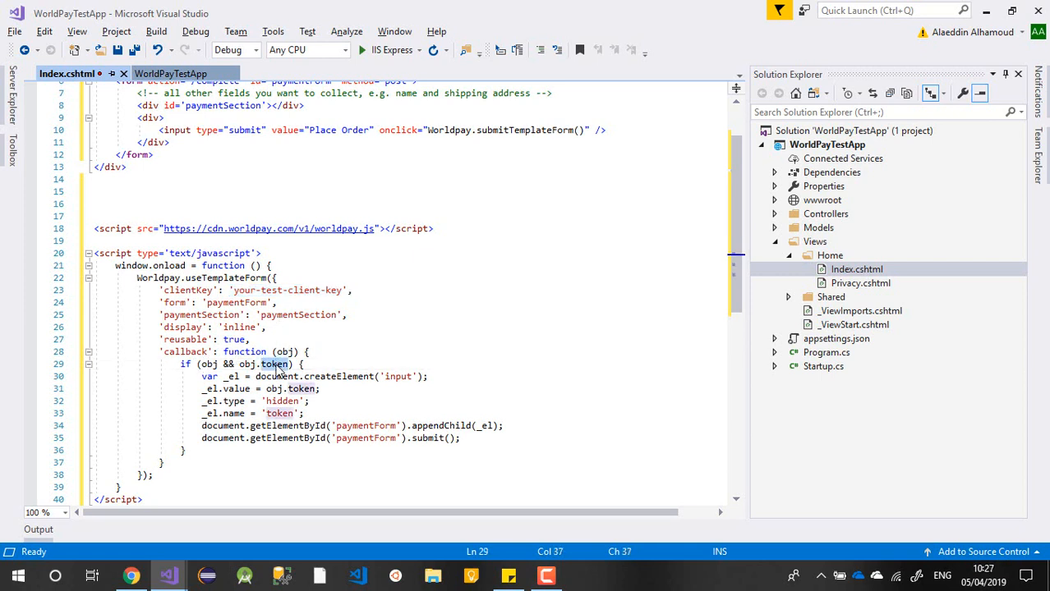
{"action": "left_click_drag", "start_coordinate": [202, 389], "coordinate": [304, 413]}
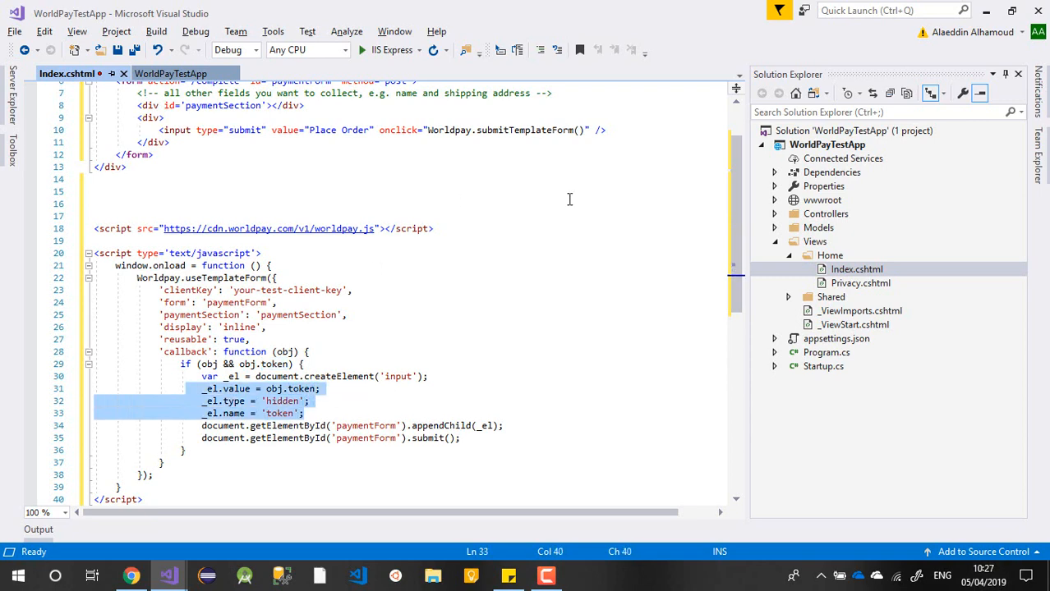
{"action": "scroll", "scroll_direction": "up", "scroll_amount": 3}
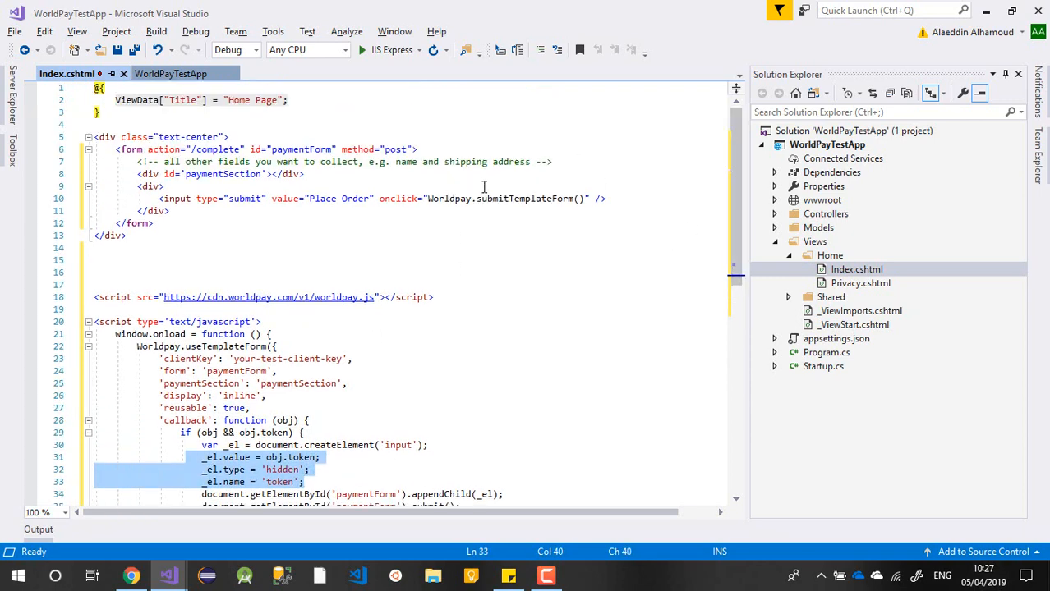
{"action": "scroll", "scroll_direction": "down", "scroll_amount": 3}
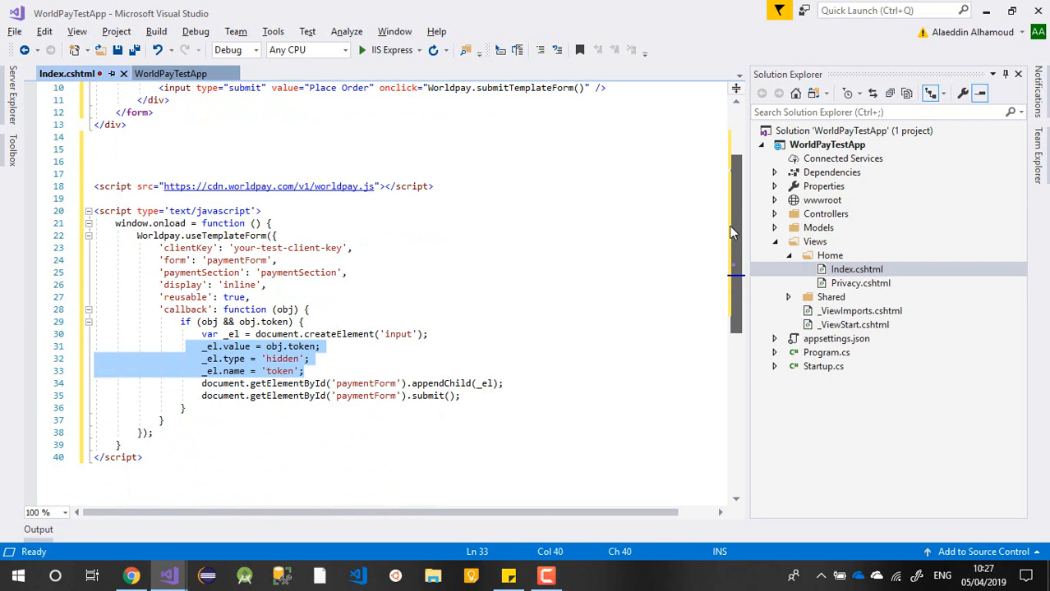
{"action": "mouse_move", "coordinate": [691, 293]}
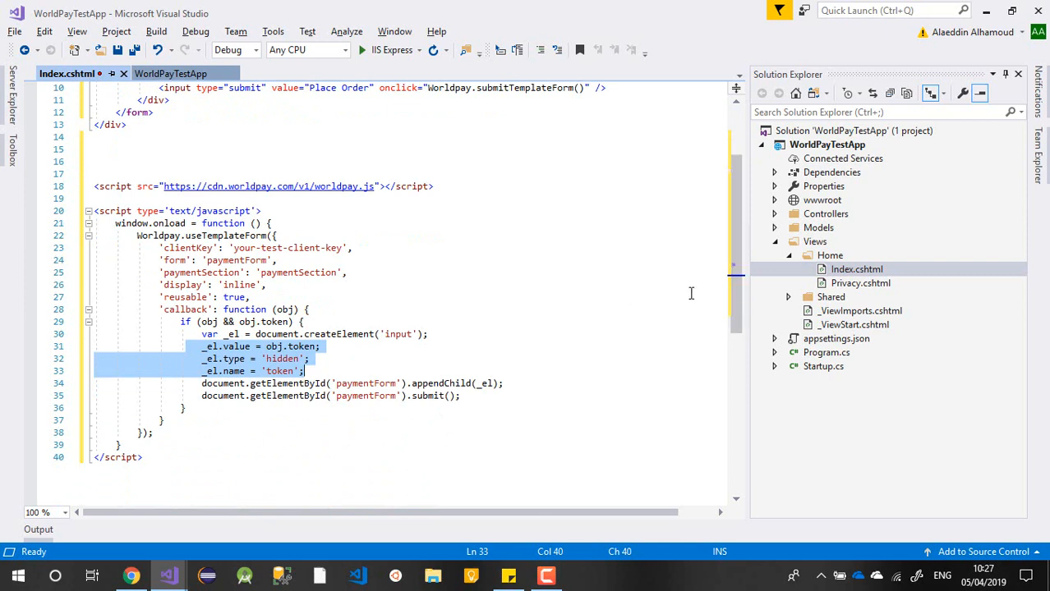
{"action": "mouse_move", "coordinate": [402, 226]}
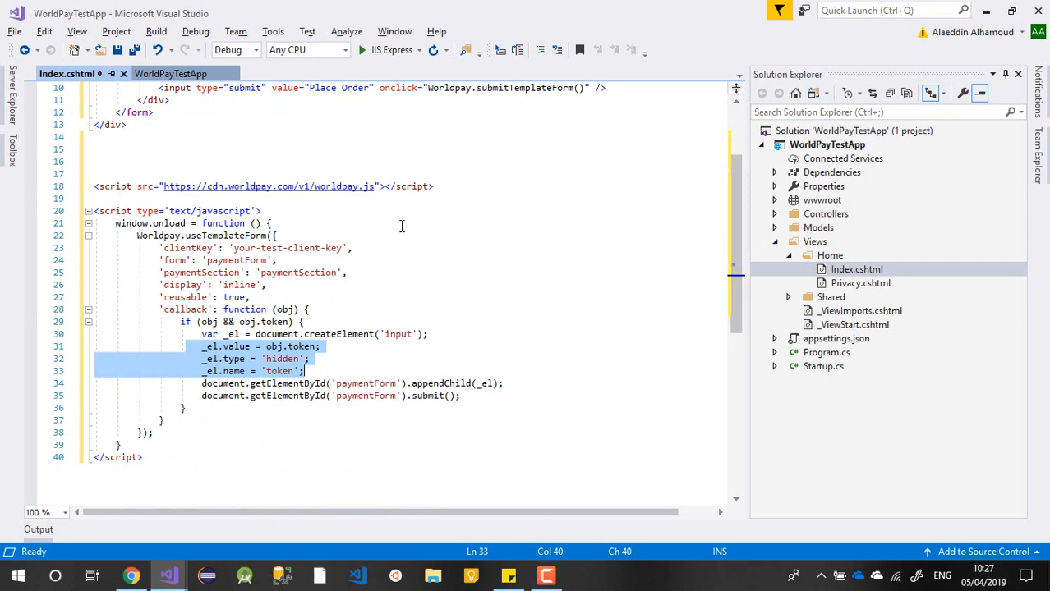
{"action": "left_click", "coordinate": [308, 247]}
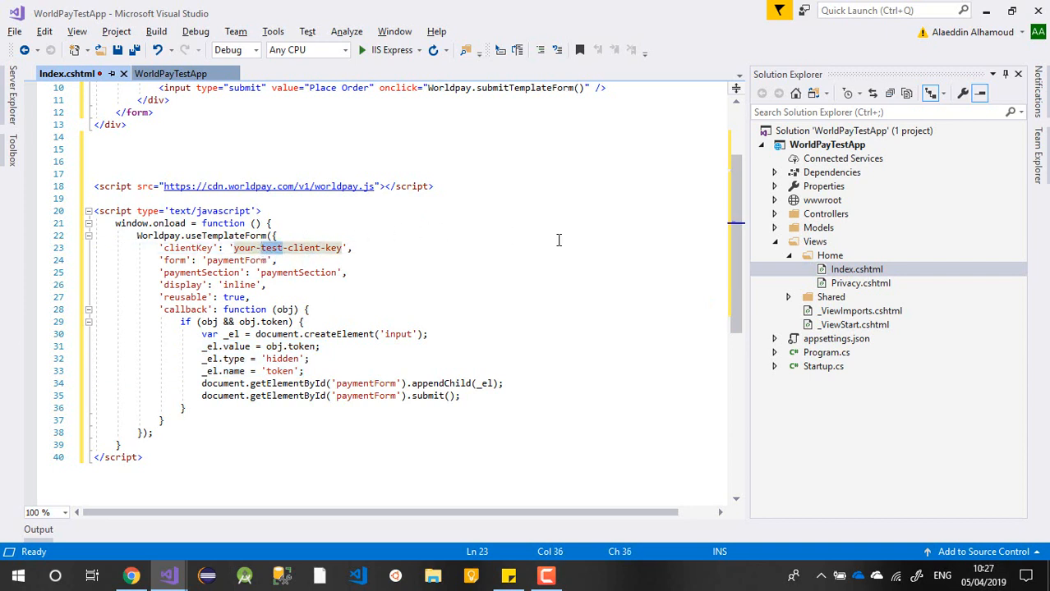
{"action": "mouse_move", "coordinate": [820, 349]}
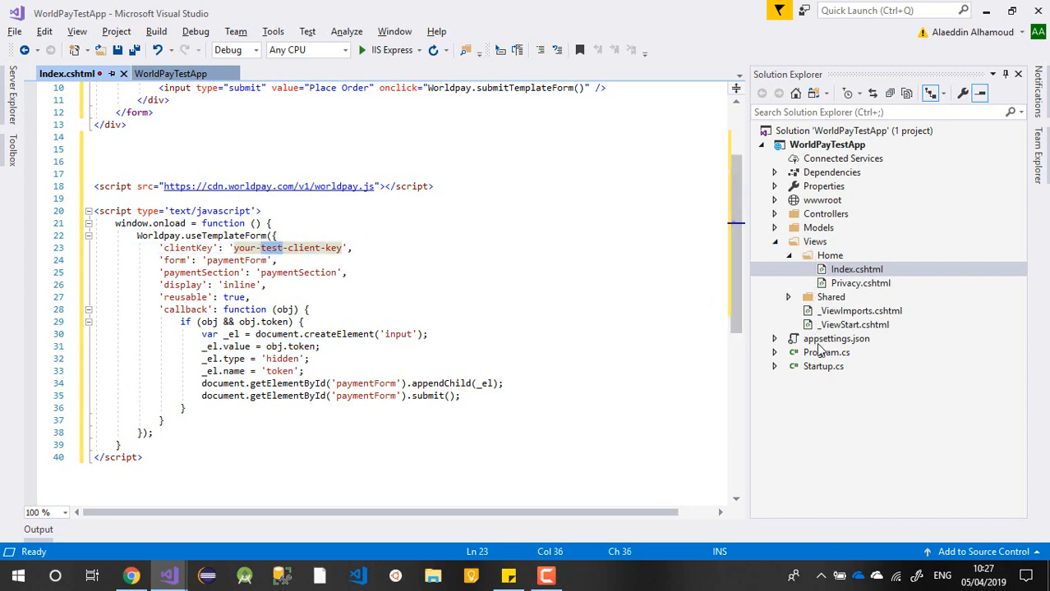
Open appsettings.json and add a new line after the Logging block
{"action": "double_click", "coordinate": [835, 338]}
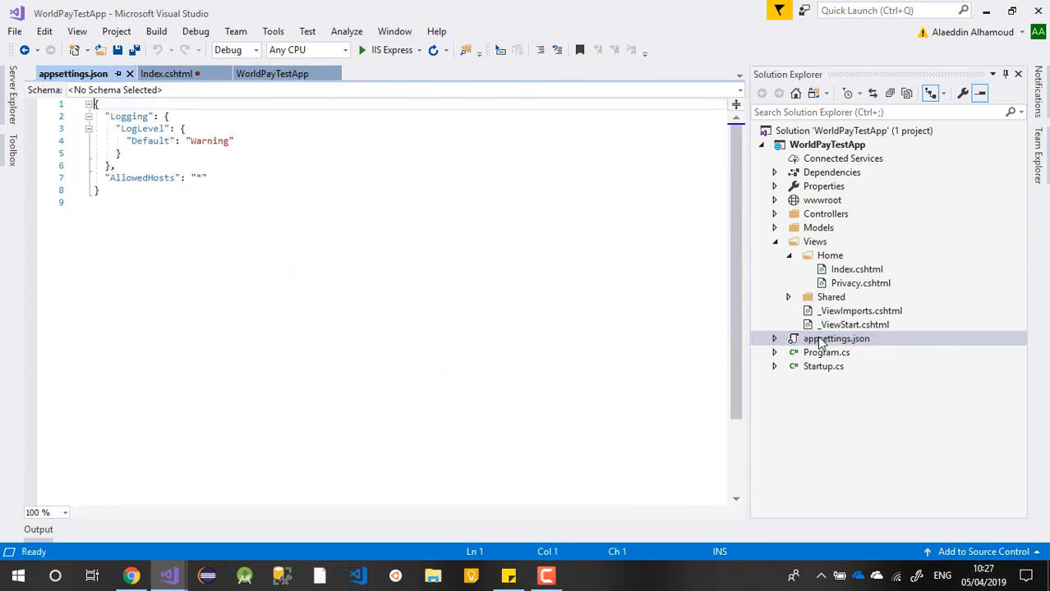
{"action": "left_click", "coordinate": [144, 165]}
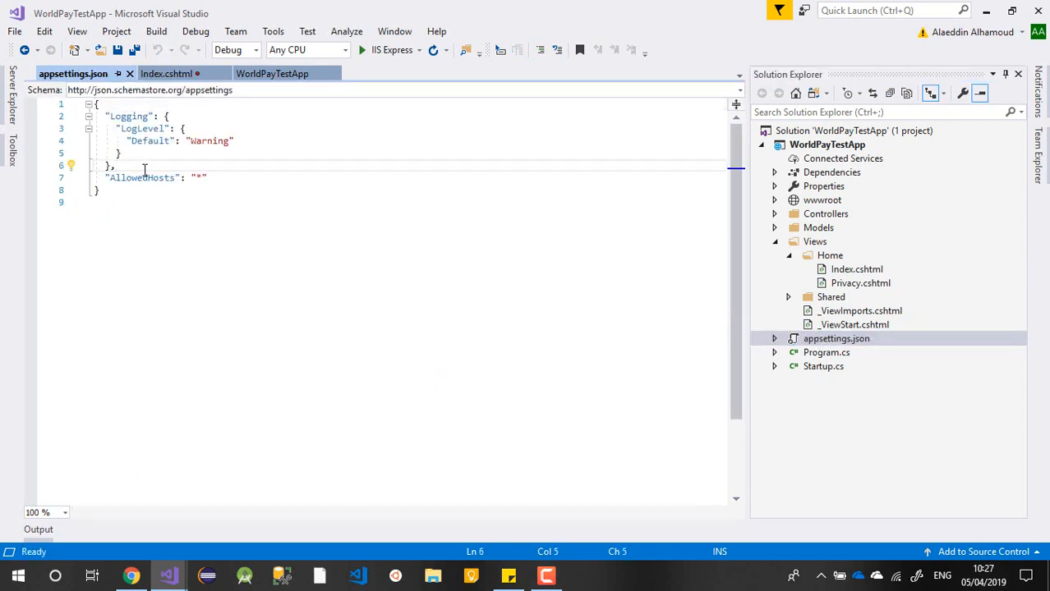
{"action": "key", "text": "Return"}
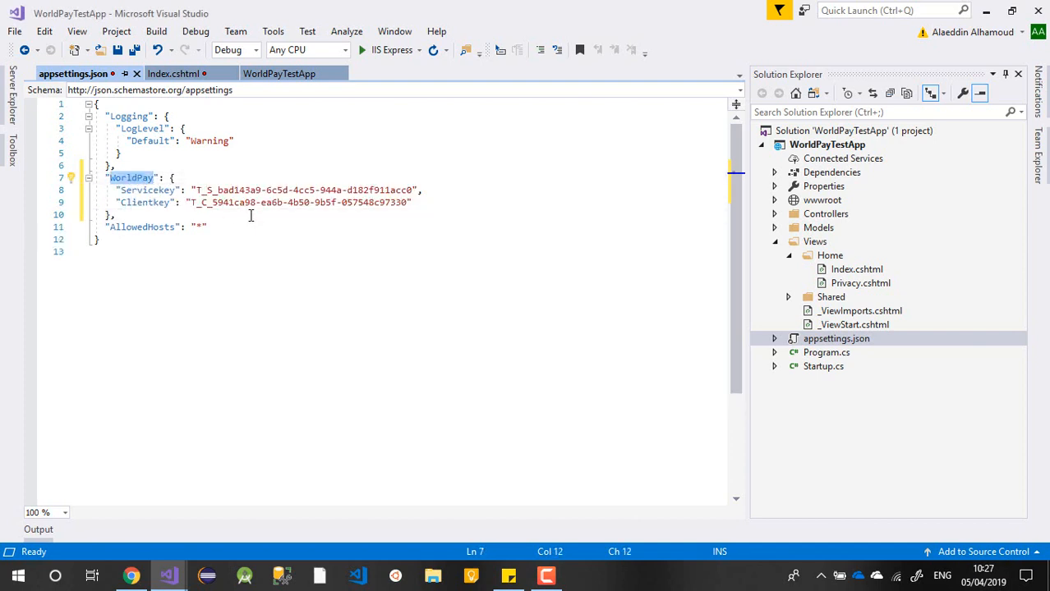
{"action": "mouse_move", "coordinate": [132, 178]}
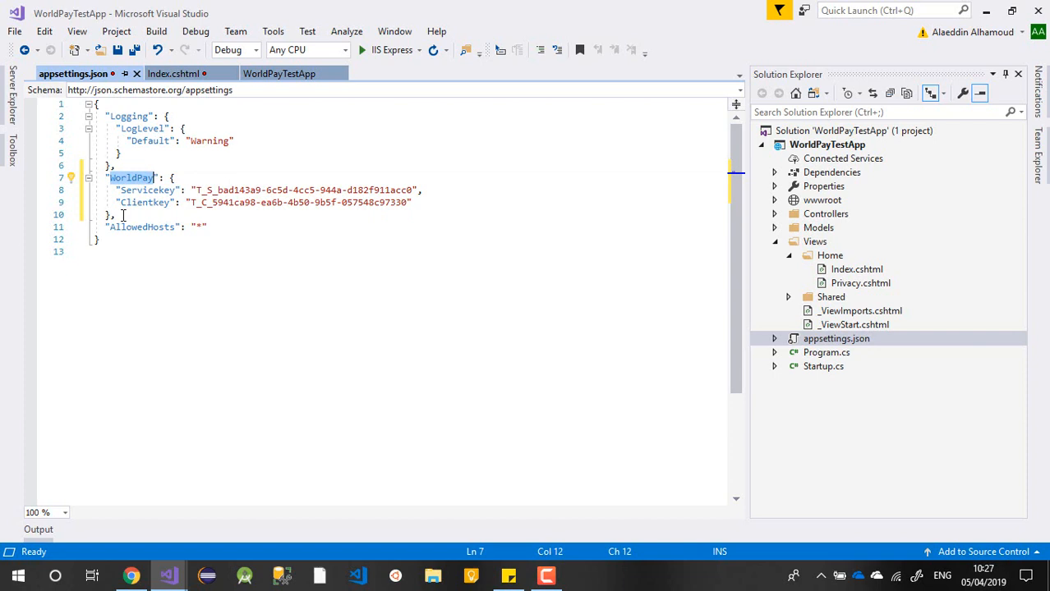
Fill in the WorldPay section's Servicekey and Clientkey entries
{"action": "double_click", "coordinate": [149, 190]}
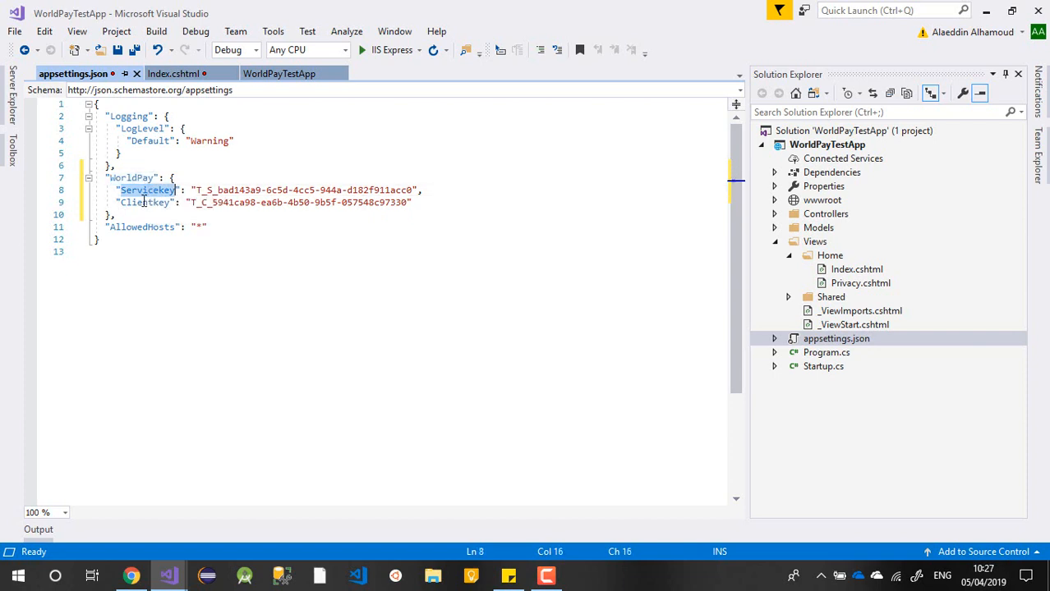
{"action": "left_click", "coordinate": [145, 190]}
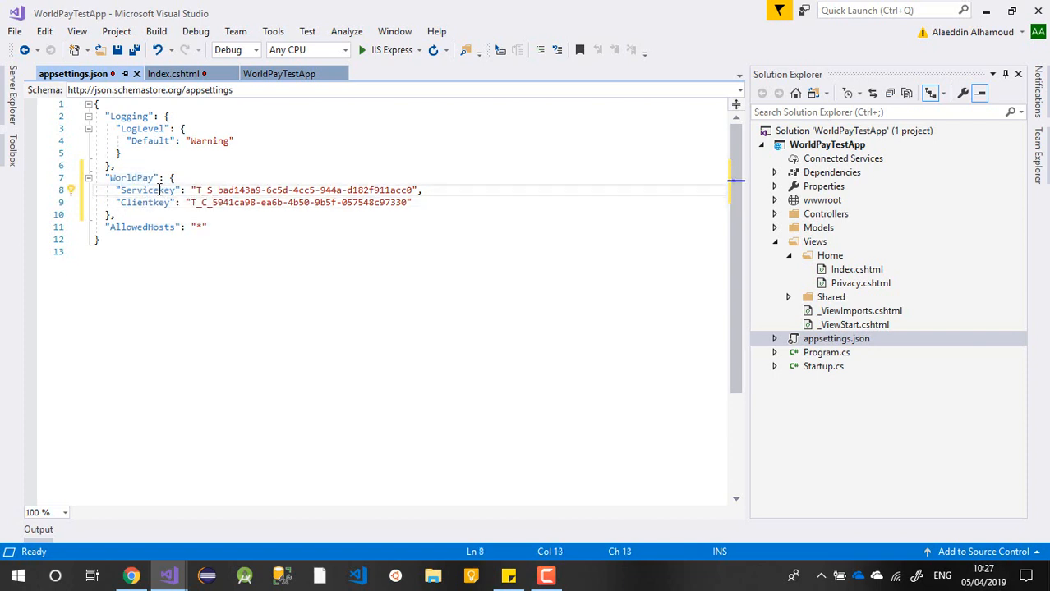
{"action": "double_click", "coordinate": [144, 202]}
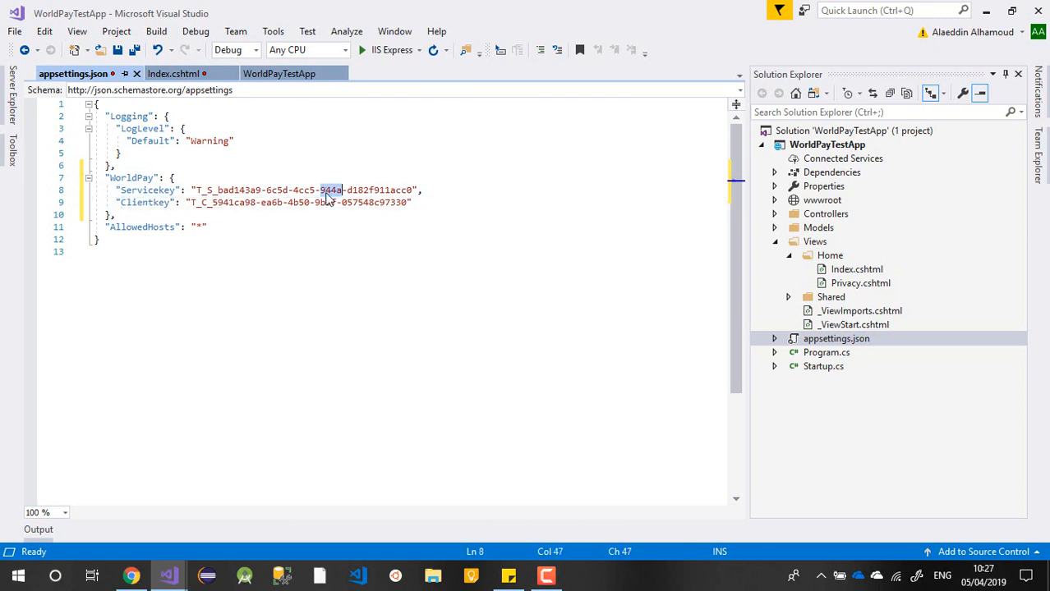
{"action": "left_click", "coordinate": [130, 575]}
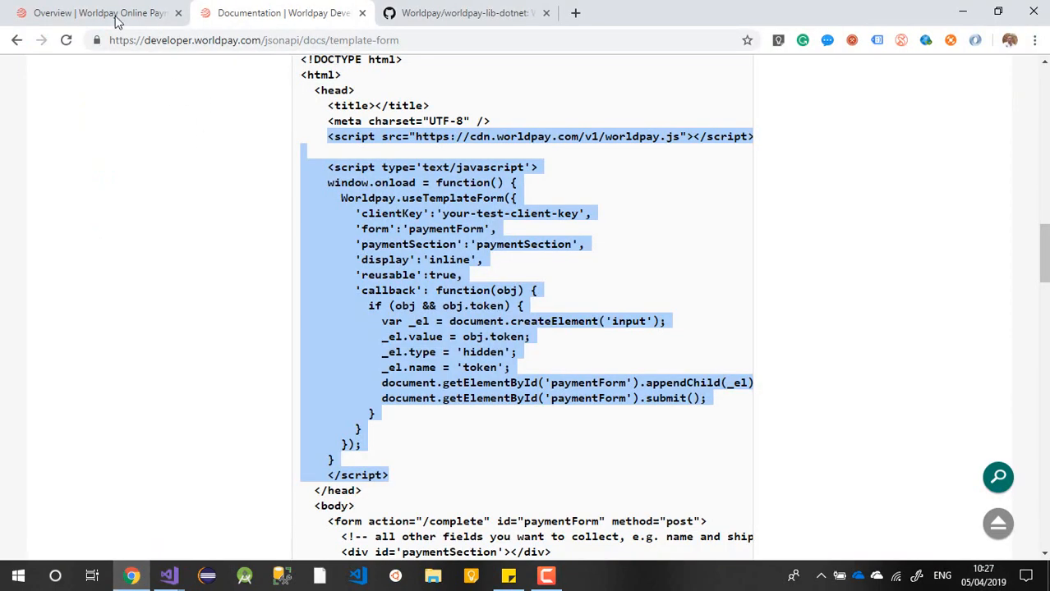
Show the Worldpay Online Dashboard overview, then go to its General settings page
{"action": "left_click", "coordinate": [99, 13]}
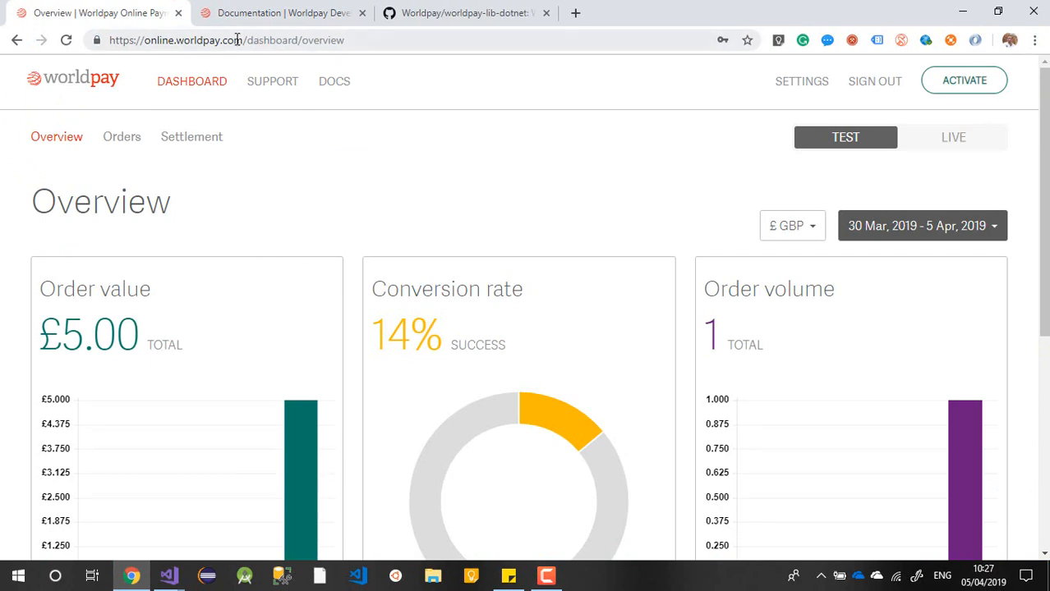
{"action": "mouse_move", "coordinate": [875, 80]}
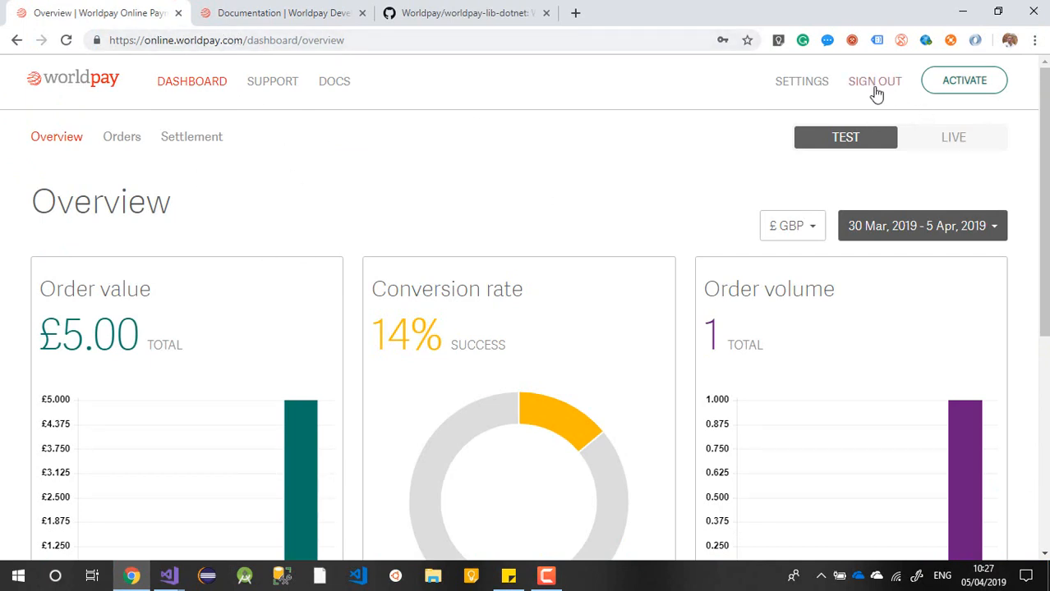
{"action": "mouse_move", "coordinate": [163, 64]}
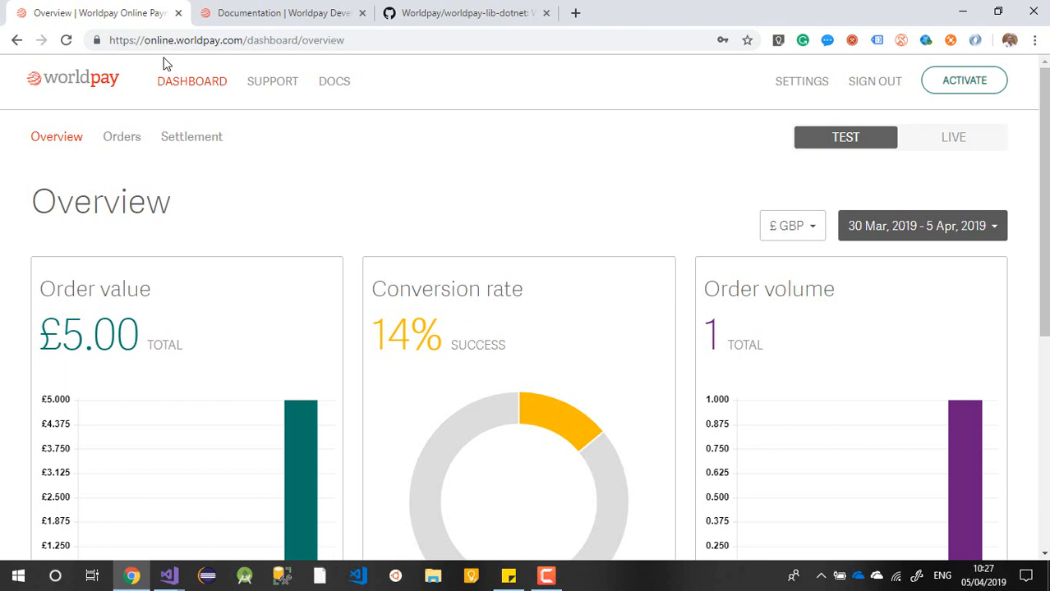
{"action": "left_click", "coordinate": [226, 40]}
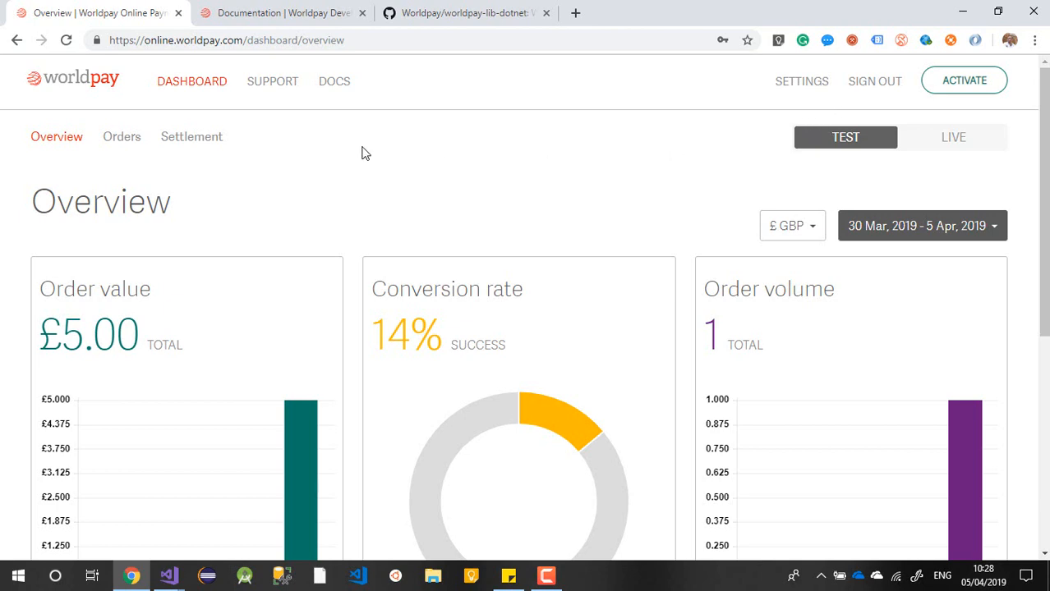
{"action": "mouse_move", "coordinate": [801, 81]}
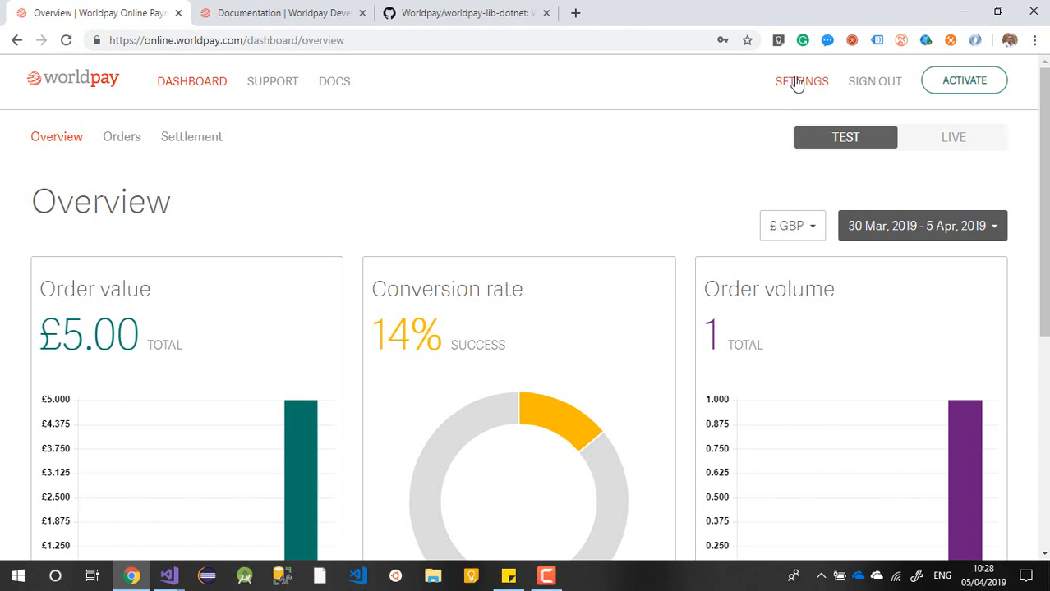
{"action": "left_click", "coordinate": [800, 81]}
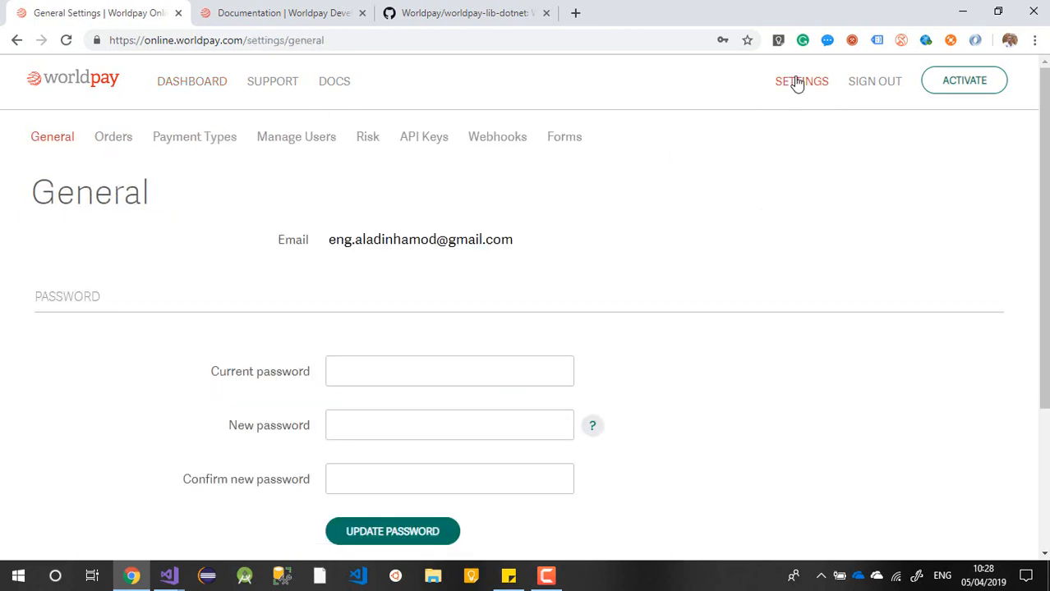
{"action": "mouse_move", "coordinate": [423, 137]}
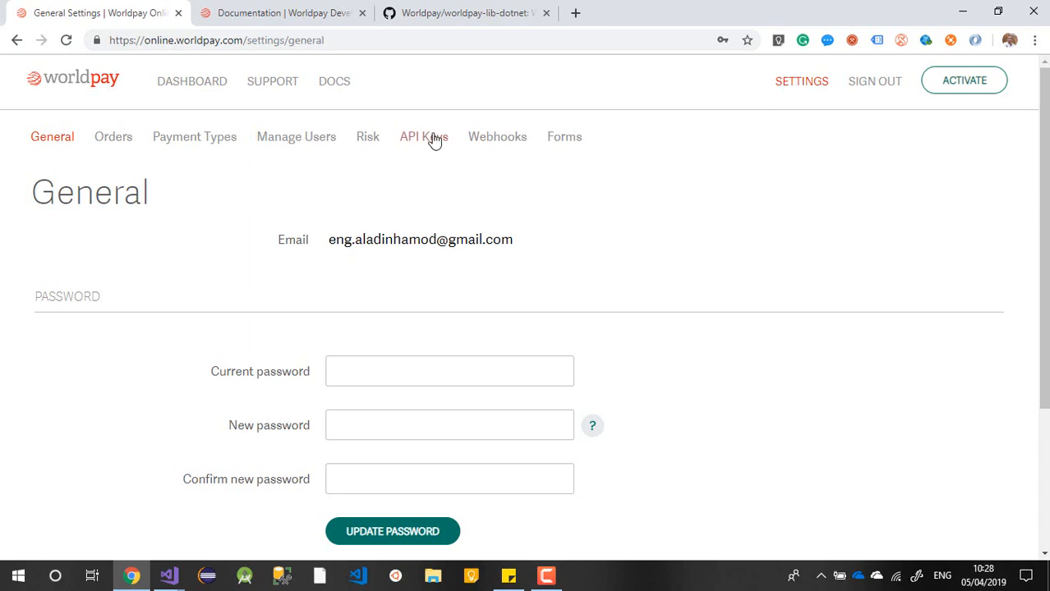
Show the Worldpay API Keys page and select the test service and client keys to compare
{"action": "left_click", "coordinate": [424, 137]}
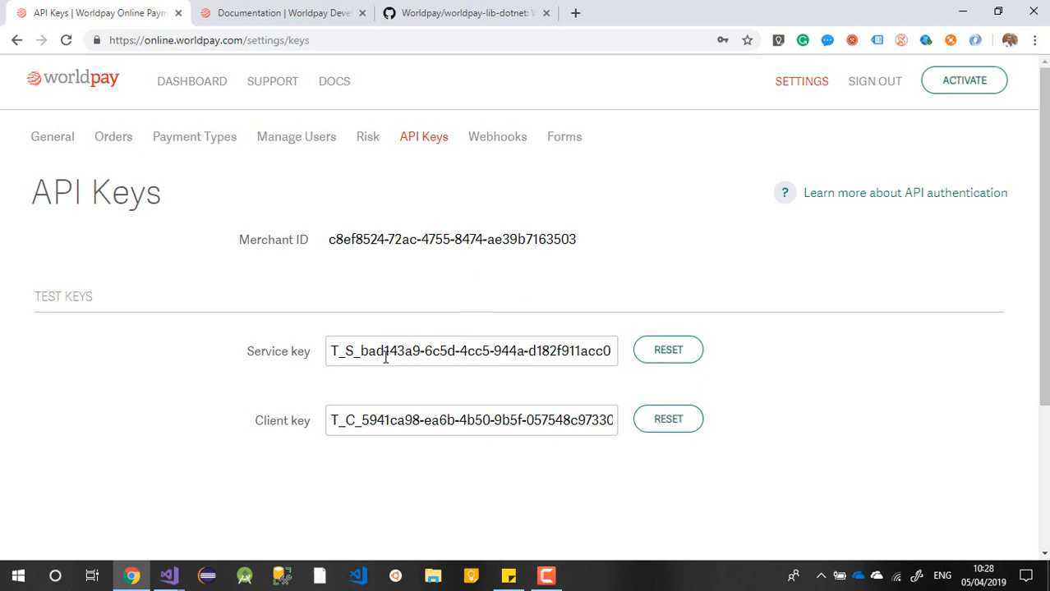
{"action": "triple_click", "coordinate": [471, 420]}
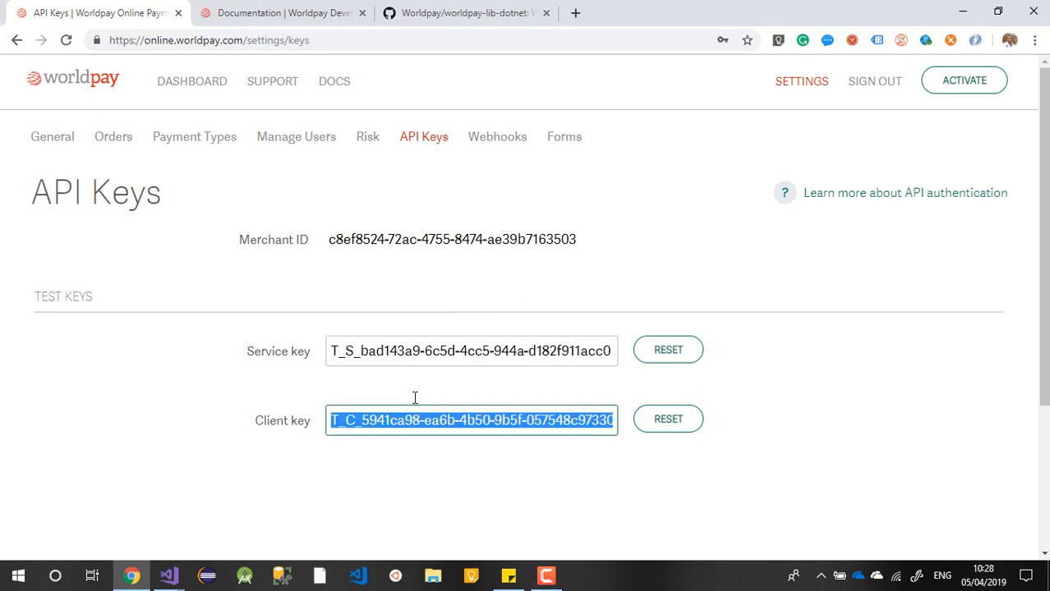
{"action": "triple_click", "coordinate": [471, 350]}
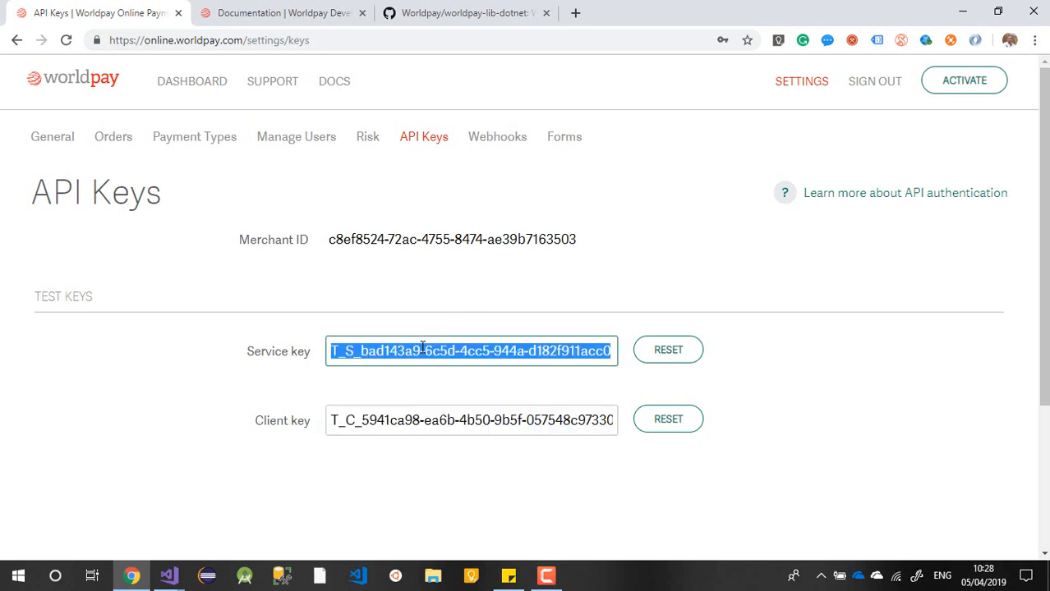
{"action": "triple_click", "coordinate": [471, 420]}
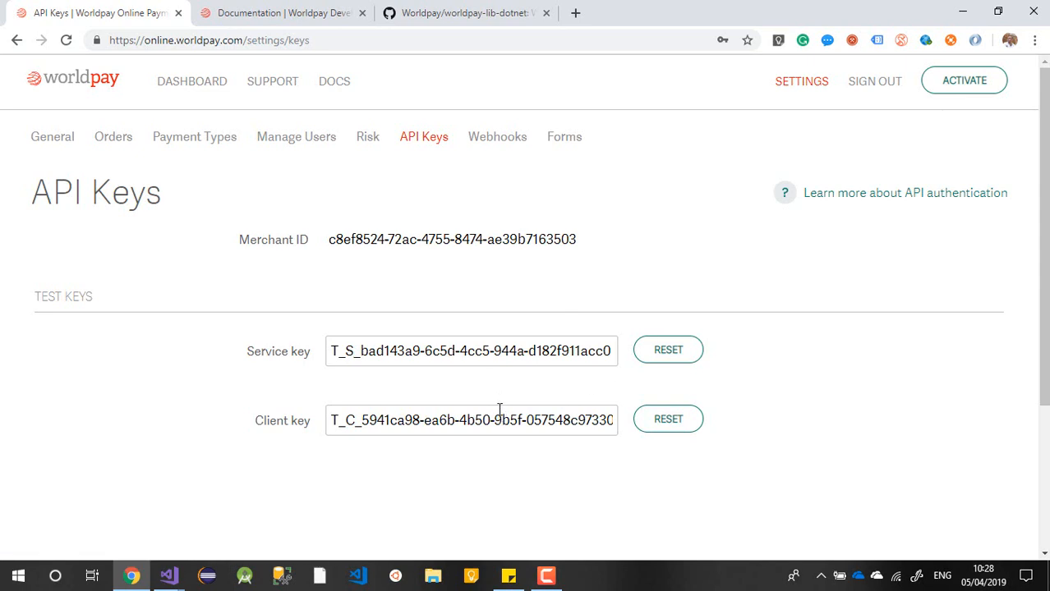
{"action": "triple_click", "coordinate": [471, 420]}
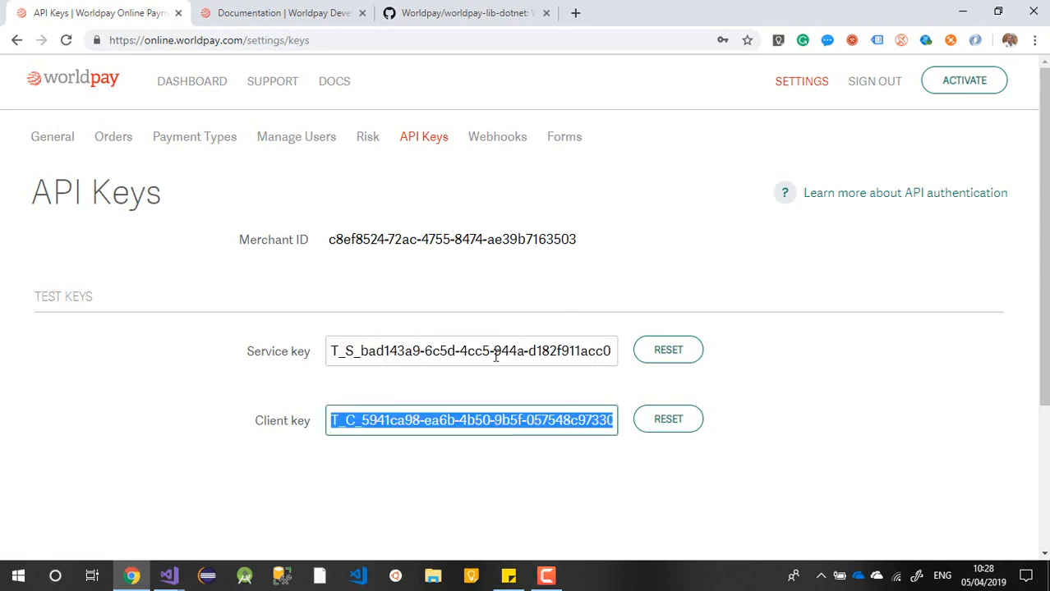
{"action": "triple_click", "coordinate": [470, 350]}
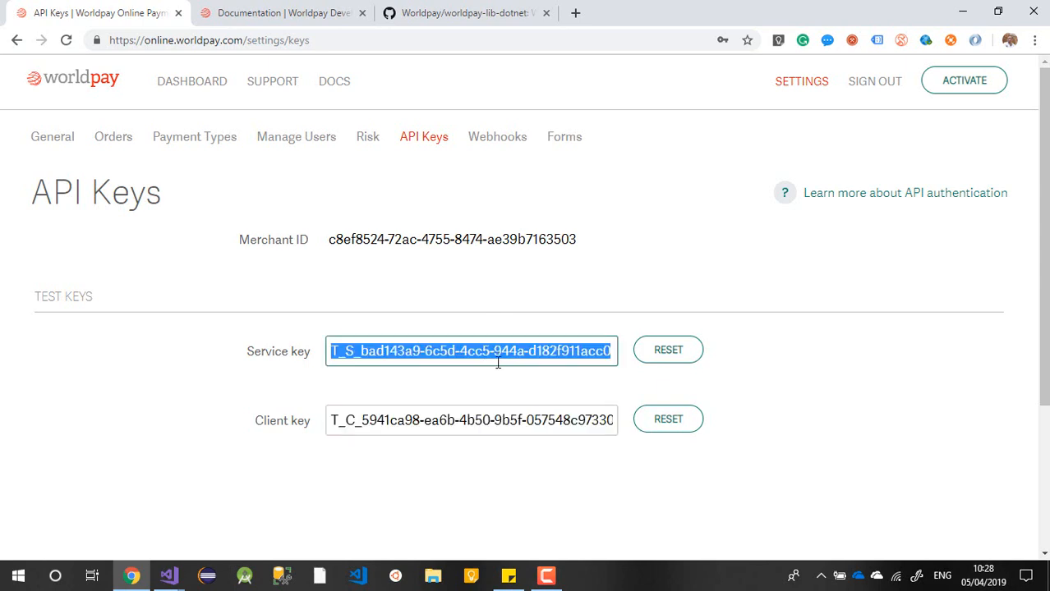
{"action": "double_click", "coordinate": [509, 350]}
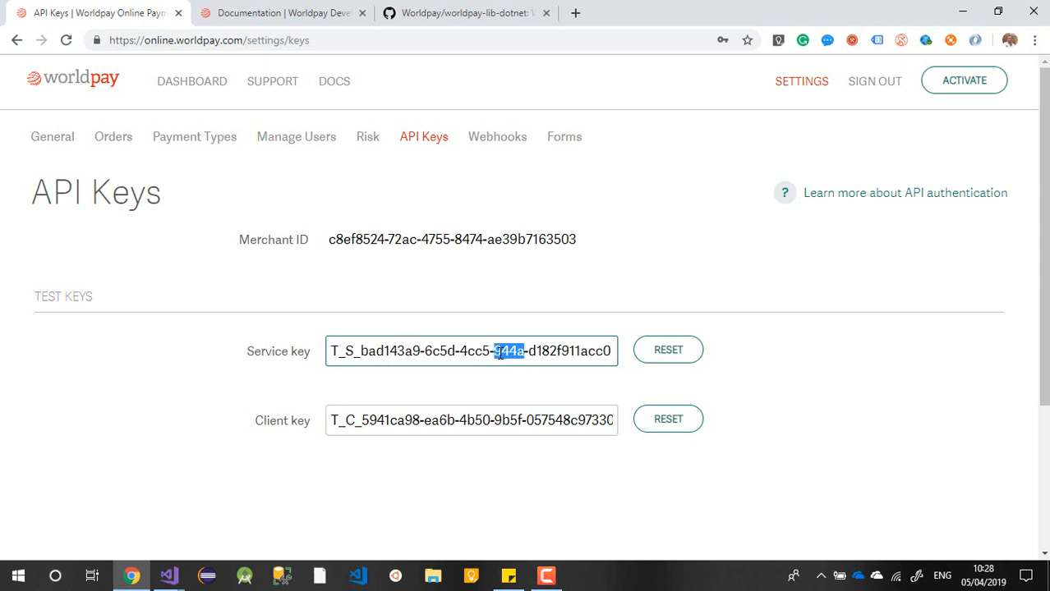
{"action": "triple_click", "coordinate": [471, 351]}
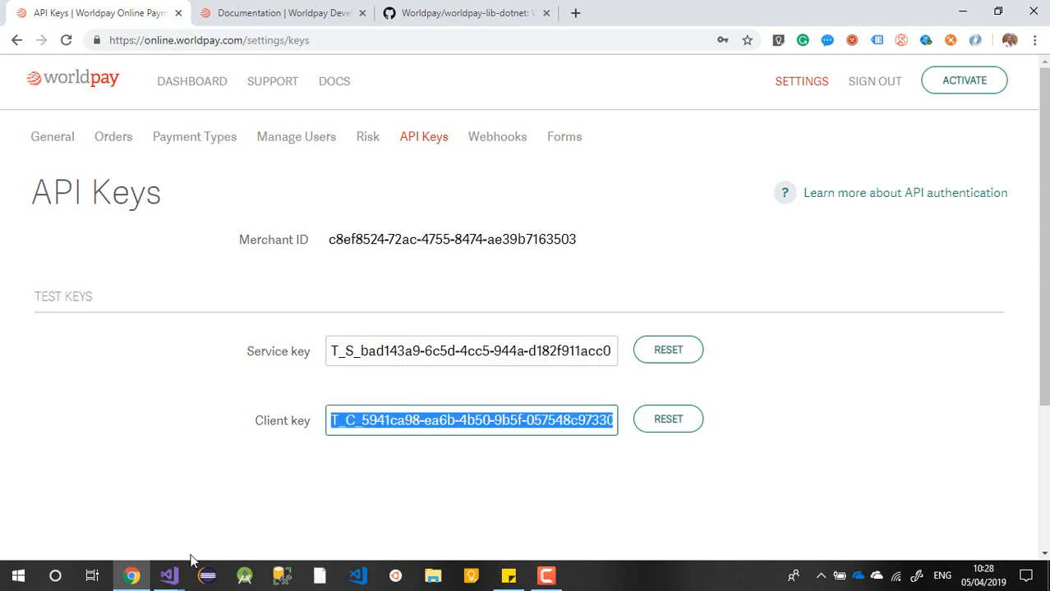
{"action": "left_click", "coordinate": [167, 575]}
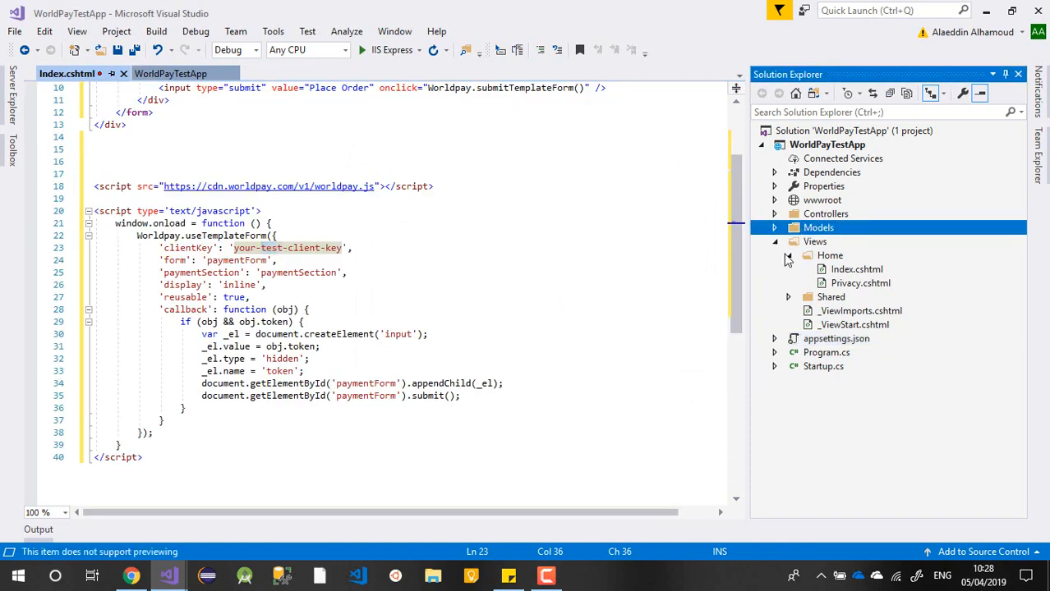
Add an empty class named WorldPaySettings to the Models folder
{"action": "right_click", "coordinate": [818, 227]}
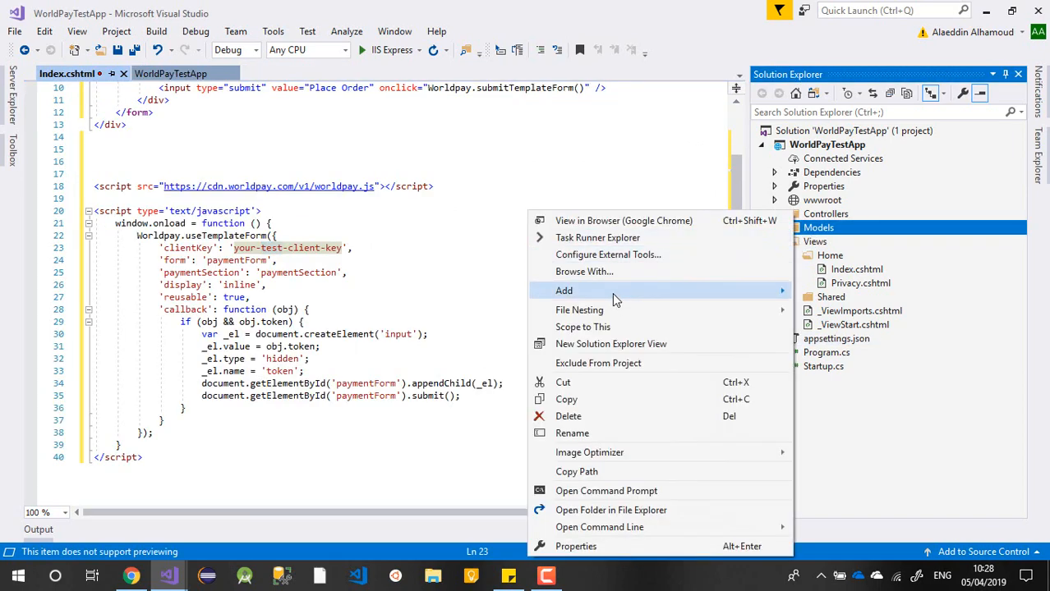
{"action": "left_click", "coordinate": [565, 290]}
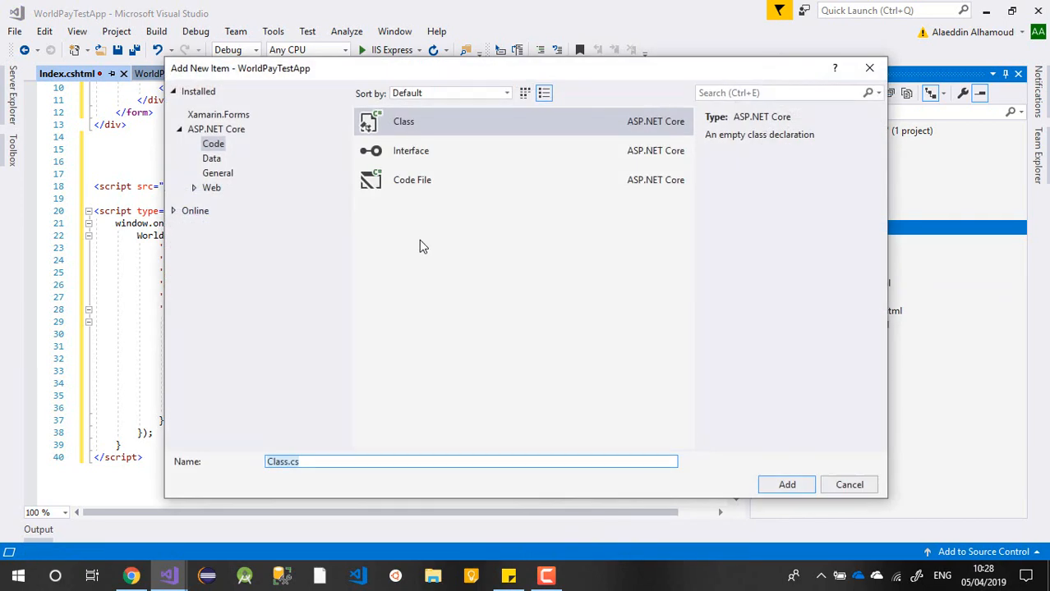
{"action": "type", "text": "Wo"}
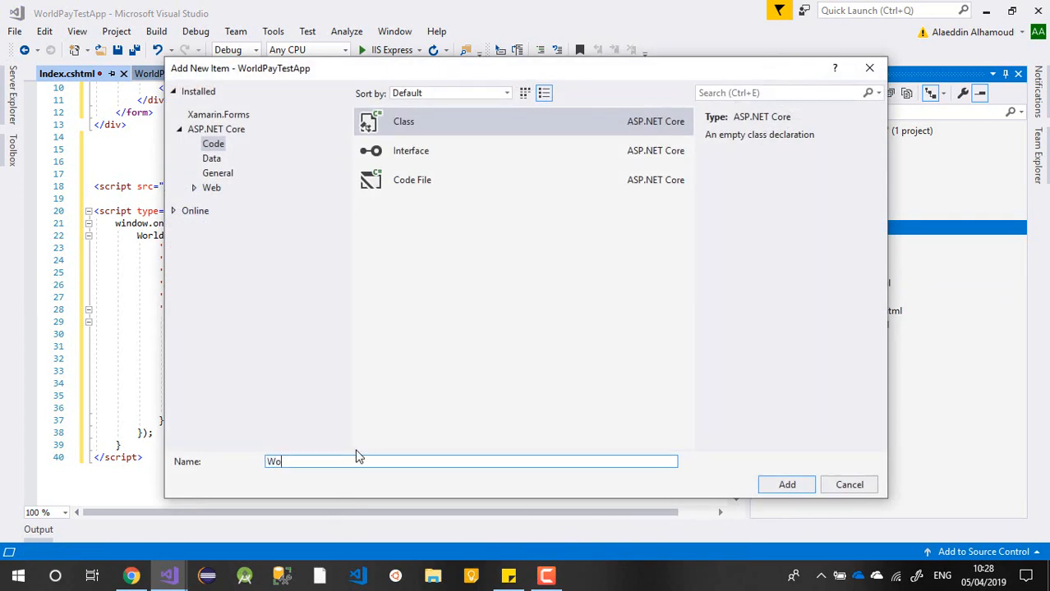
{"action": "type", "text": "rld"}
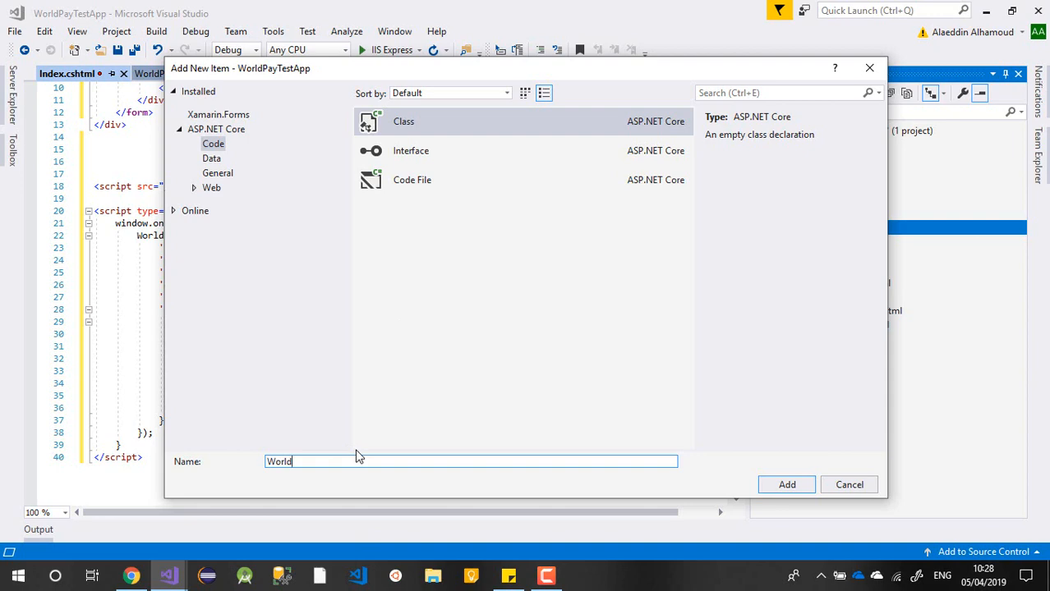
{"action": "type", "text": "PaySetti"}
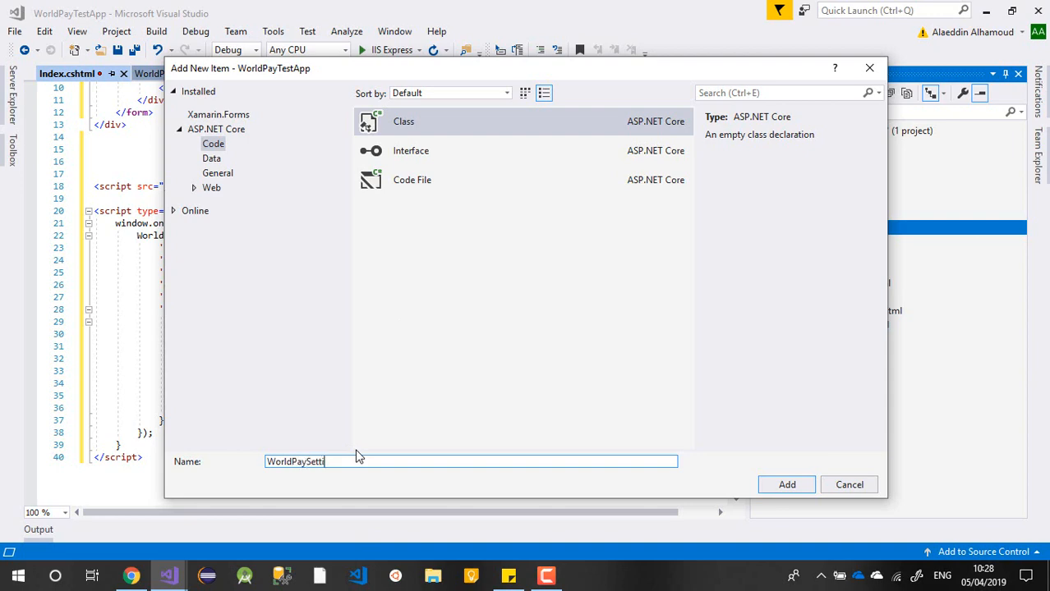
{"action": "left_click", "coordinate": [785, 485]}
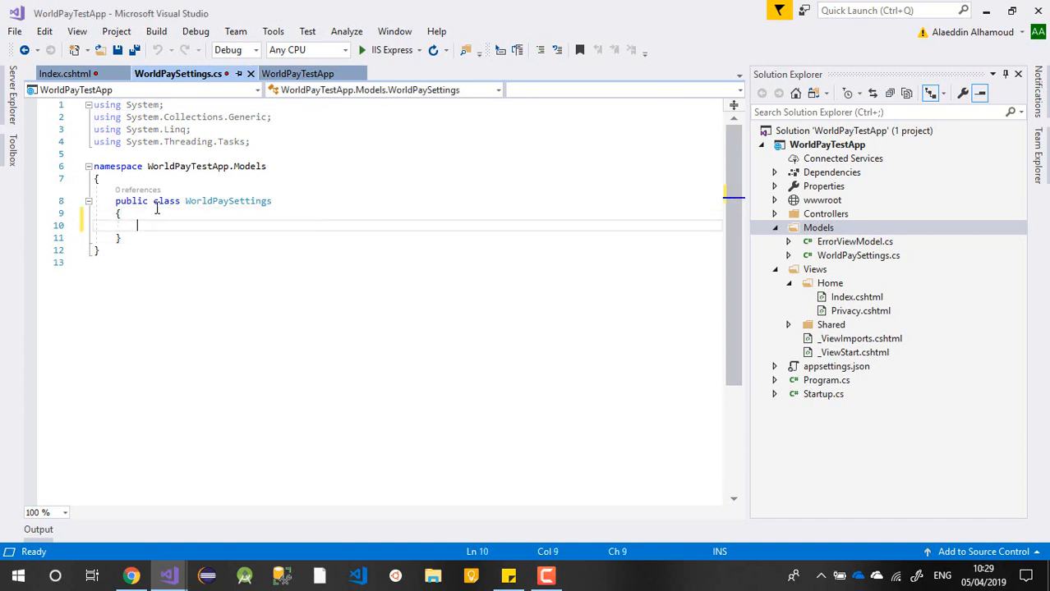
Give WorldPaySettings string Servicekey and Clientkey auto-properties, then save and close the file
{"action": "type", "text": "public string Servicekey { get; set; }"}
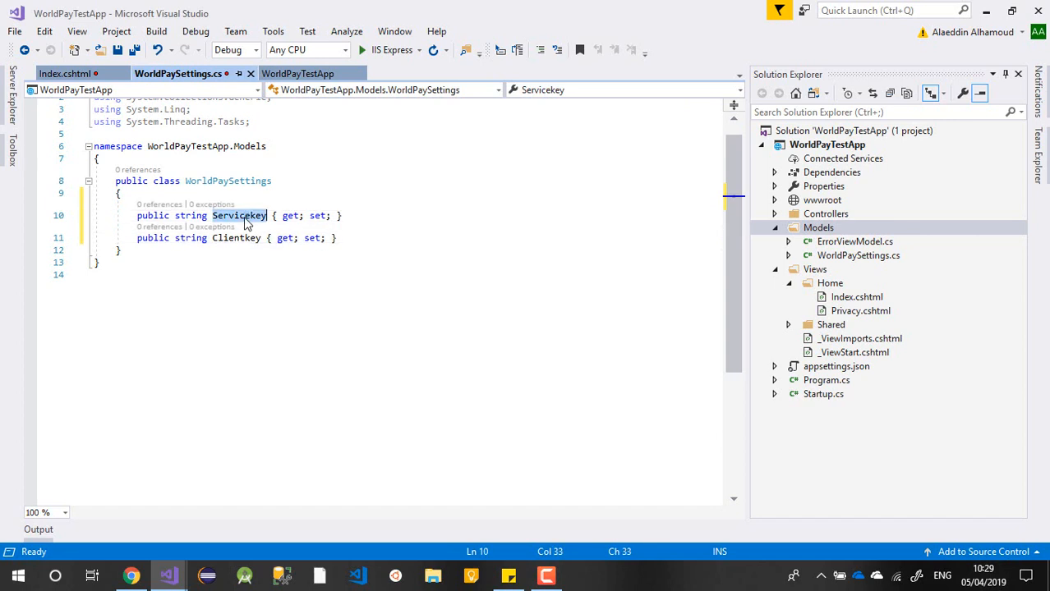
{"action": "mouse_move", "coordinate": [236, 238]}
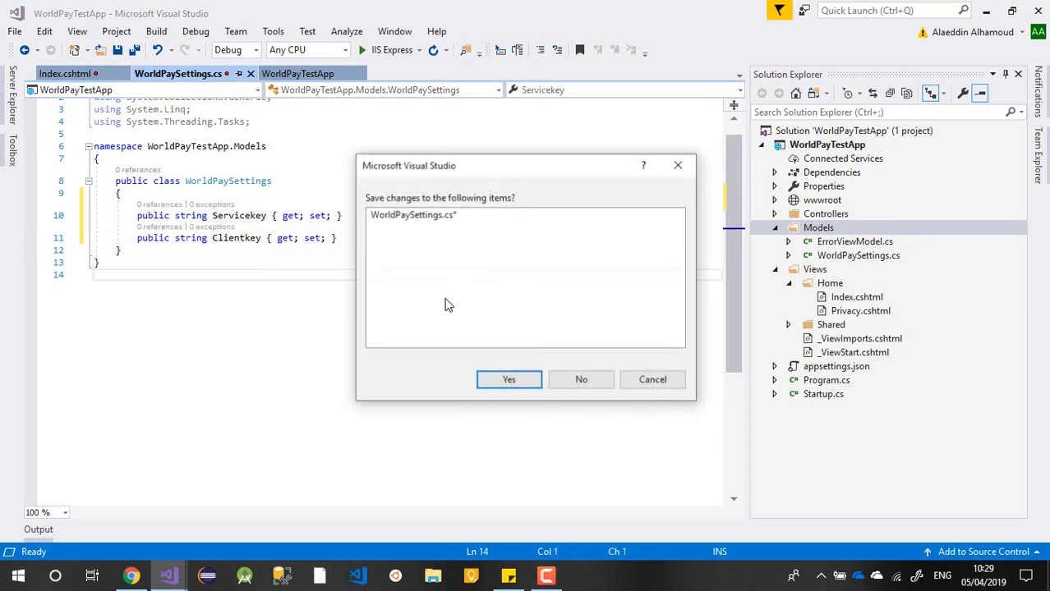
{"action": "left_click", "coordinate": [508, 379]}
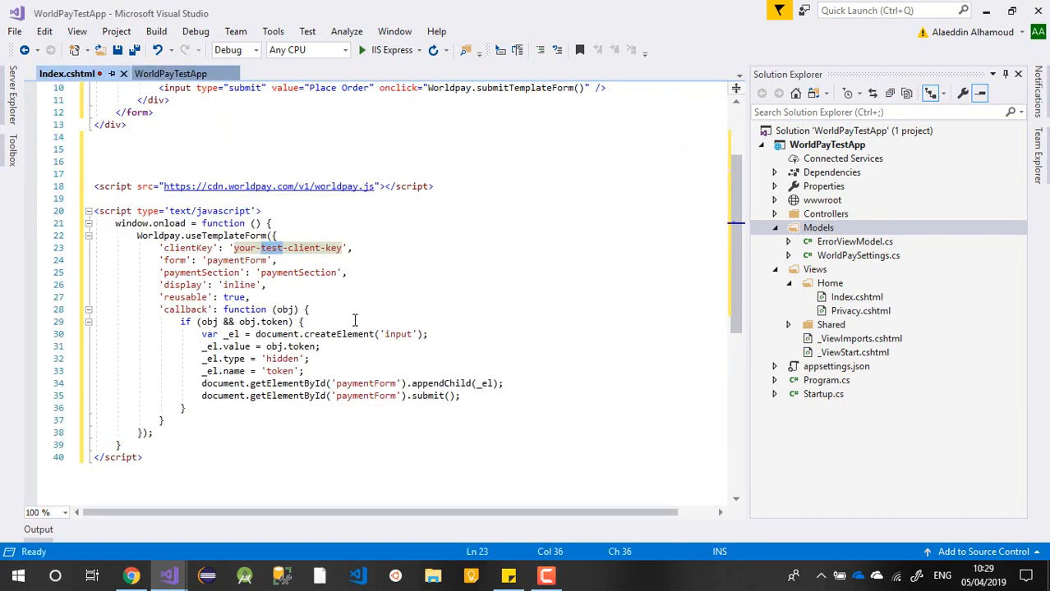
{"action": "mouse_move", "coordinate": [657, 267]}
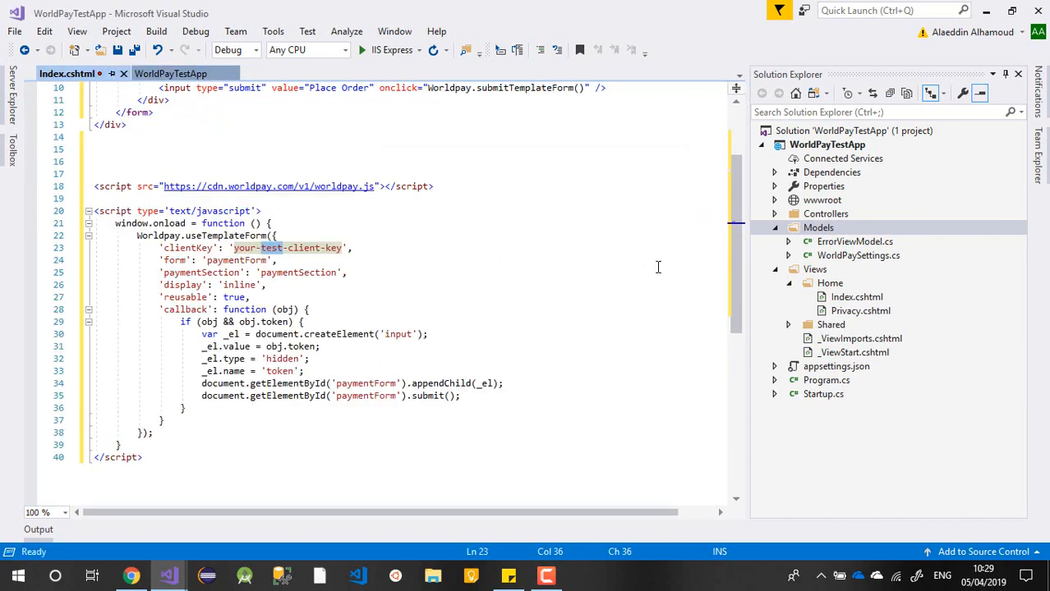
{"action": "left_click", "coordinate": [823, 394]}
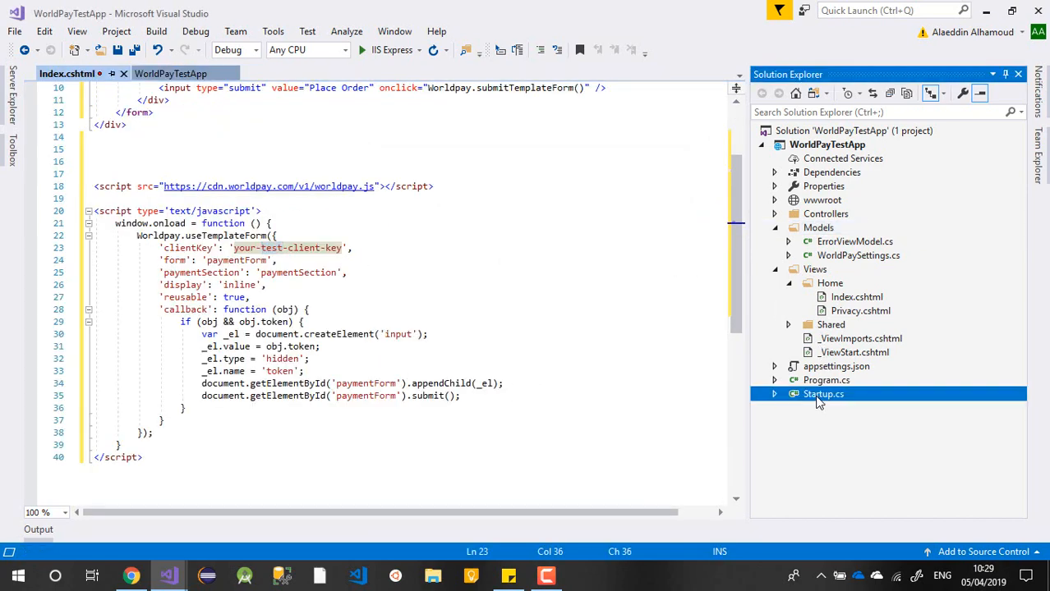
Add services.Configure<WorldPaySettings>(Configuration.GetSection("WorldPay")) to ConfigureServices, adding the Models using
{"action": "double_click", "coordinate": [823, 394]}
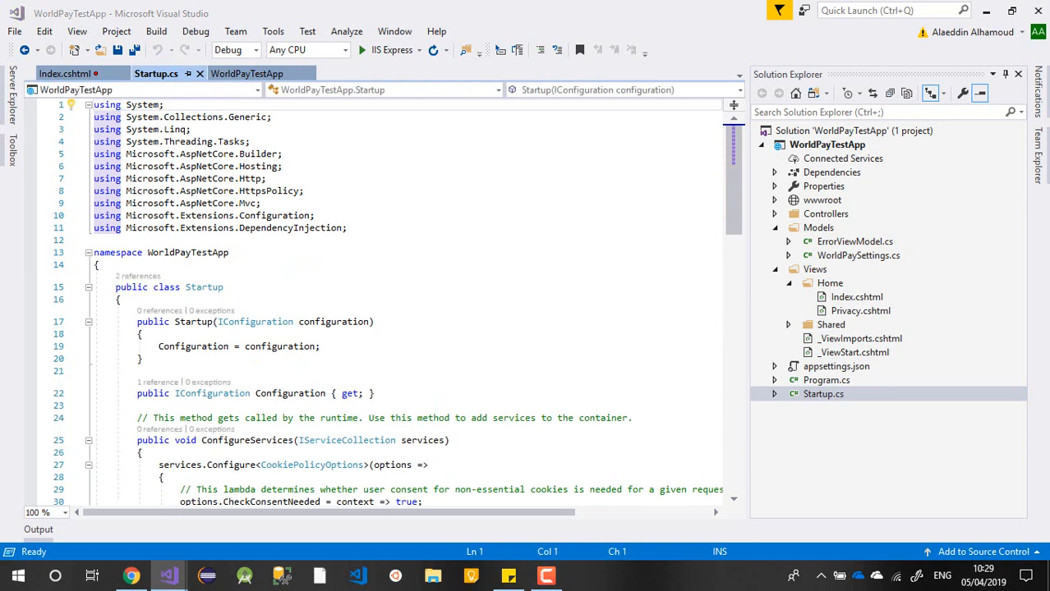
{"action": "scroll", "scroll_direction": "down", "scroll_amount": 3}
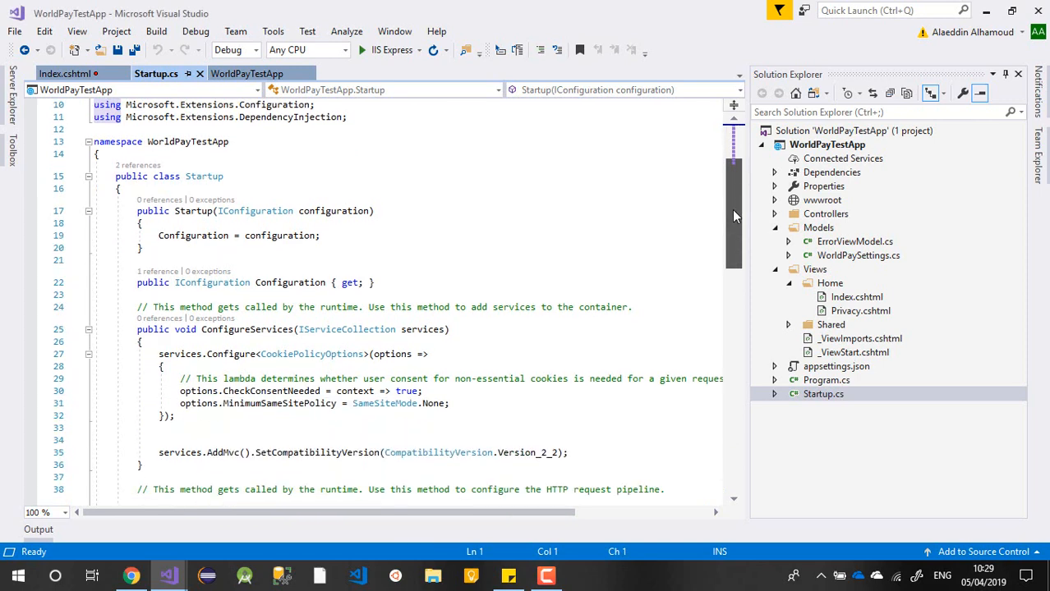
{"action": "scroll", "scroll_direction": "down", "scroll_amount": 3}
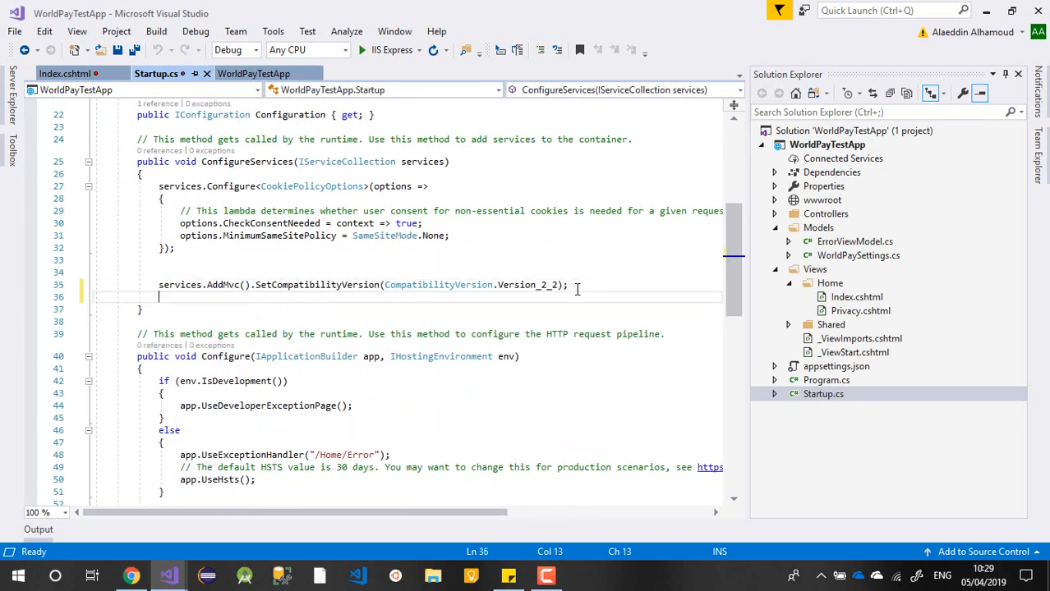
{"action": "type", "text": "se"}
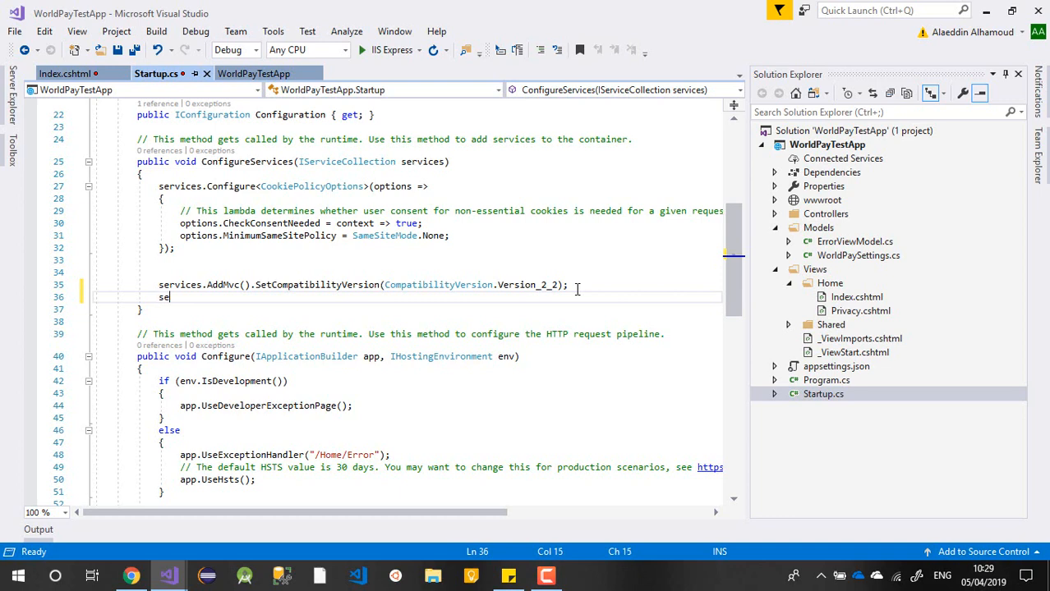
{"action": "type", "text": "rvices.Configure"}
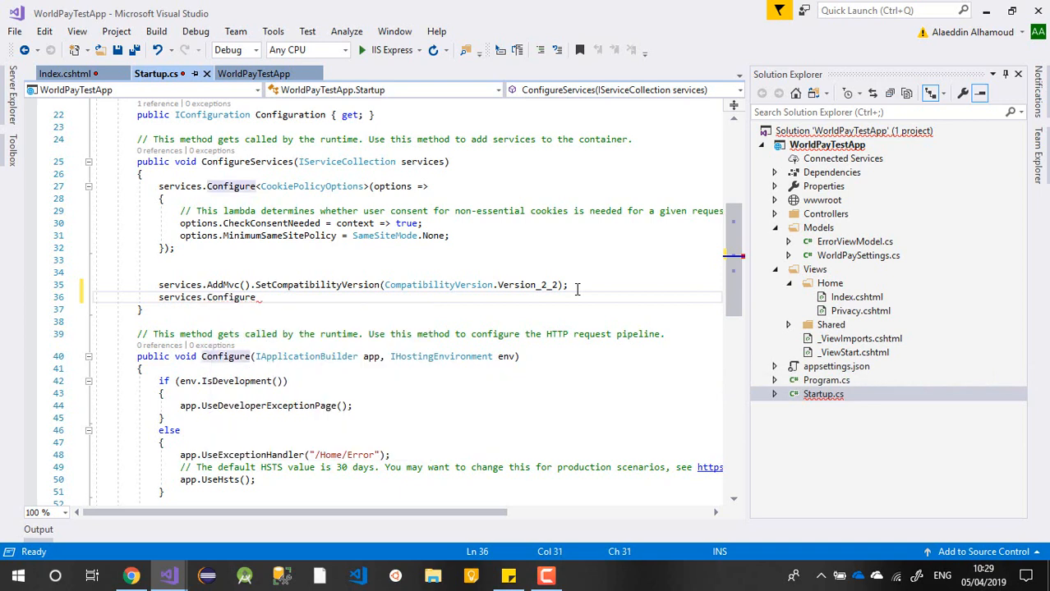
{"action": "type", "text": "<>"}
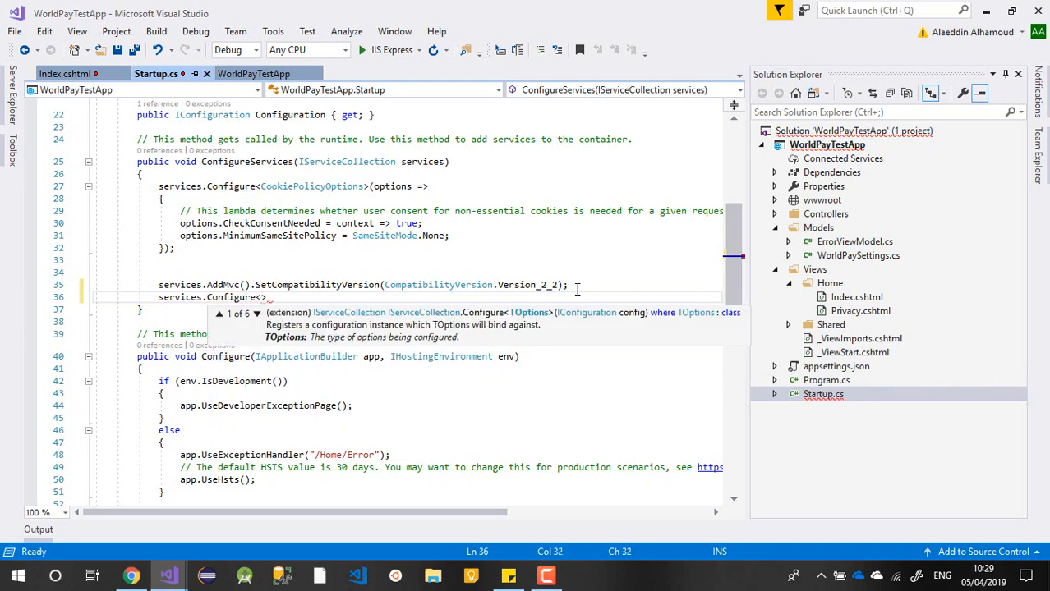
{"action": "type", "text": "WorldPaySett"}
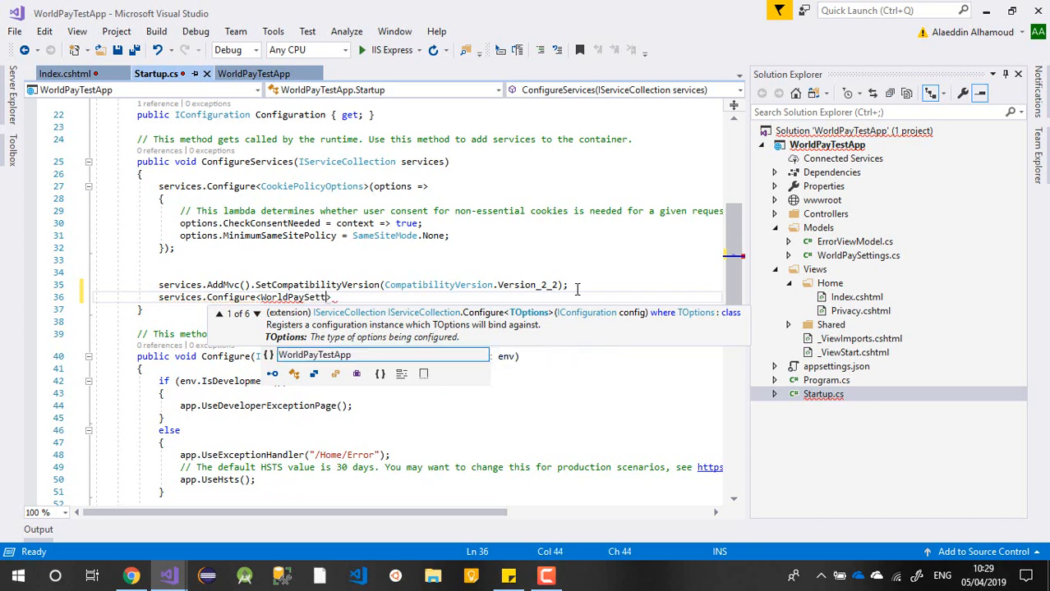
{"action": "type", "text": "ings>"}
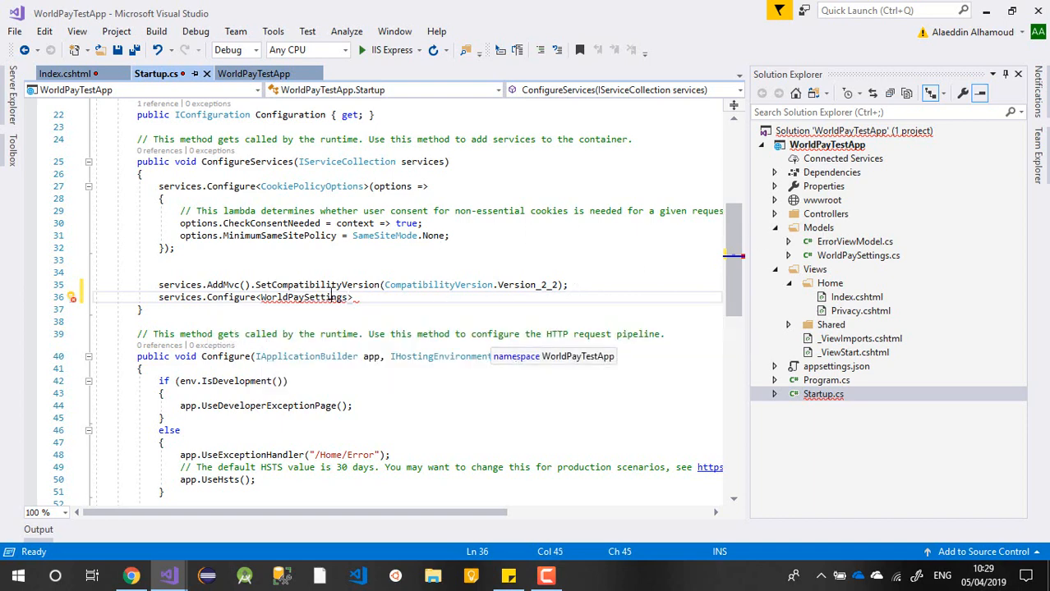
{"action": "left_click", "coordinate": [291, 311]}
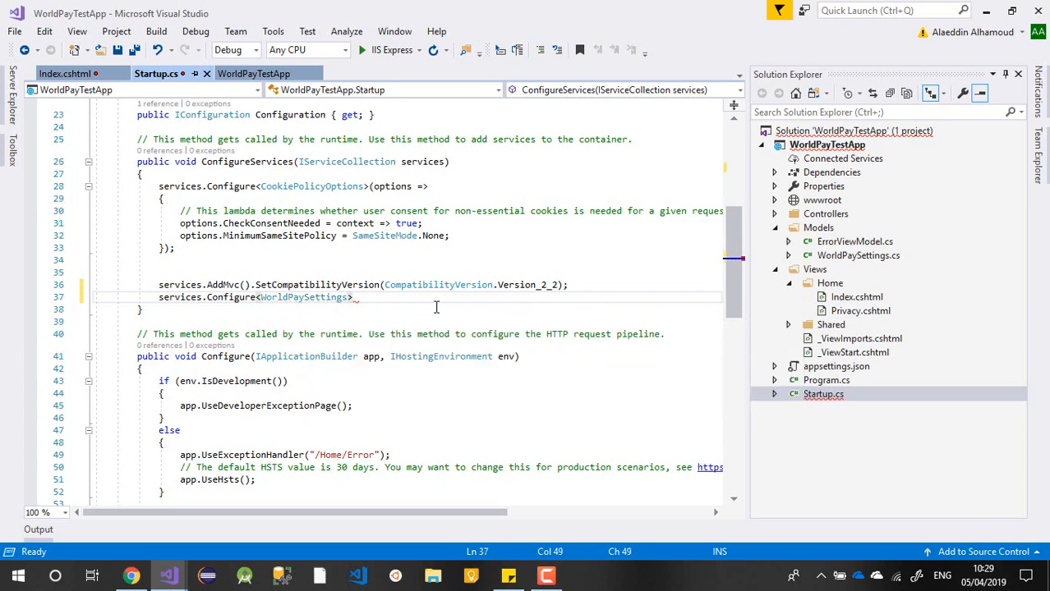
{"action": "type", "text": "());"}
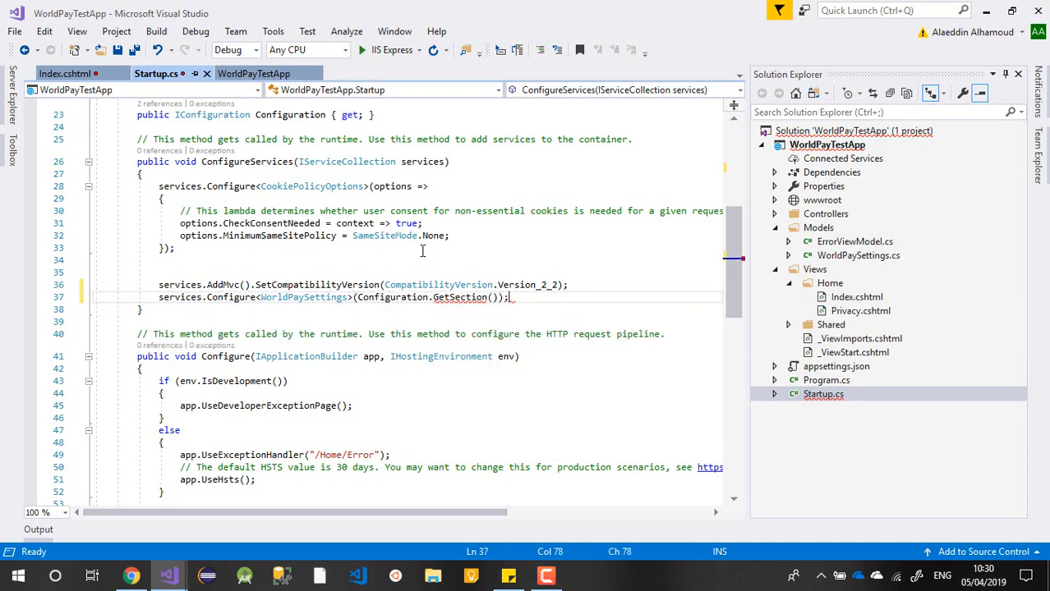
Check the WorldPay section name in appsettings.json, then return to Startup.cs
{"action": "left_click", "coordinate": [835, 366]}
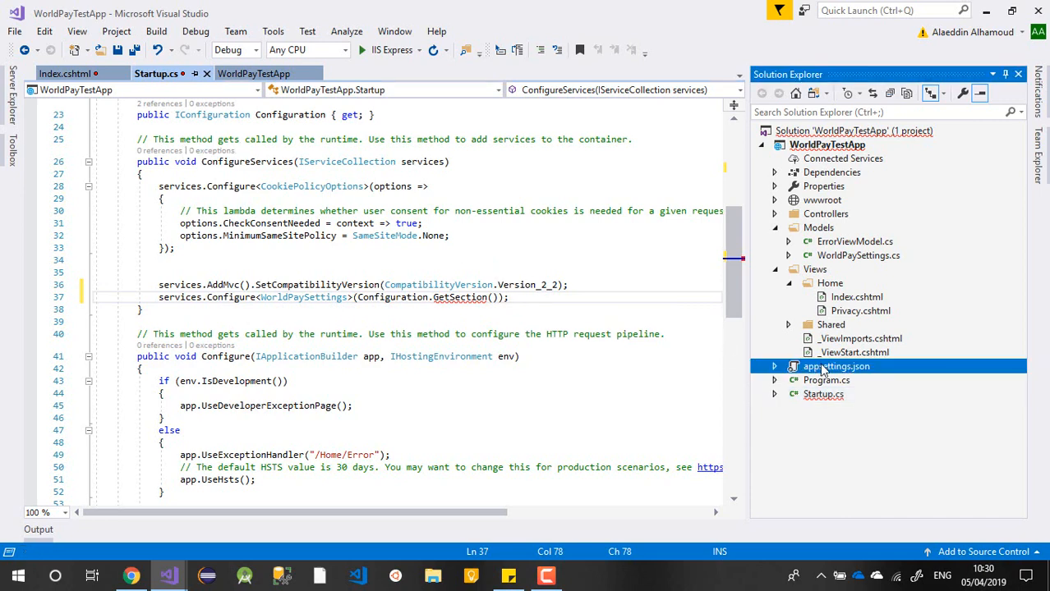
{"action": "double_click", "coordinate": [835, 366]}
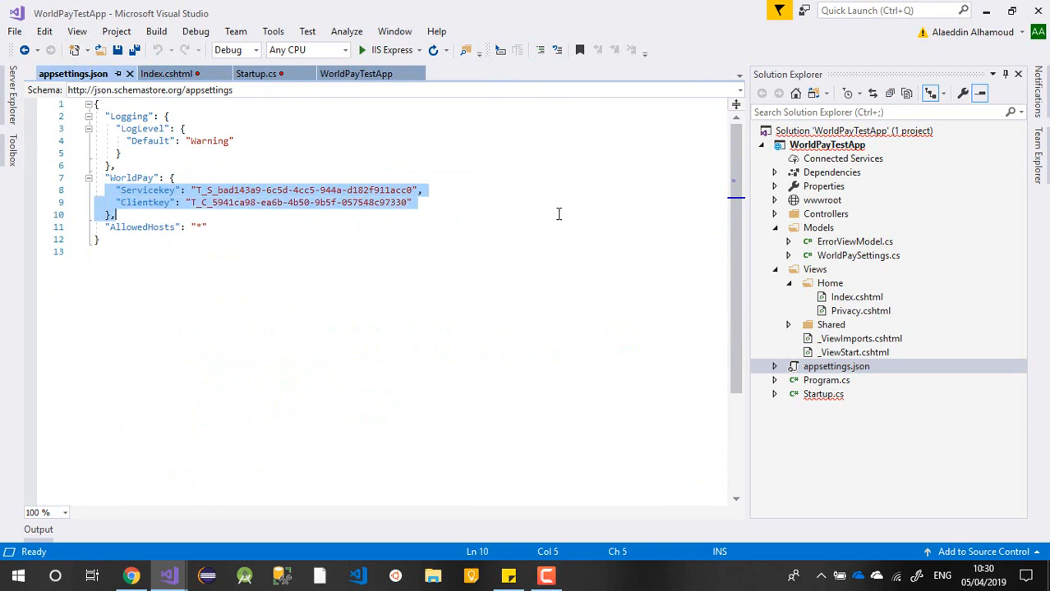
{"action": "left_click", "coordinate": [259, 73]}
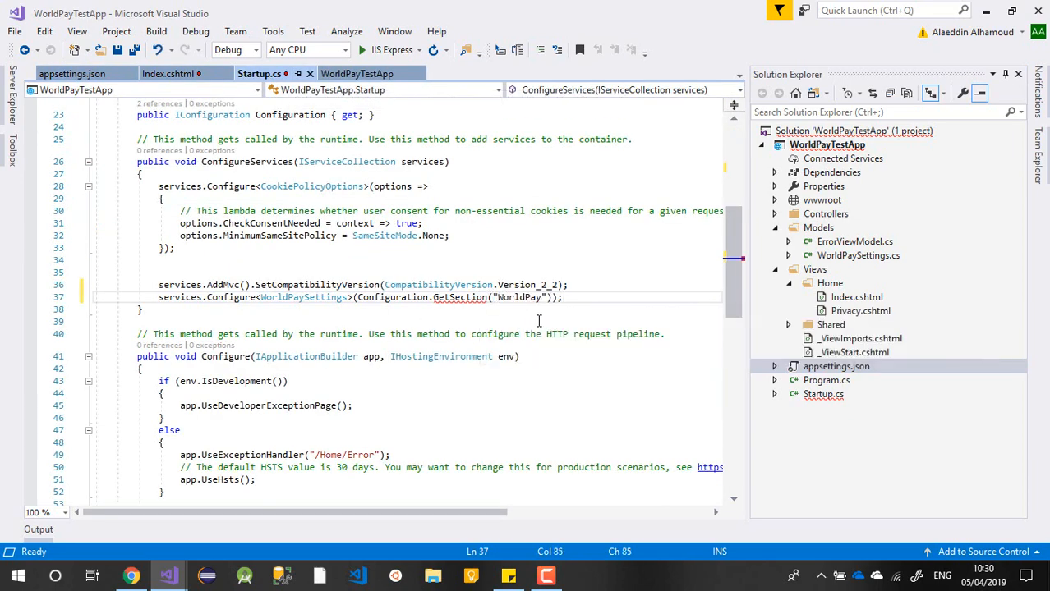
{"action": "left_click", "coordinate": [140, 309]}
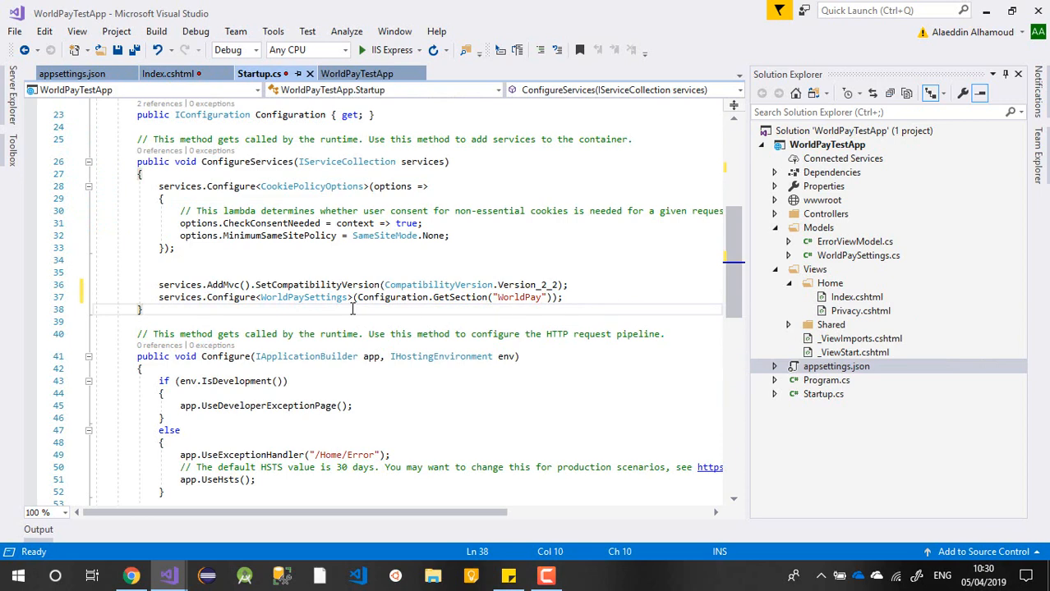
Close Startup.cs and appsettings.json, leaving Index.cshtml with its placeholder client key
{"action": "left_click", "coordinate": [73, 73]}
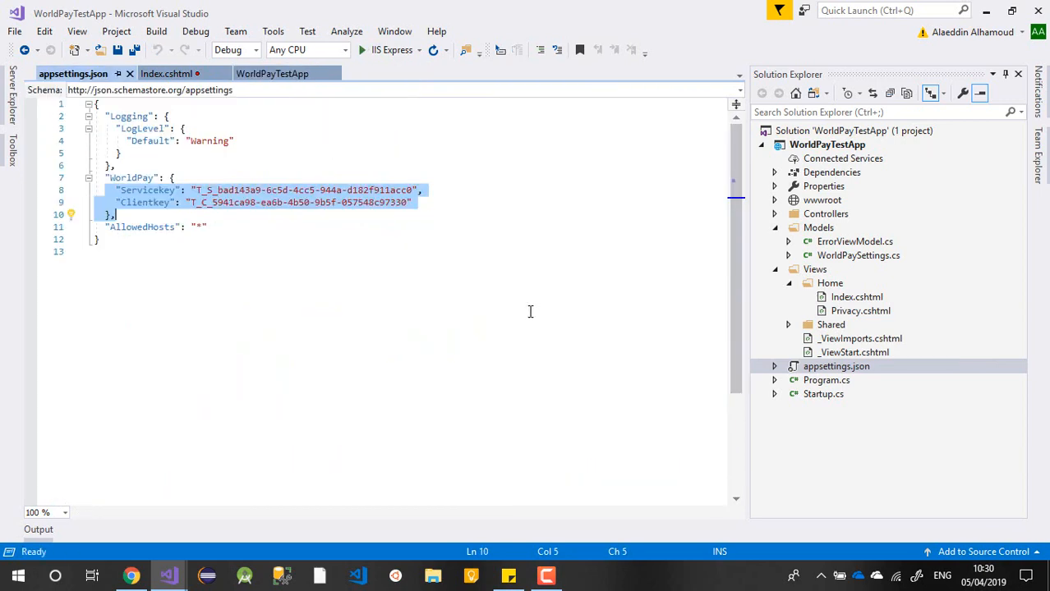
{"action": "left_click", "coordinate": [165, 73]}
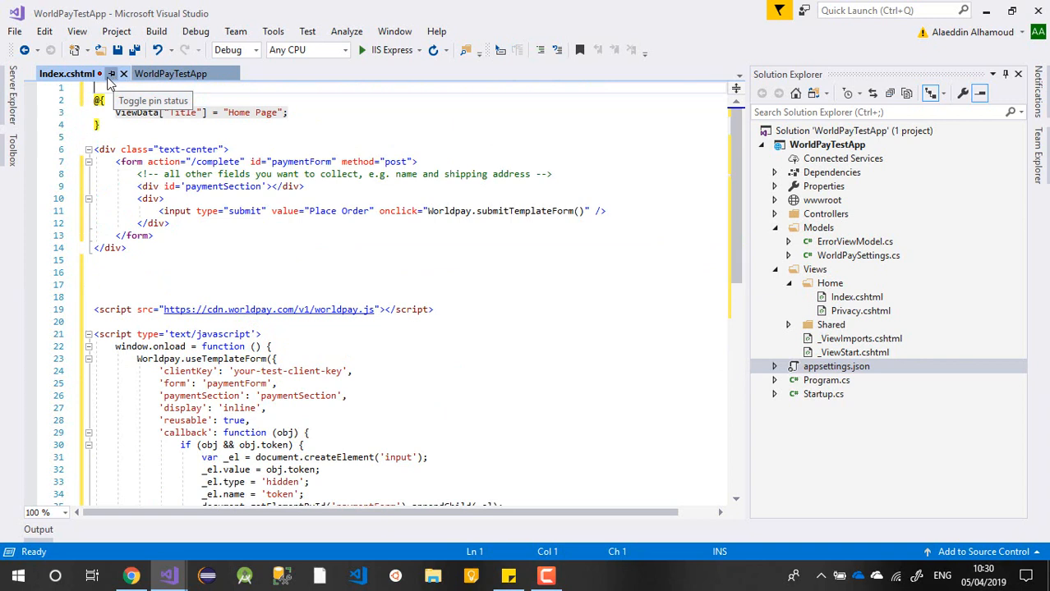
{"action": "left_click", "coordinate": [386, 359]}
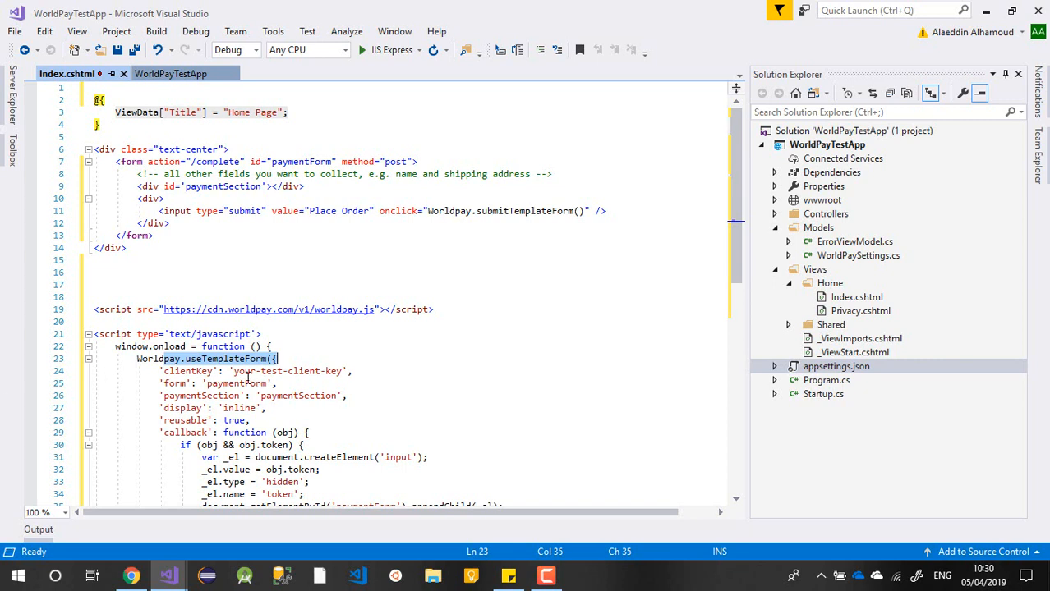
{"action": "double_click", "coordinate": [287, 372]}
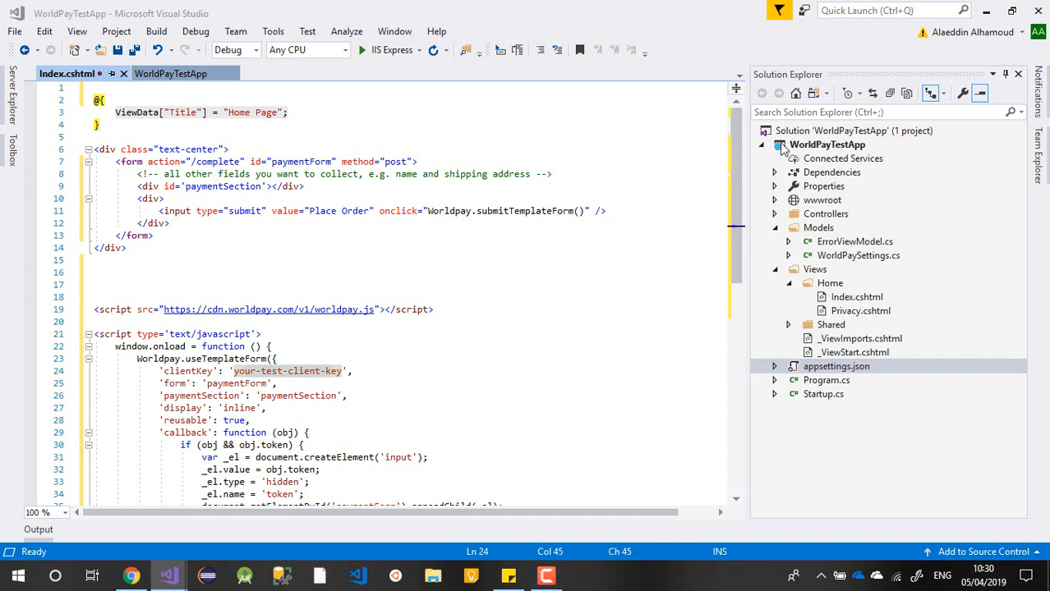
{"action": "left_click", "coordinate": [171, 91]}
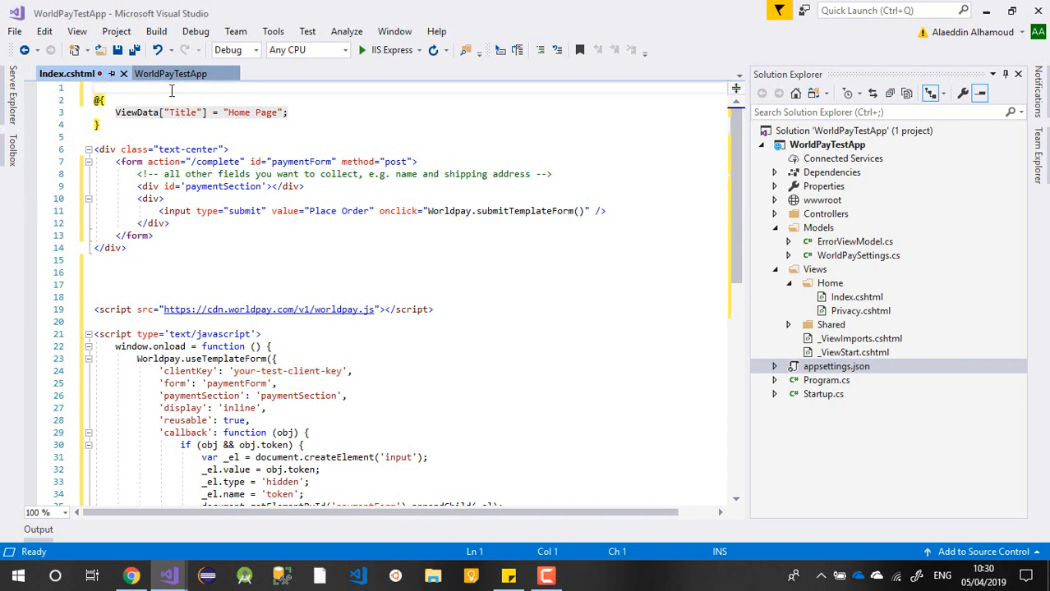
{"action": "type", "text": "using Mic"}
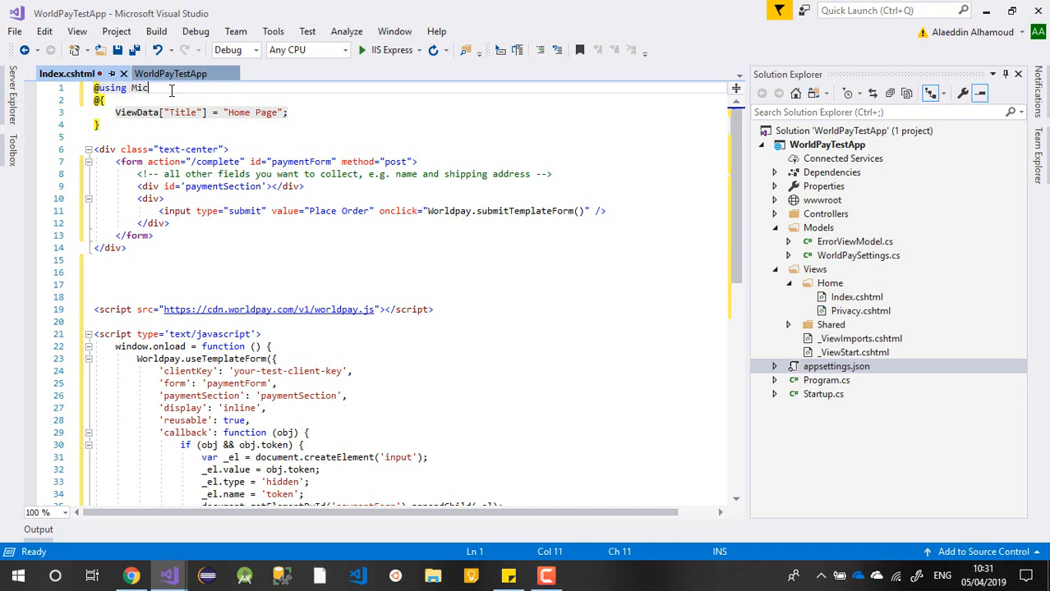
{"action": "type", "text": "rosoft"}
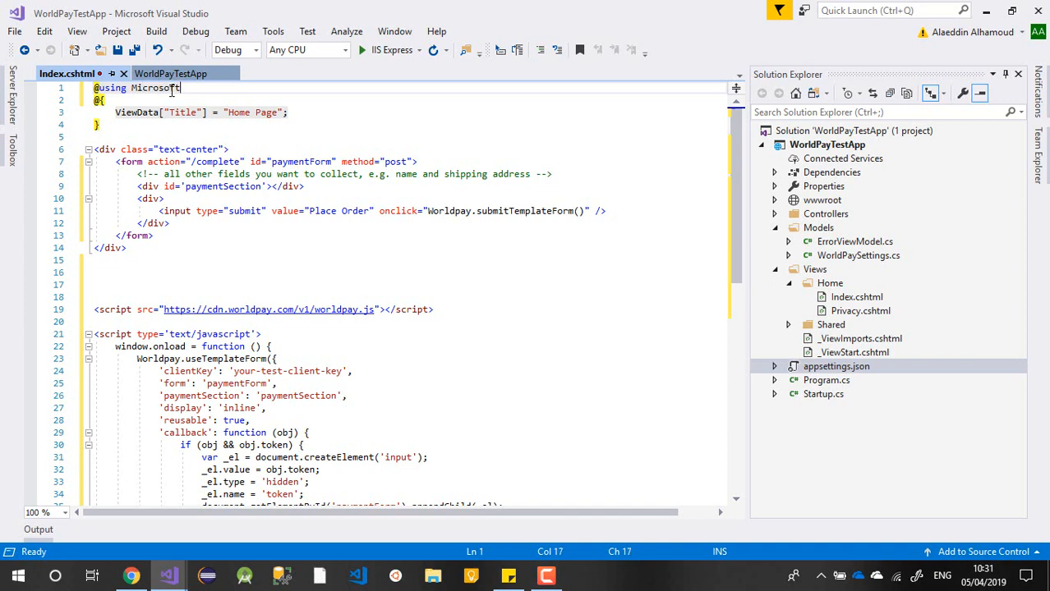
{"action": "type", "text": ".Extensions"}
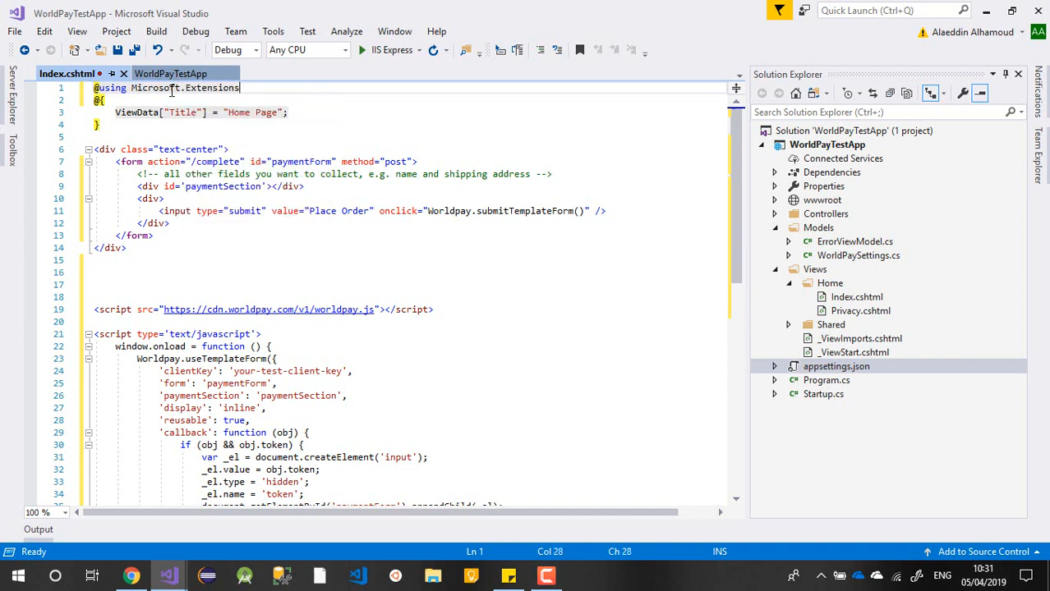
{"action": "type", "text": ".i"}
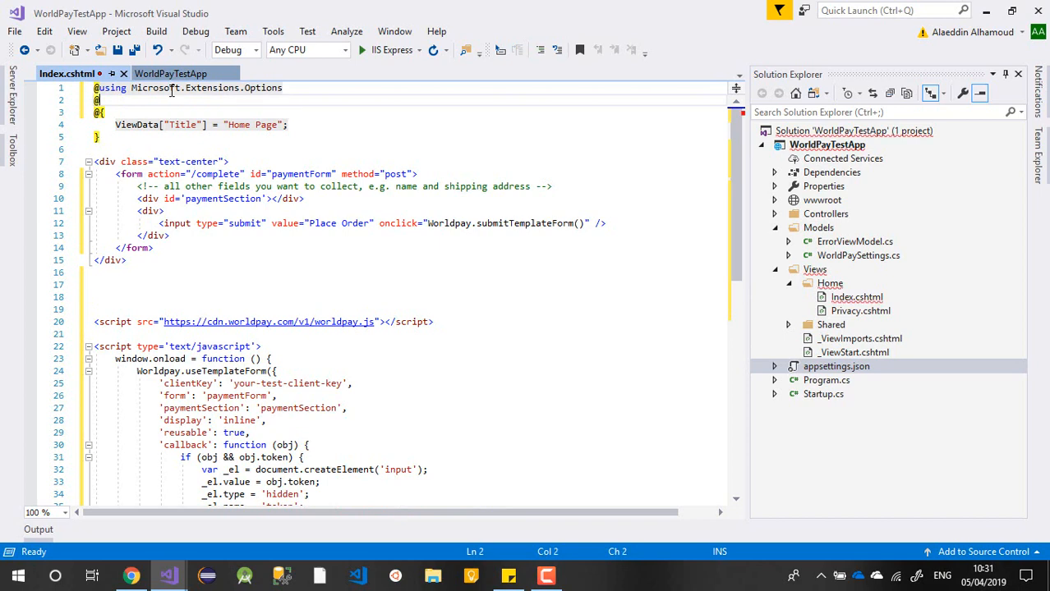
Inject IOptions<WorldPayTestApp.Models.WorldPaySettings> as WorldPay and save Index.cshtml
{"action": "type", "text": "inject"}
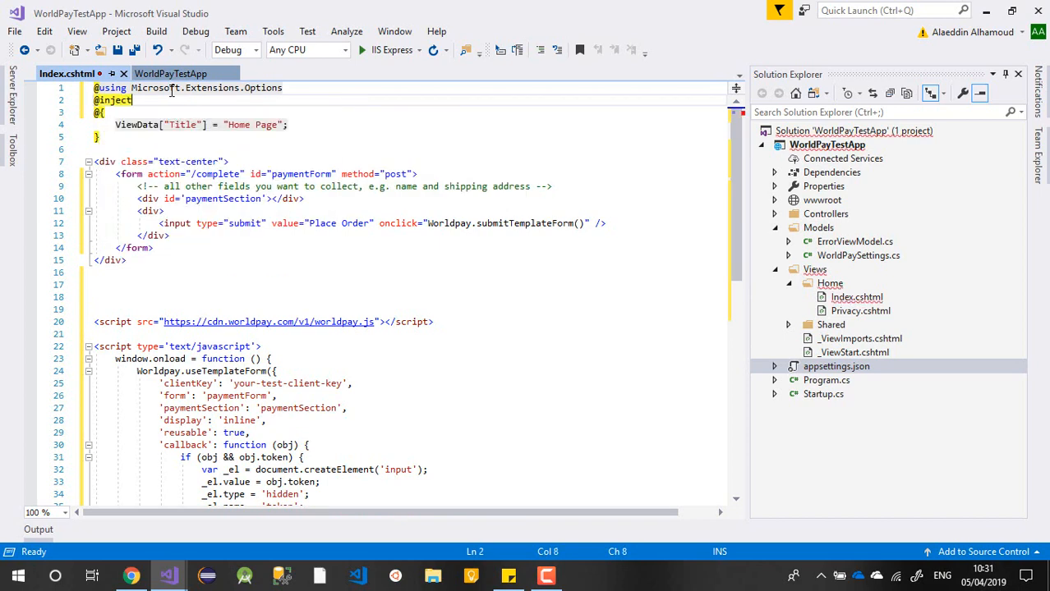
{"action": "type", "text": "IOptions<>"}
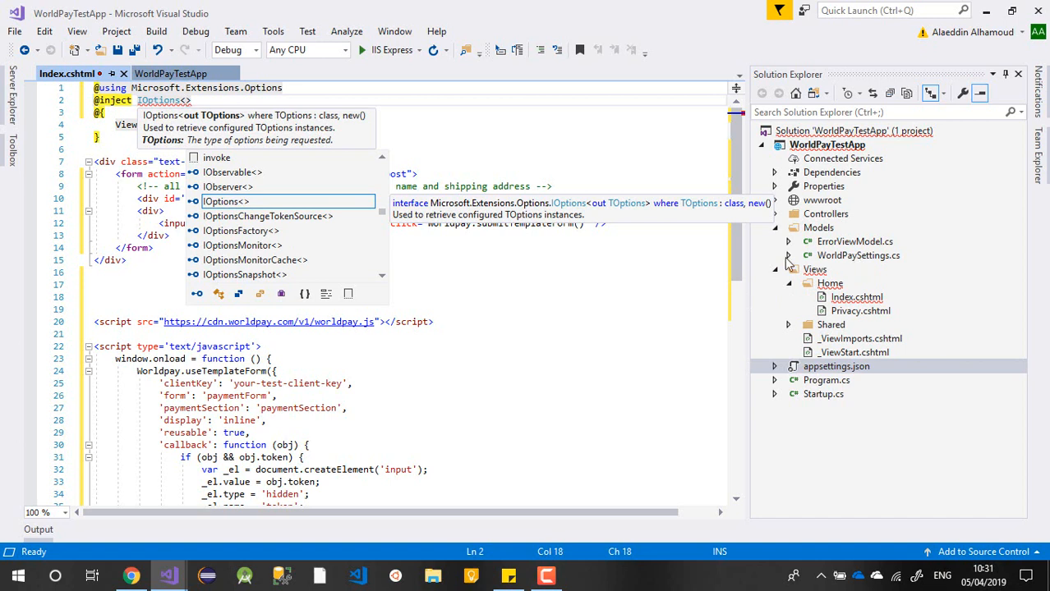
{"action": "type", "text": "Wo"}
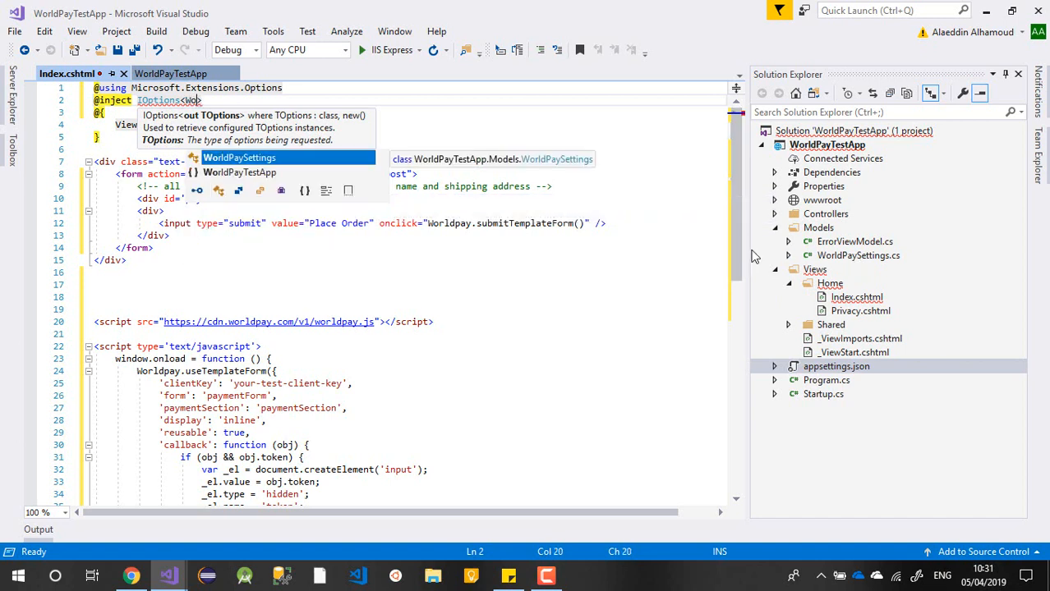
{"action": "type", "text": "WorldPayTestApp.Models."}
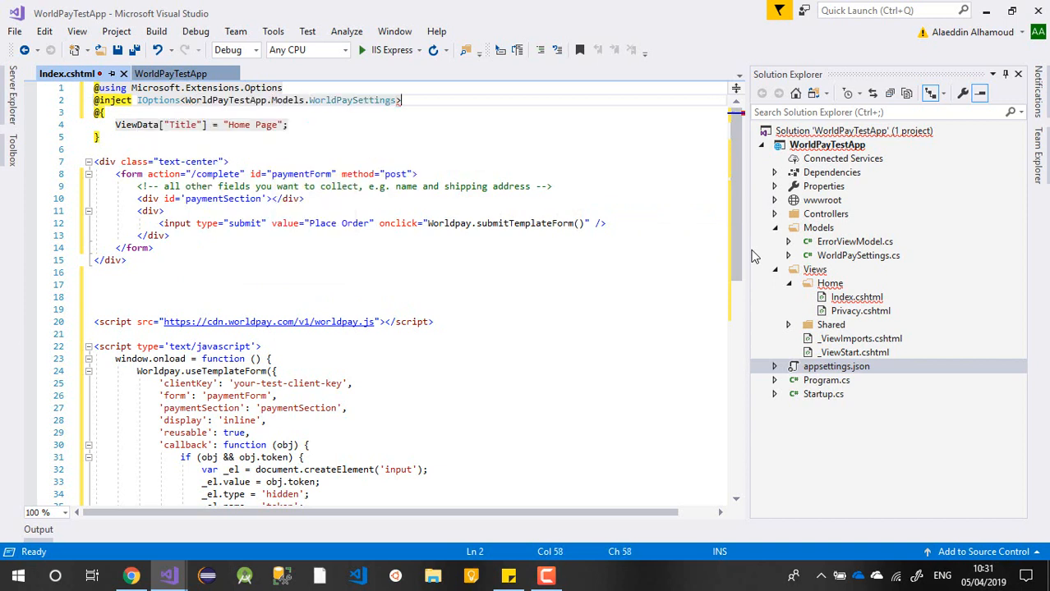
{"action": "type", "text": "World"}
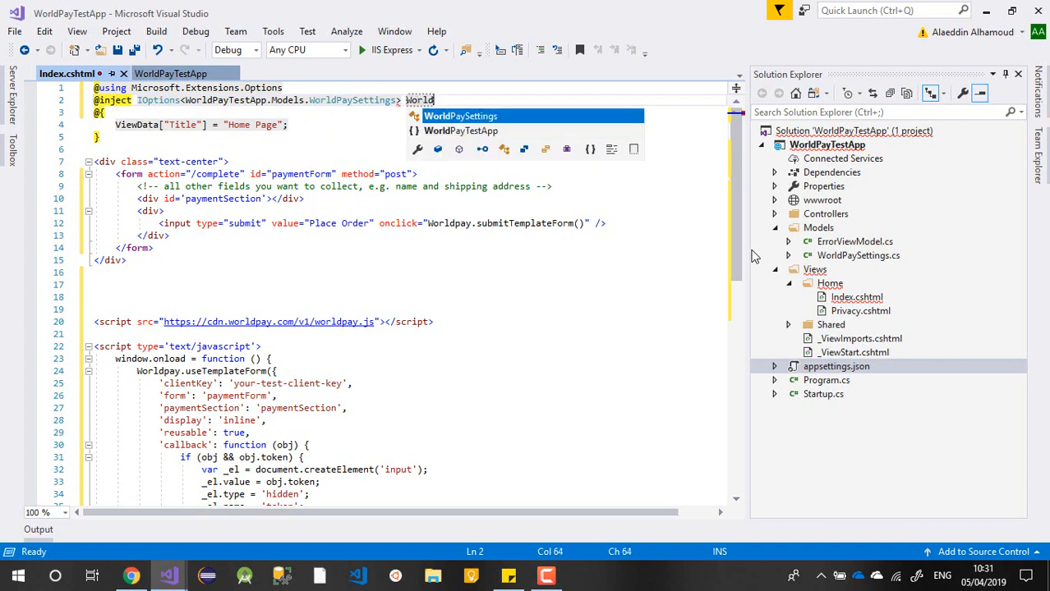
{"action": "type", "text": "Pay"}
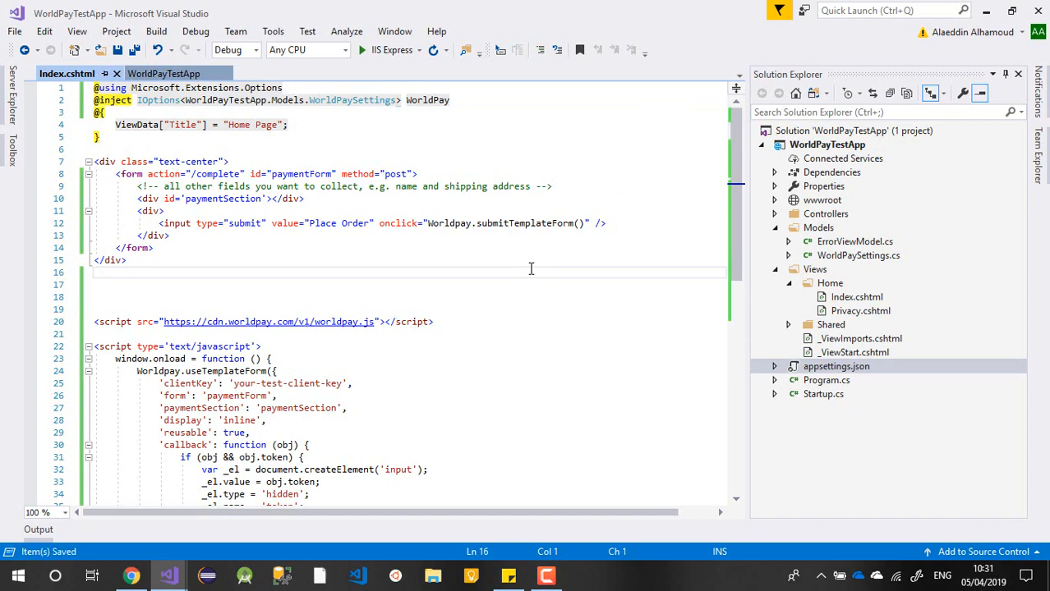
{"action": "mouse_move", "coordinate": [420, 189]}
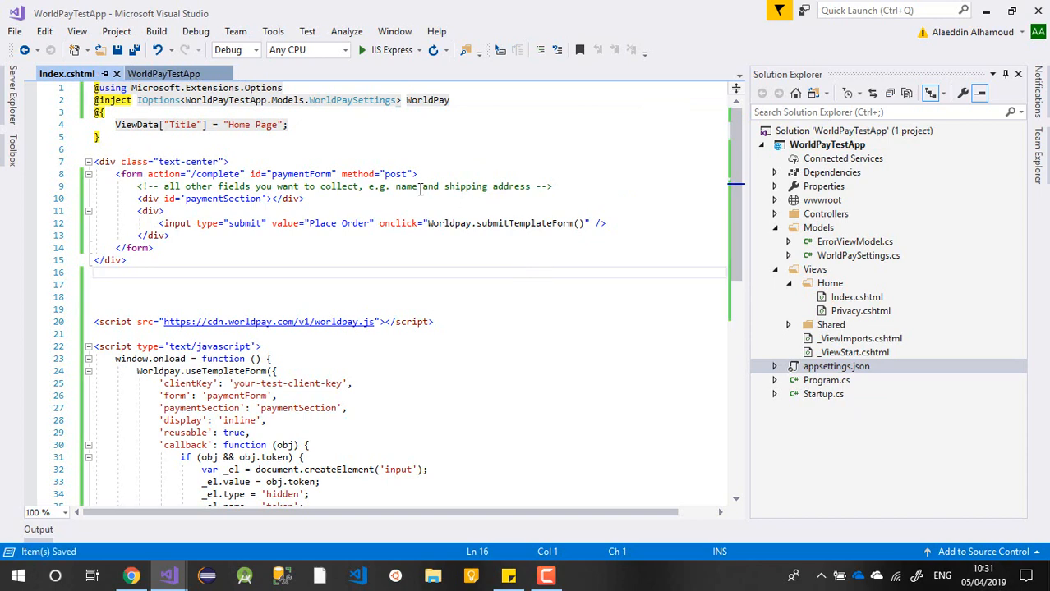
{"action": "scroll", "scroll_direction": "down", "scroll_amount": 3}
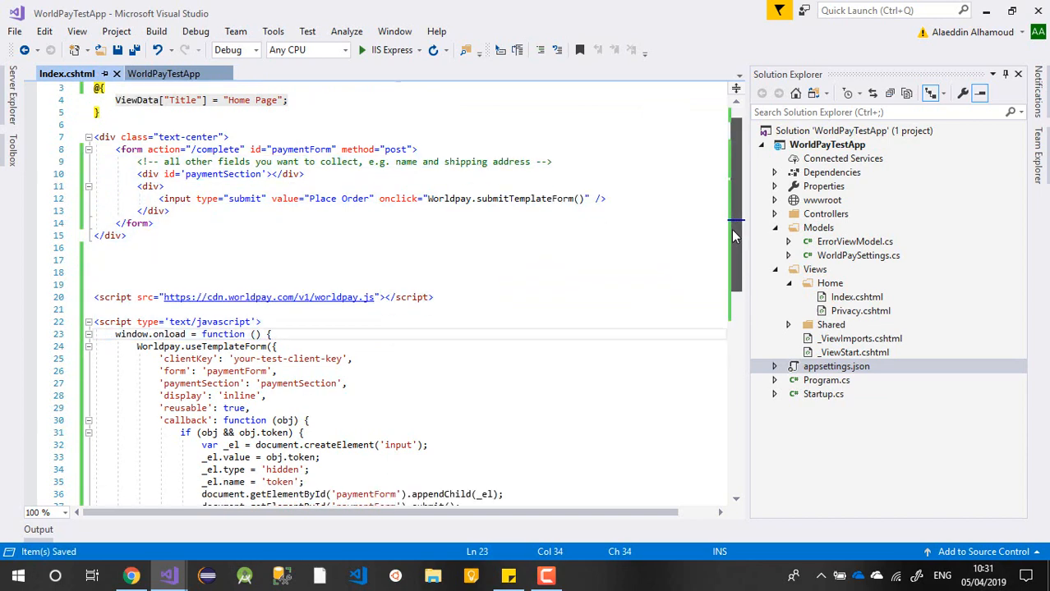
{"action": "scroll", "scroll_direction": "down", "scroll_amount": 3}
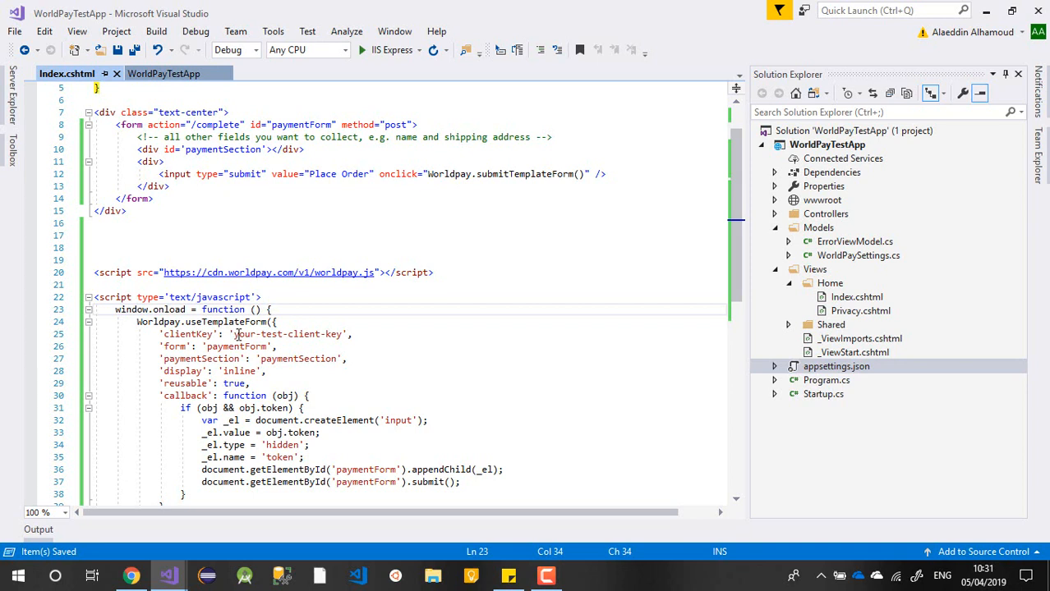
{"action": "double_click", "coordinate": [288, 334]}
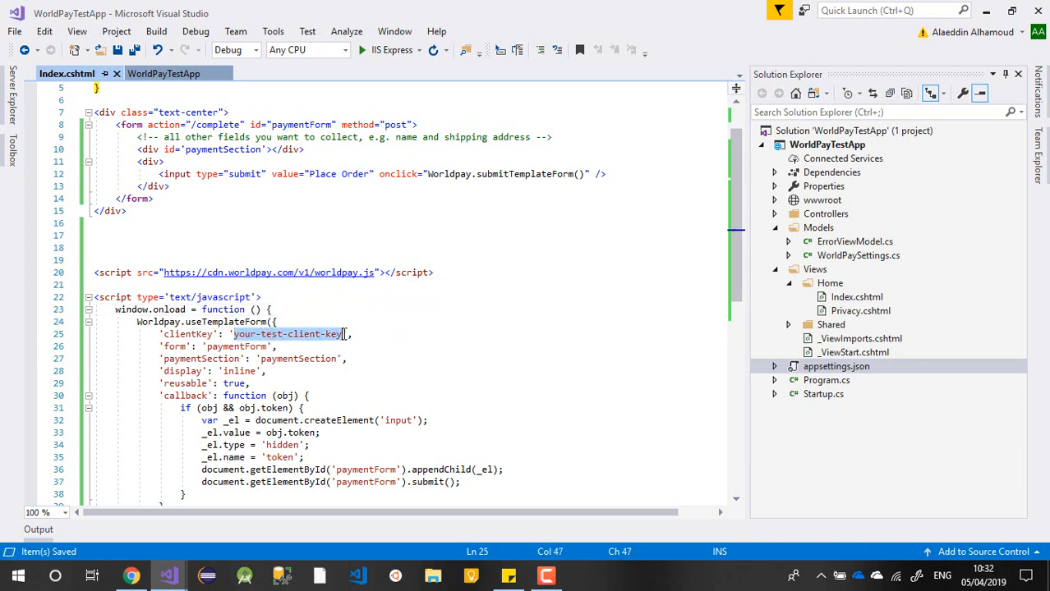
{"action": "key", "text": "Delete"}
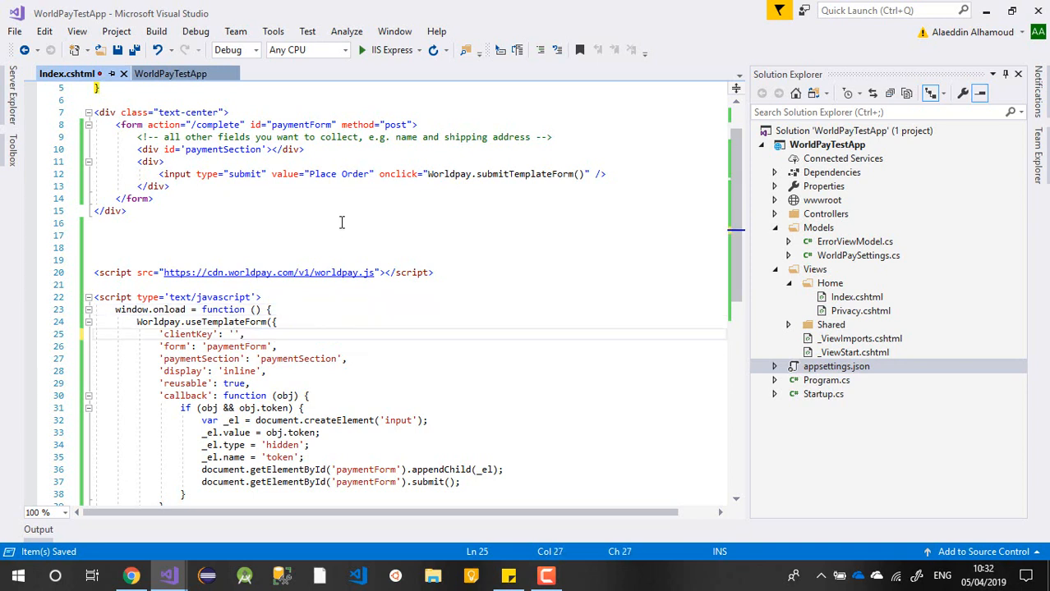
{"action": "type", "text": "@W"}
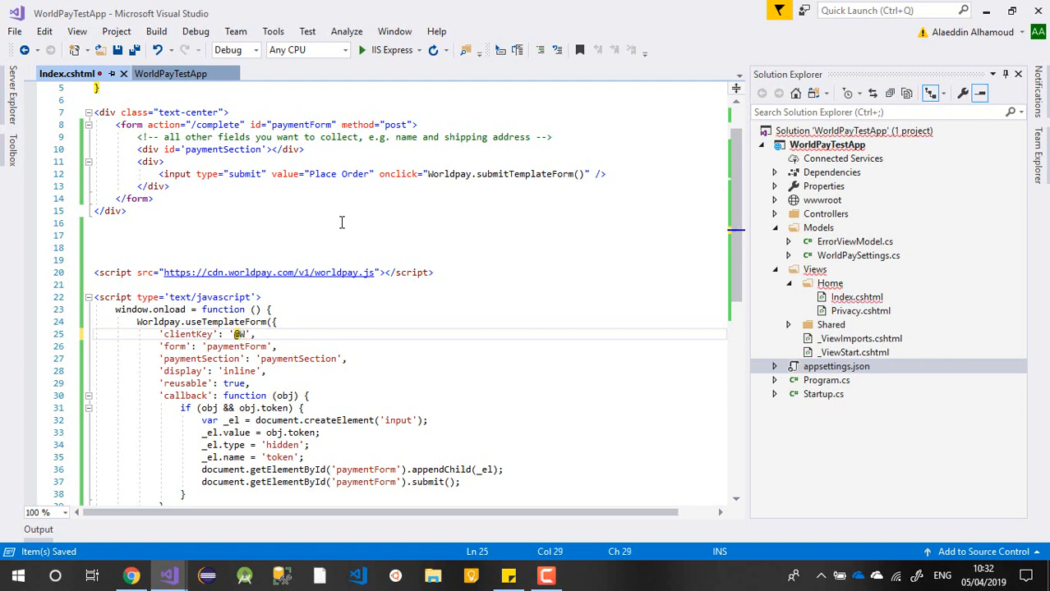
{"action": "type", "text": "WorldPay.Value.Clientkey"}
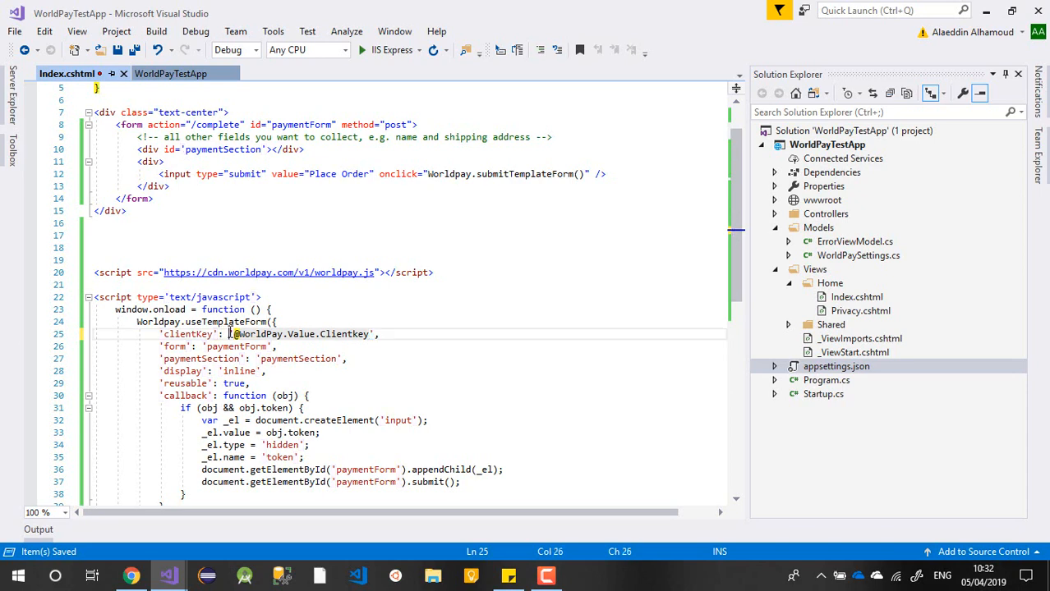
{"action": "left_click", "coordinate": [278, 321]}
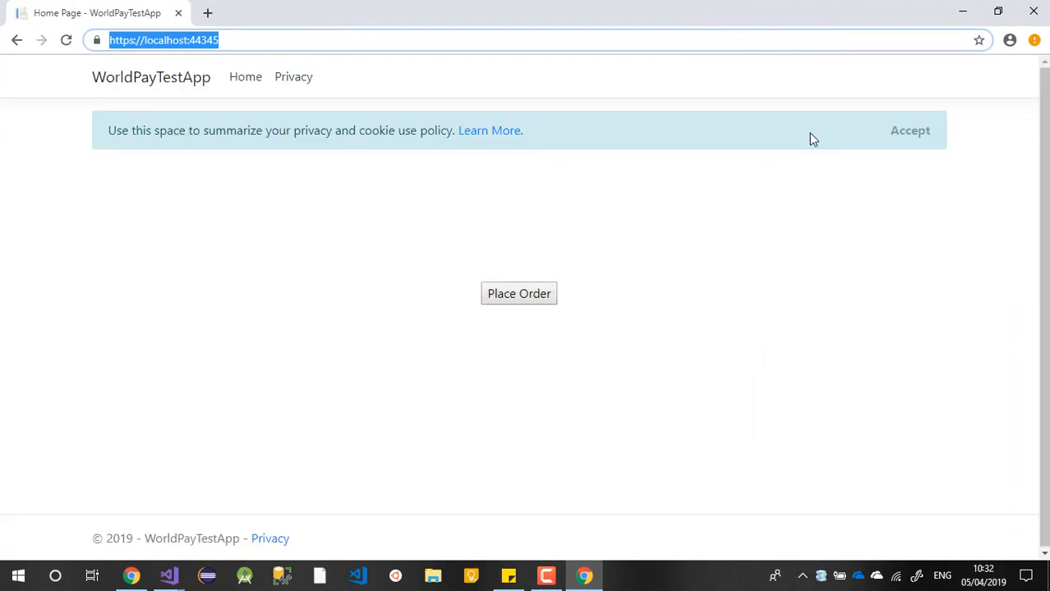
Accept the cookie notice and open Chrome's developer console
{"action": "left_click", "coordinate": [909, 129]}
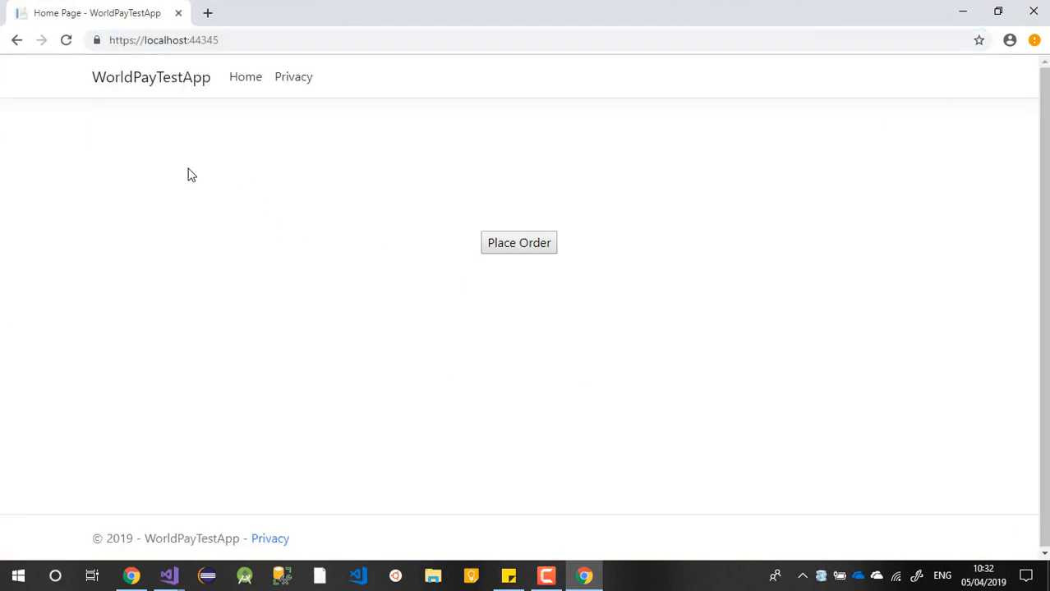
{"action": "mouse_move", "coordinate": [648, 212]}
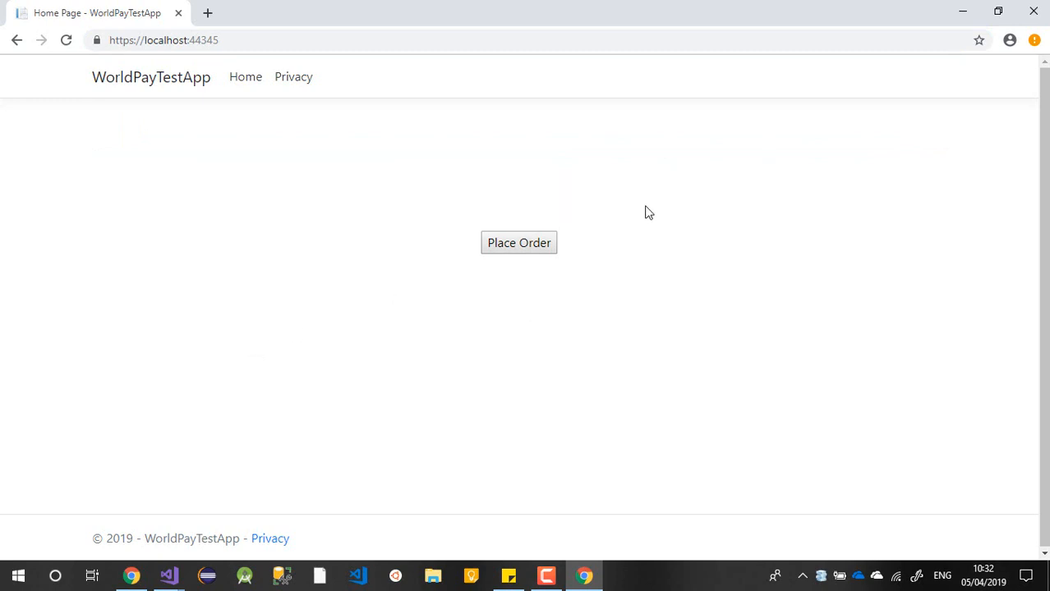
{"action": "key", "text": "F12"}
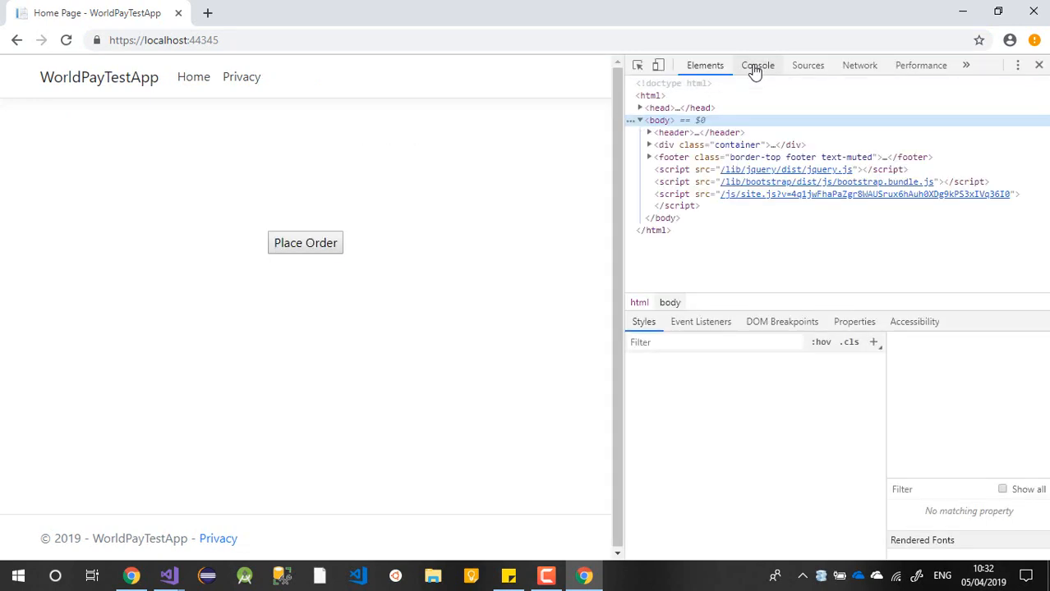
{"action": "left_click", "coordinate": [756, 65]}
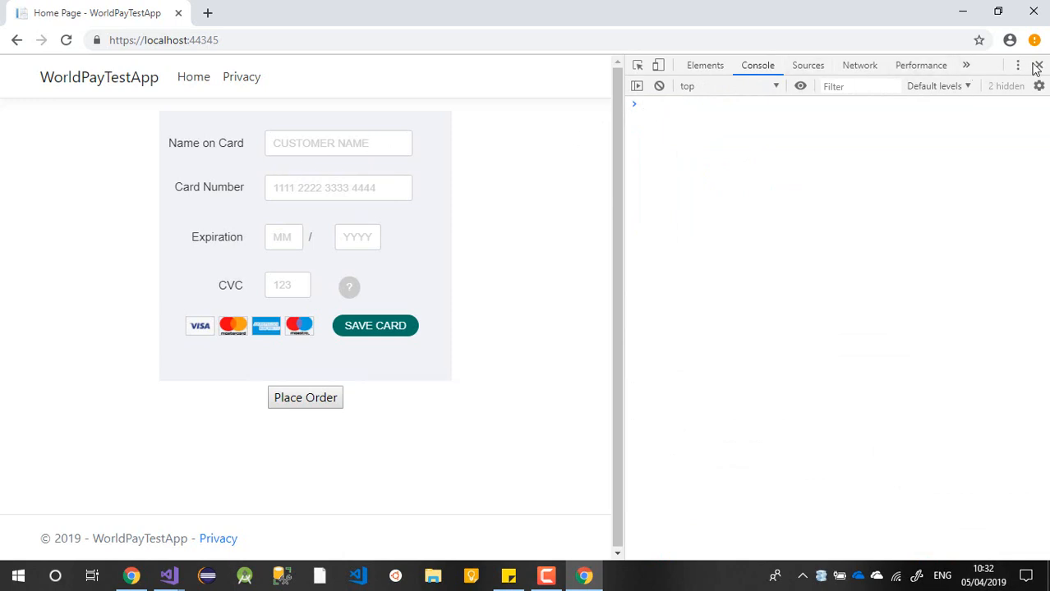
Close DevTools and test the expiry, Name on Card and Card Number fields
{"action": "left_click", "coordinate": [1037, 66]}
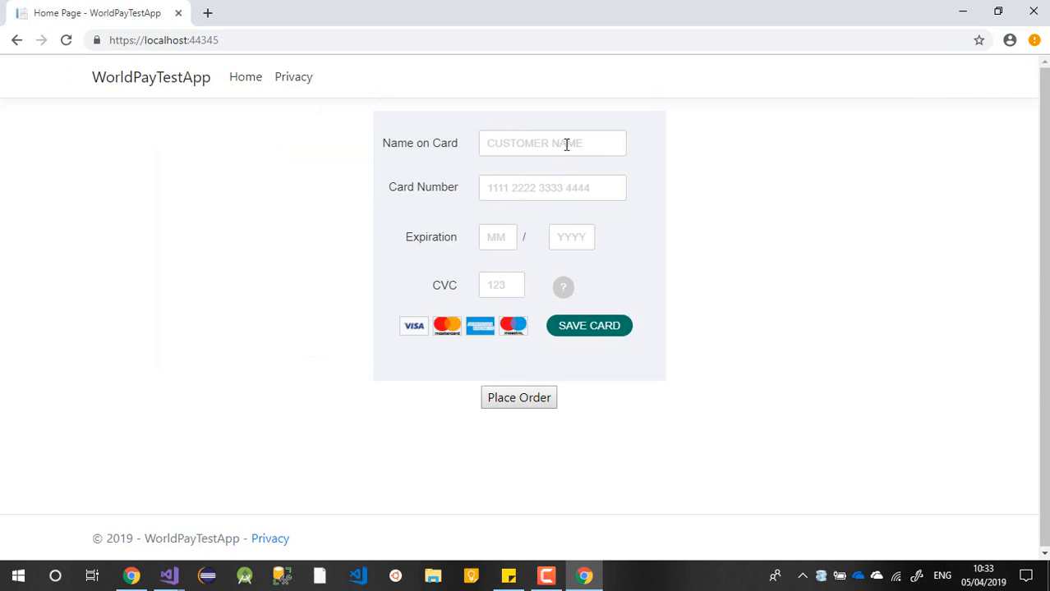
{"action": "left_click", "coordinate": [571, 237]}
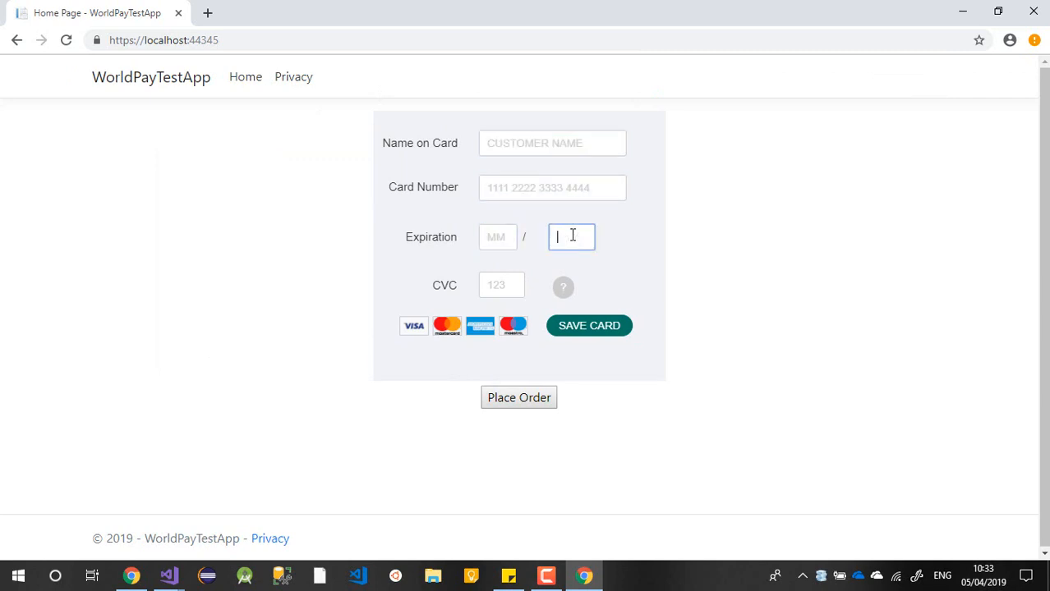
{"action": "left_click", "coordinate": [552, 143]}
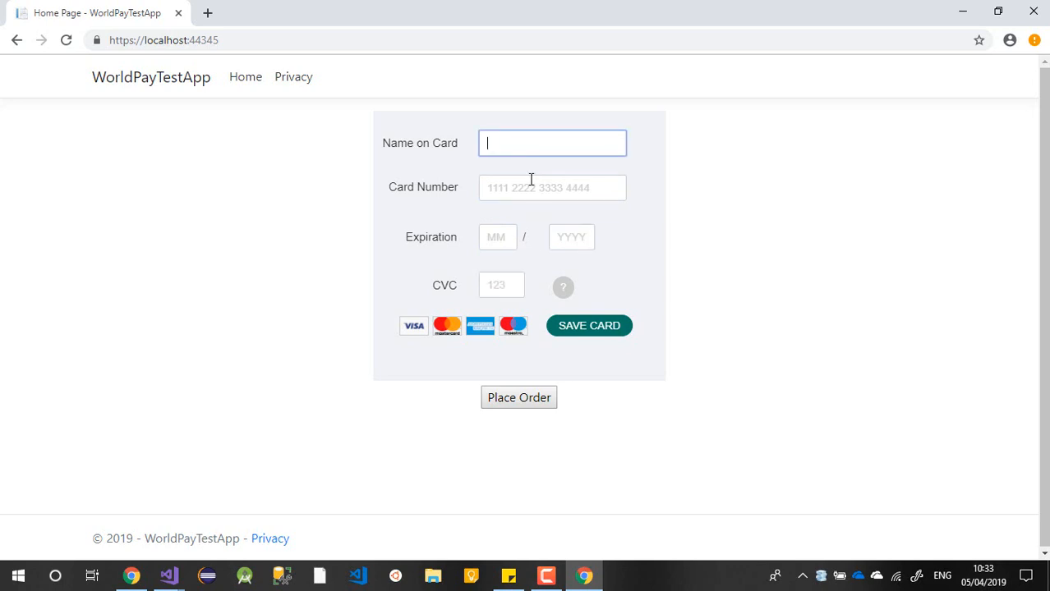
{"action": "left_click", "coordinate": [552, 188]}
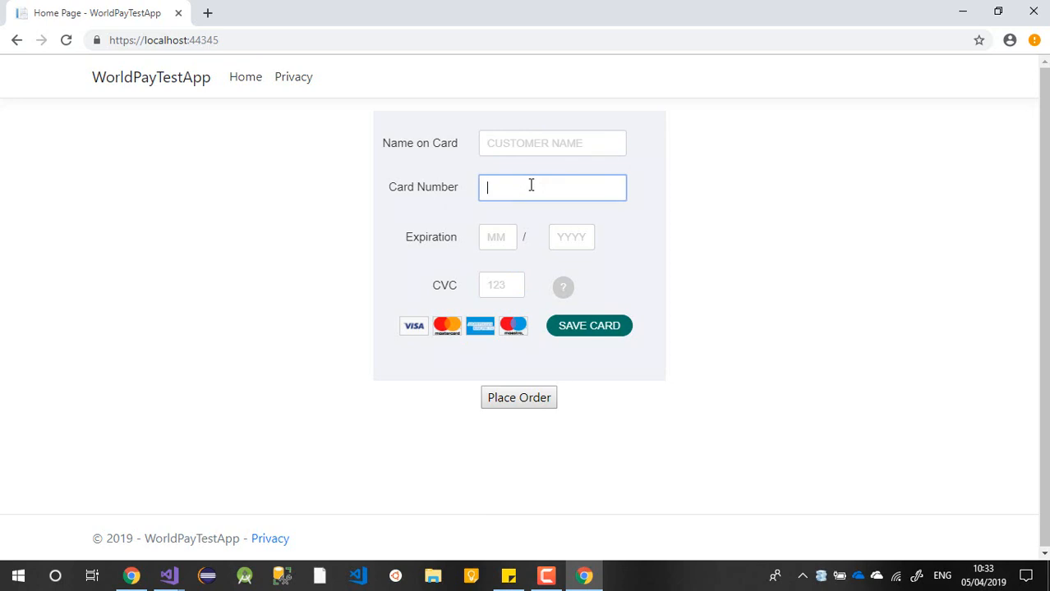
{"action": "mouse_move", "coordinate": [780, 246]}
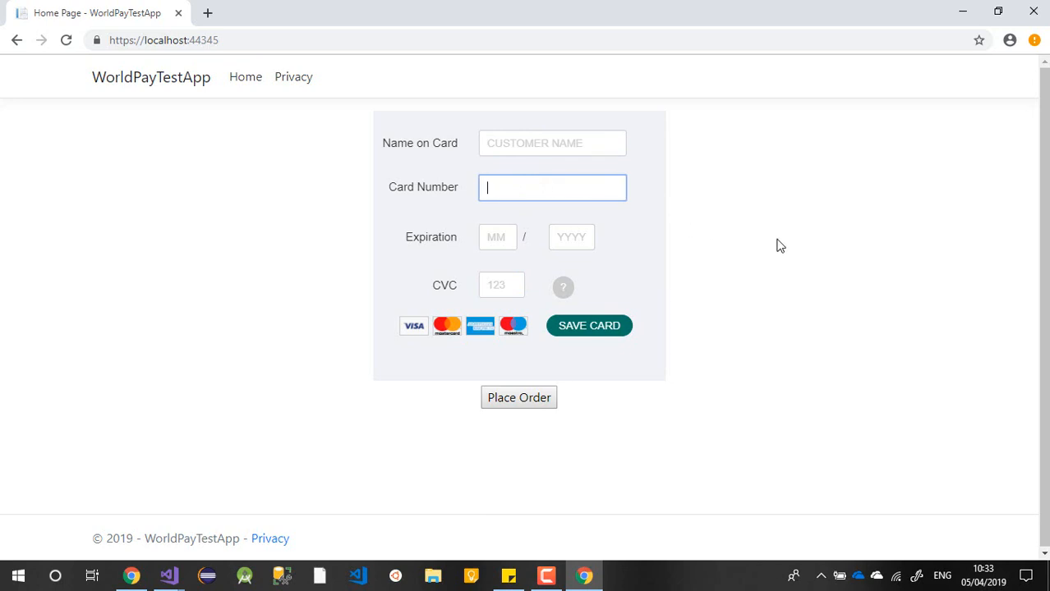
{"action": "mouse_move", "coordinate": [590, 12]}
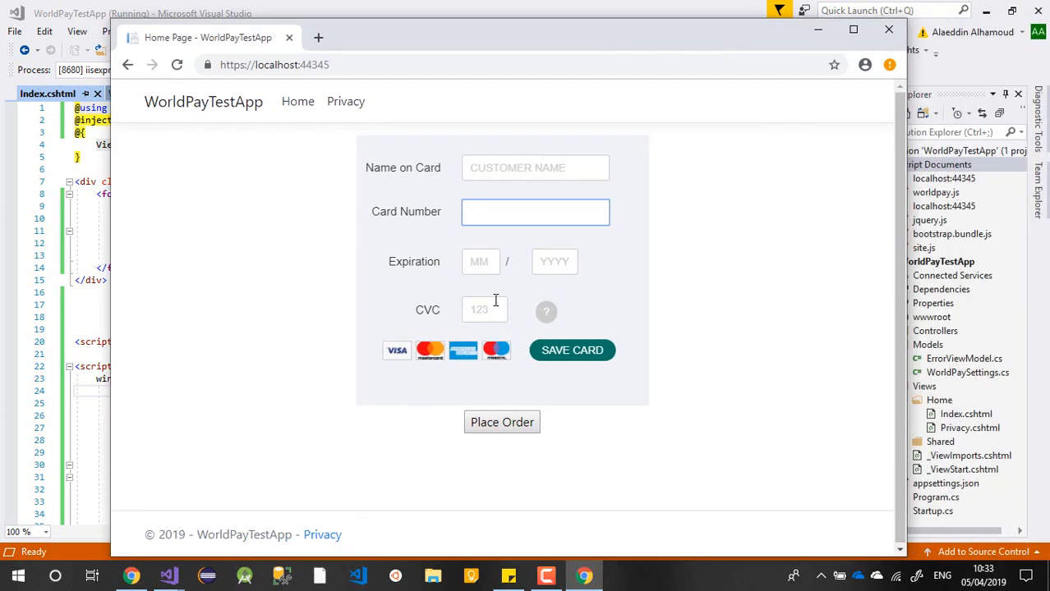
{"action": "mouse_move", "coordinate": [439, 379]}
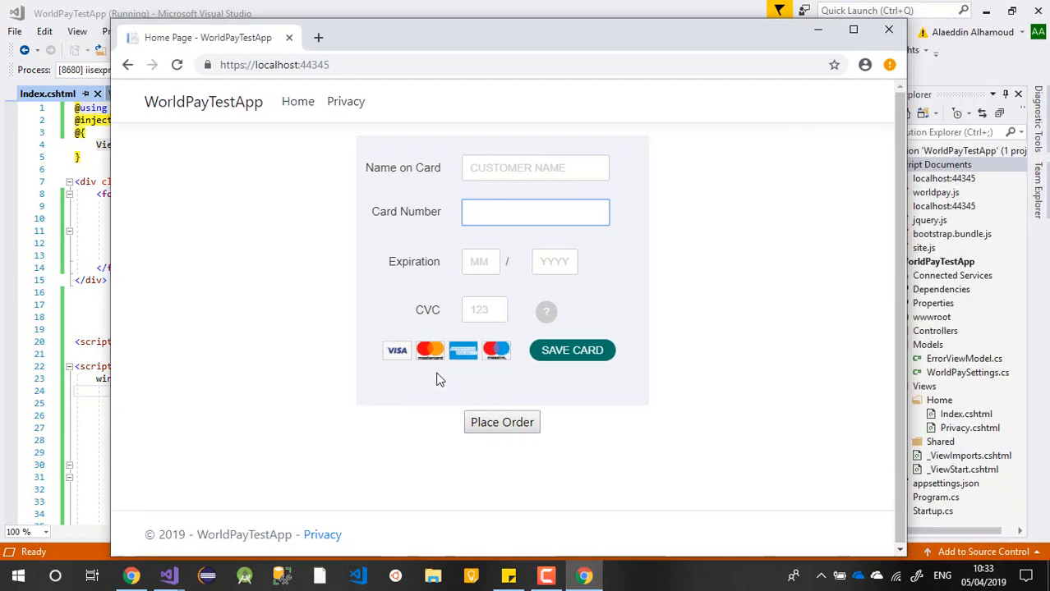
{"action": "mouse_move", "coordinate": [507, 289]}
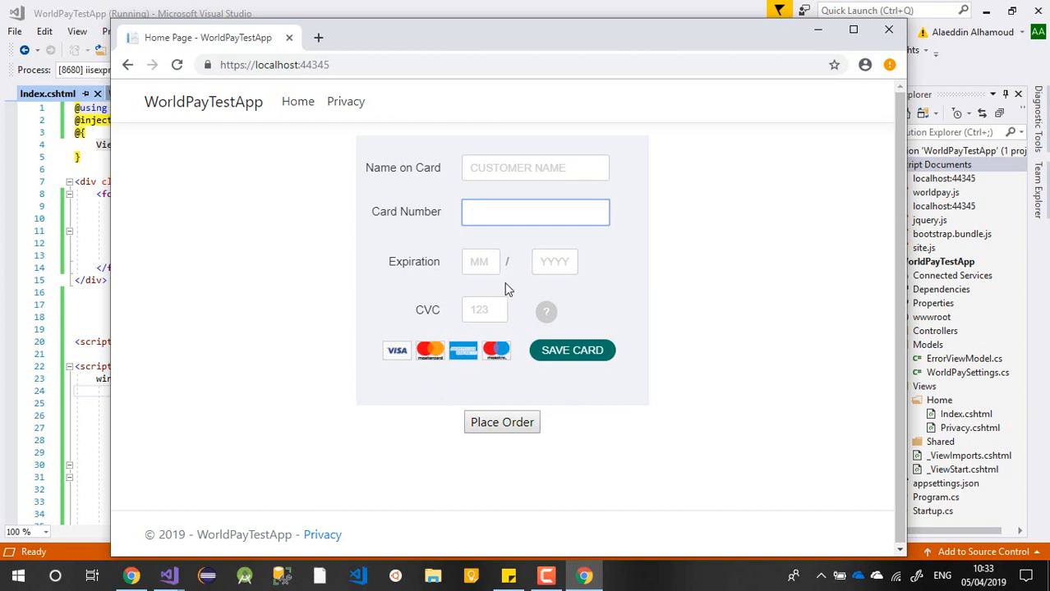
{"action": "left_click", "coordinate": [535, 168]}
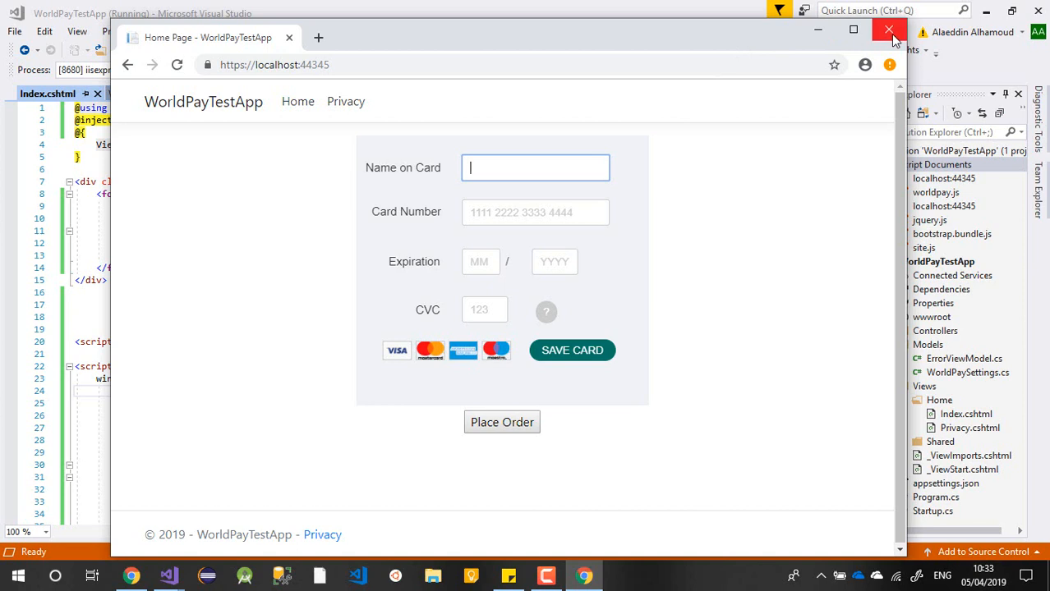
{"action": "mouse_move", "coordinate": [888, 30]}
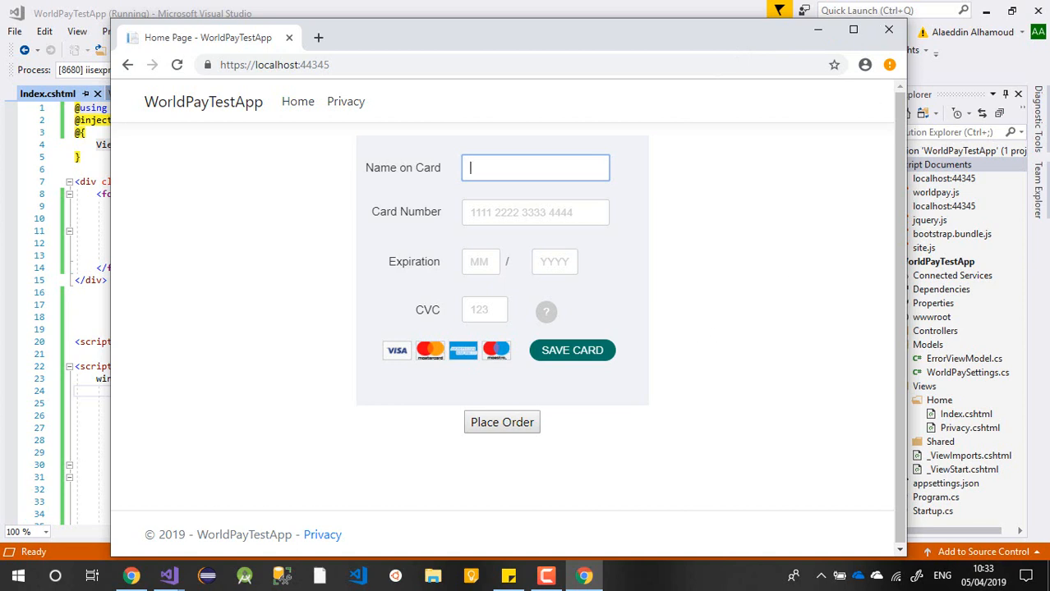